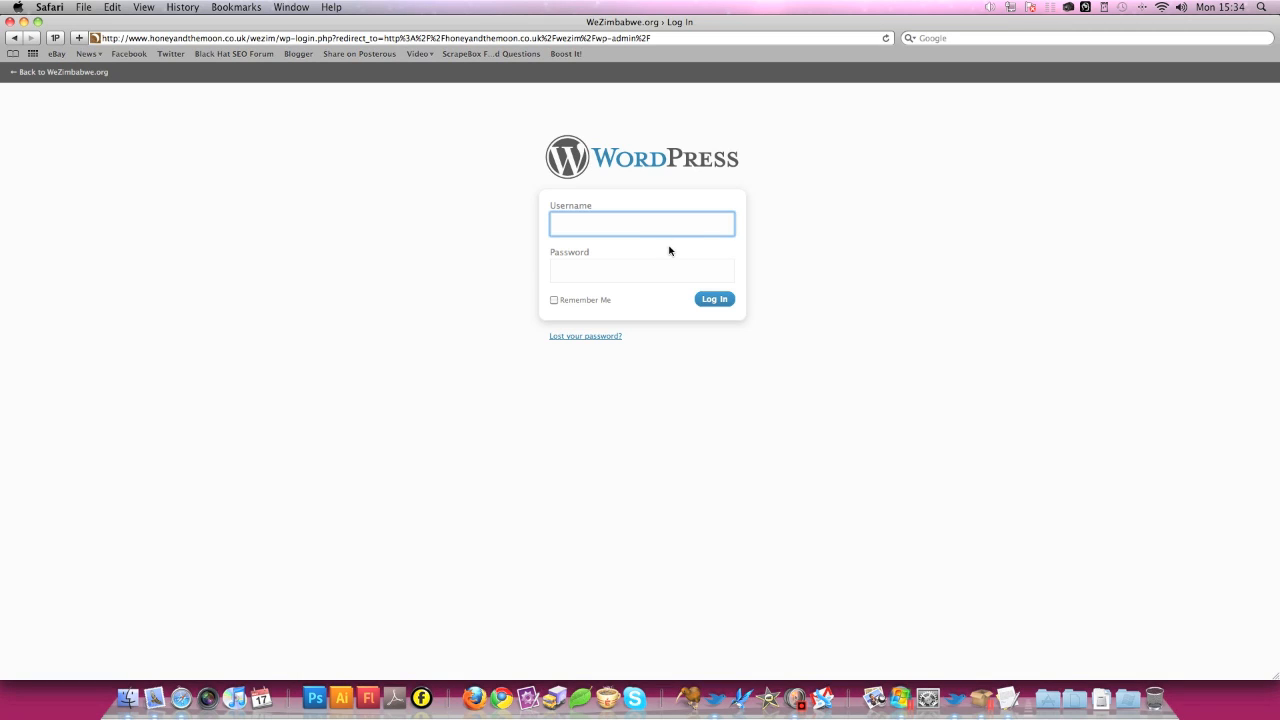
pyautogui.moveTo(45, 20)
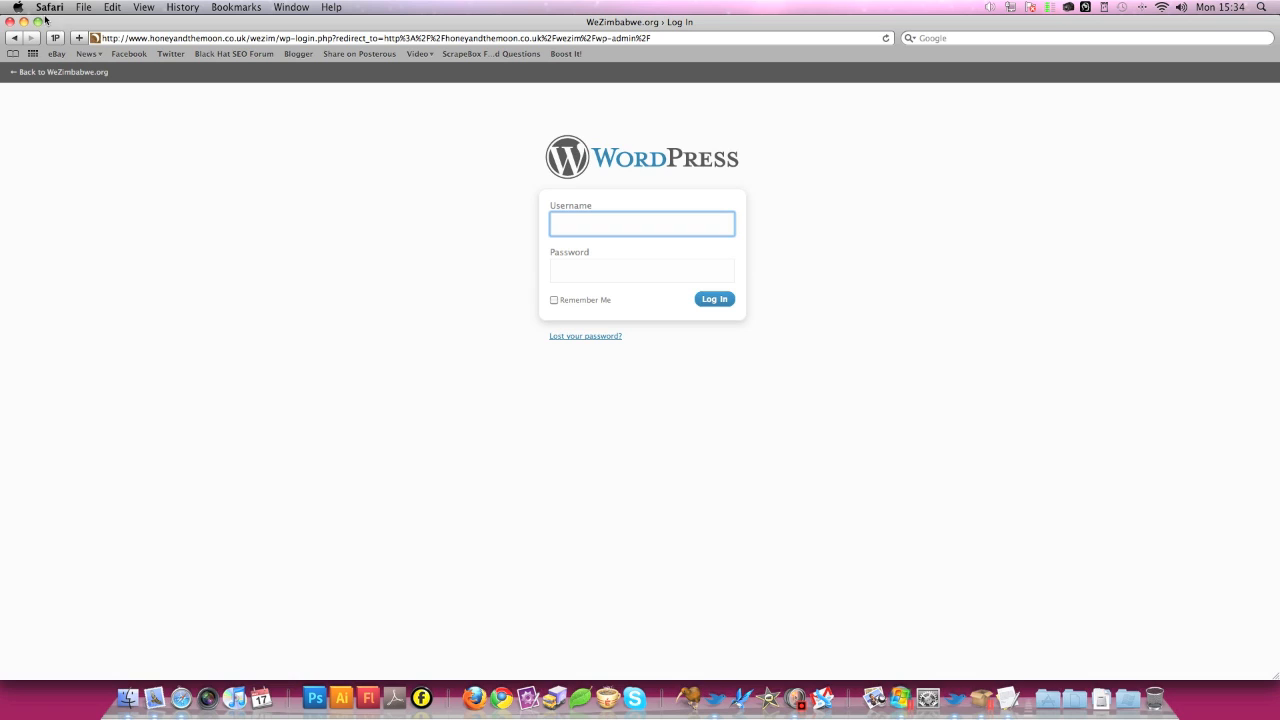
# - Fill in and submit the saved WeZim login from the 1Password toolbar menu
pyautogui.click(56, 38)
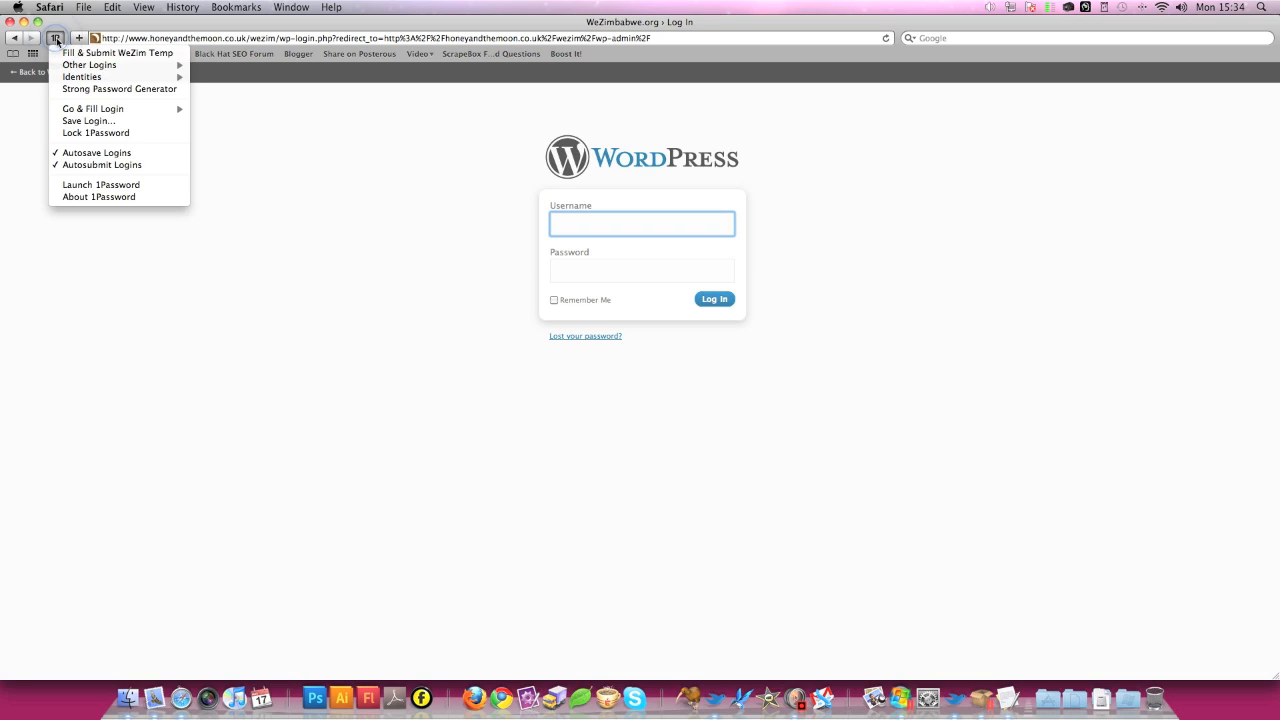
pyautogui.moveTo(118, 52)
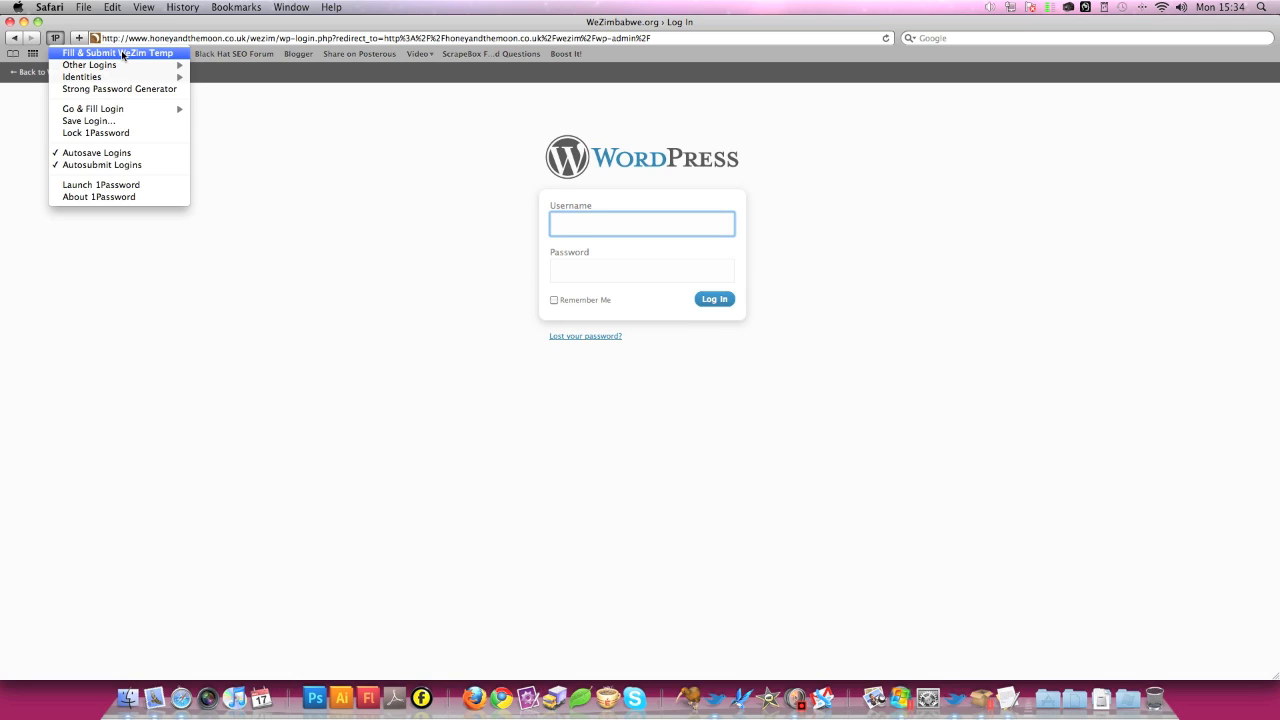
pyautogui.click(116, 52)
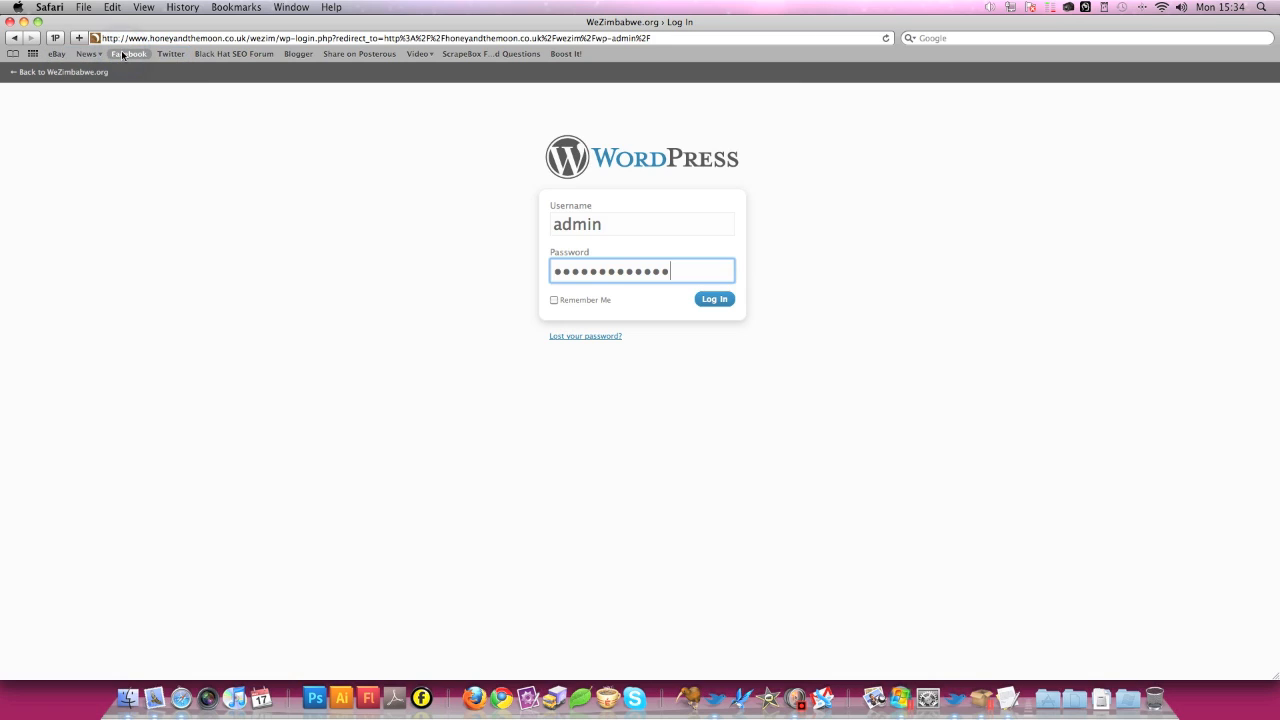
pyautogui.click(714, 298)
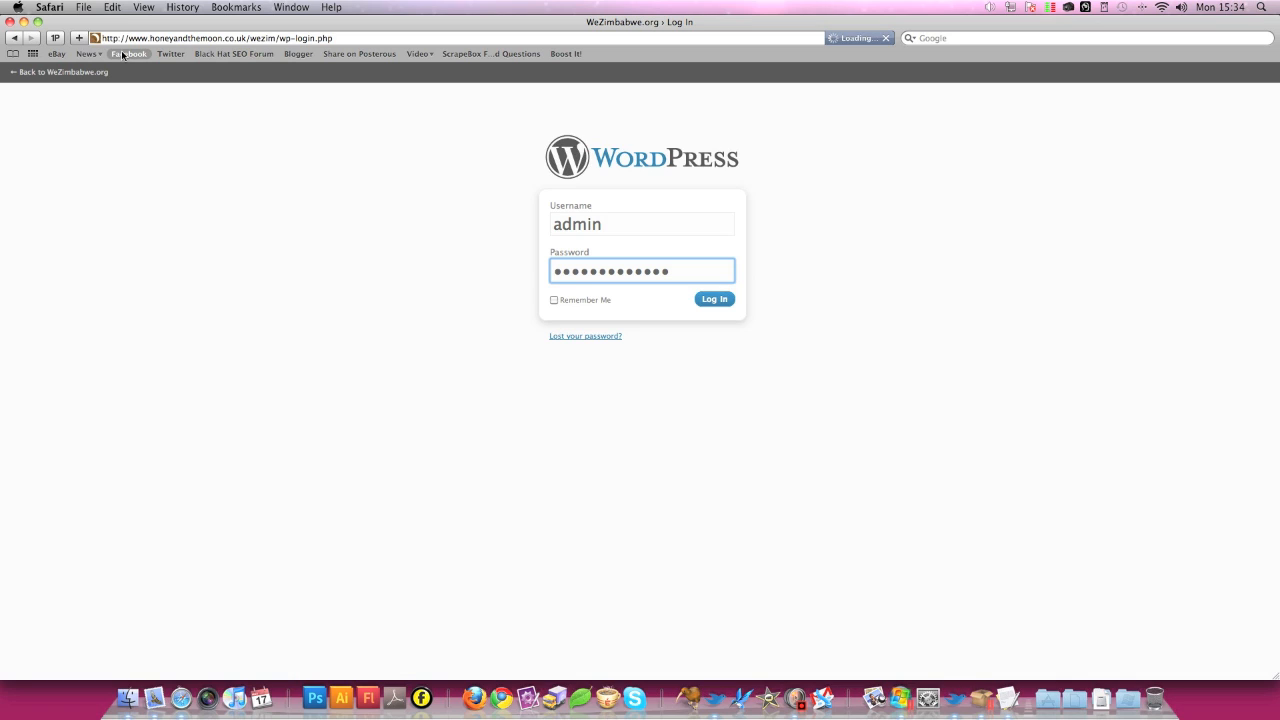
# - Sign in to the admin and open the Posts list showing the two published posts
pyautogui.click(714, 299)
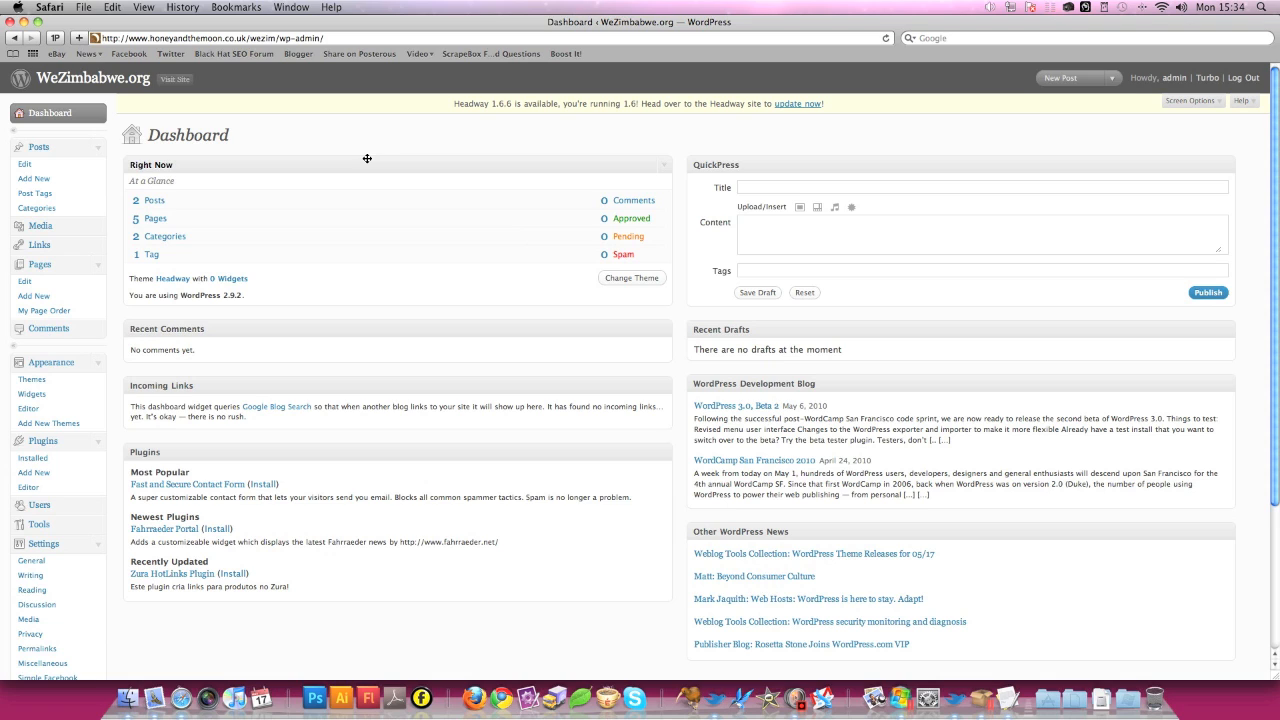
pyautogui.moveTo(33, 179)
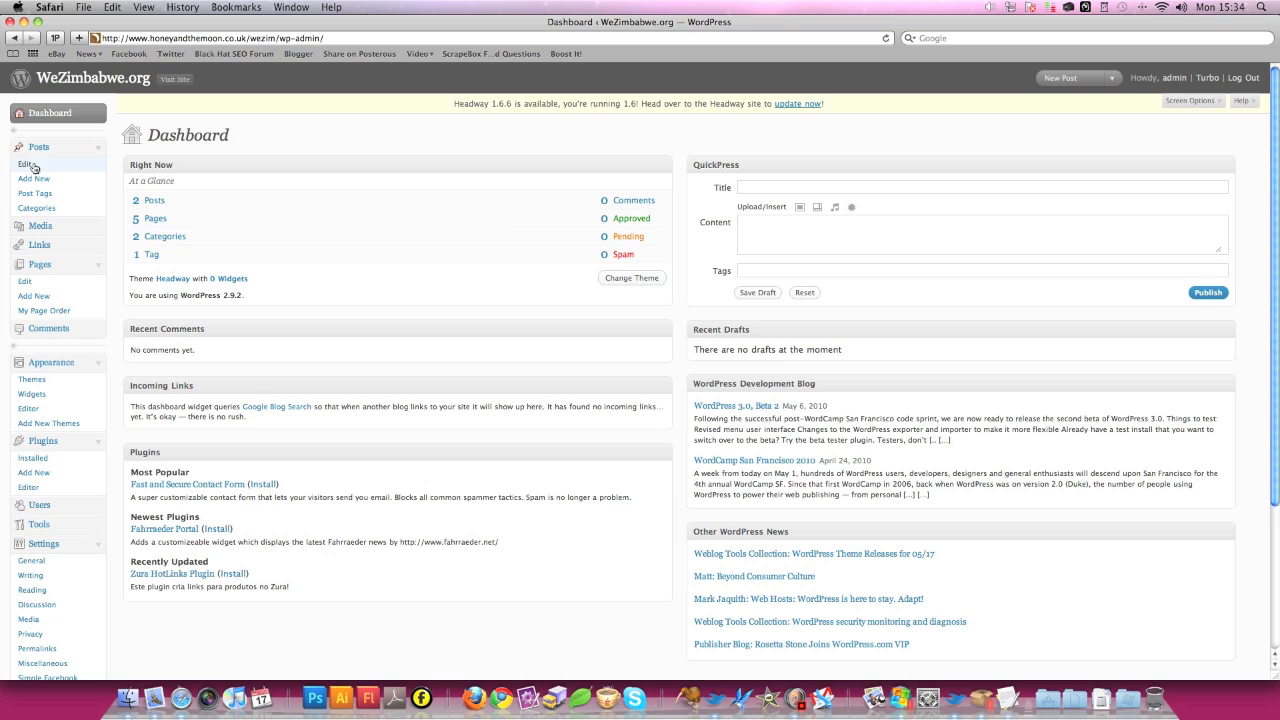
pyautogui.click(26, 165)
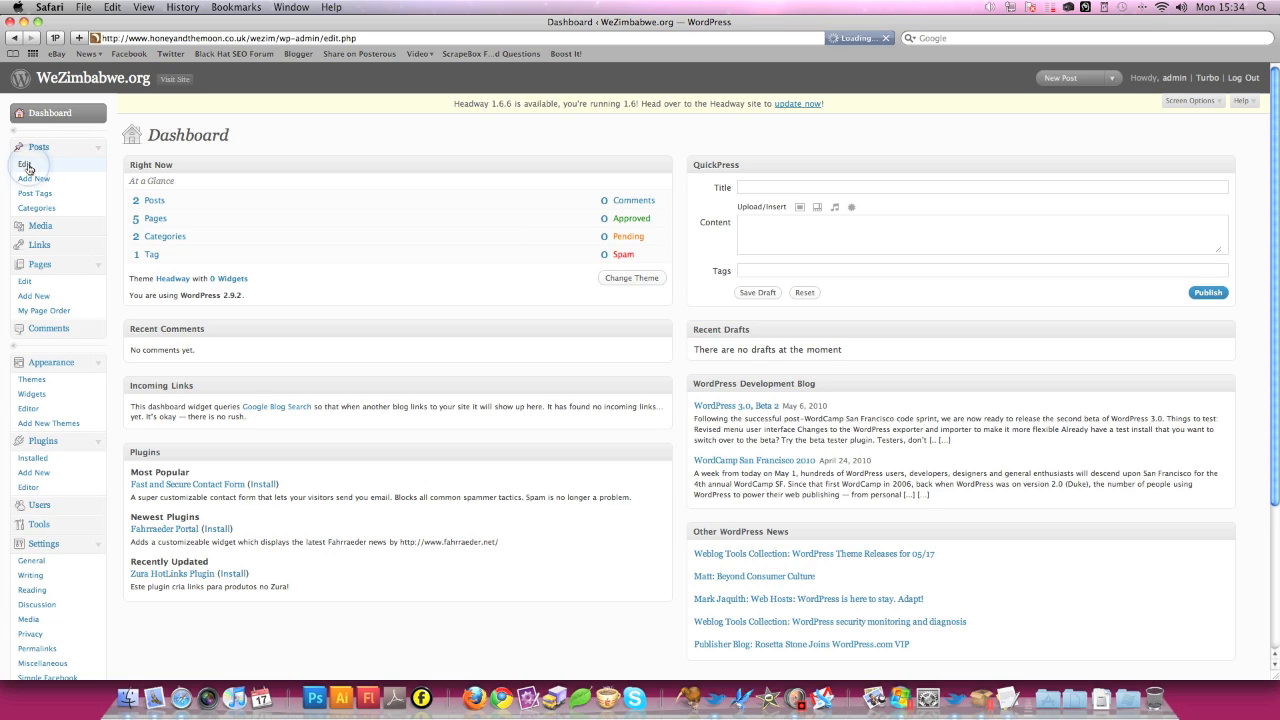
pyautogui.click(25, 164)
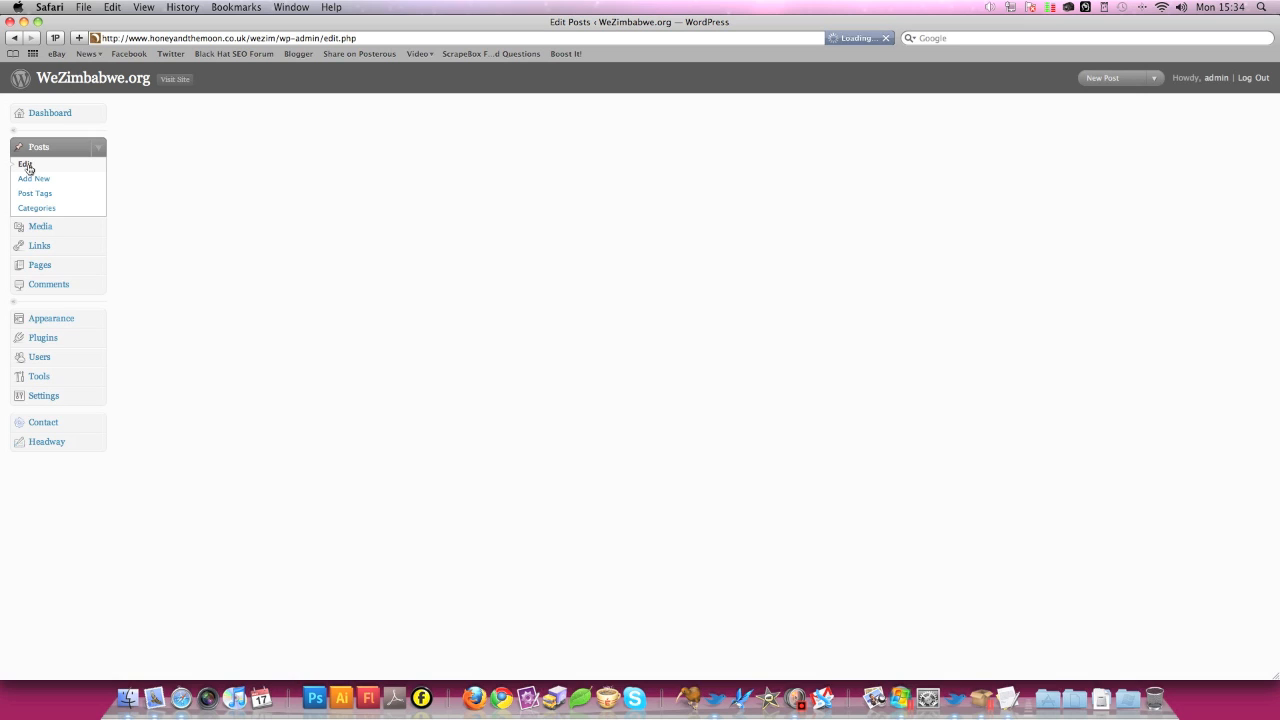
pyautogui.click(24, 164)
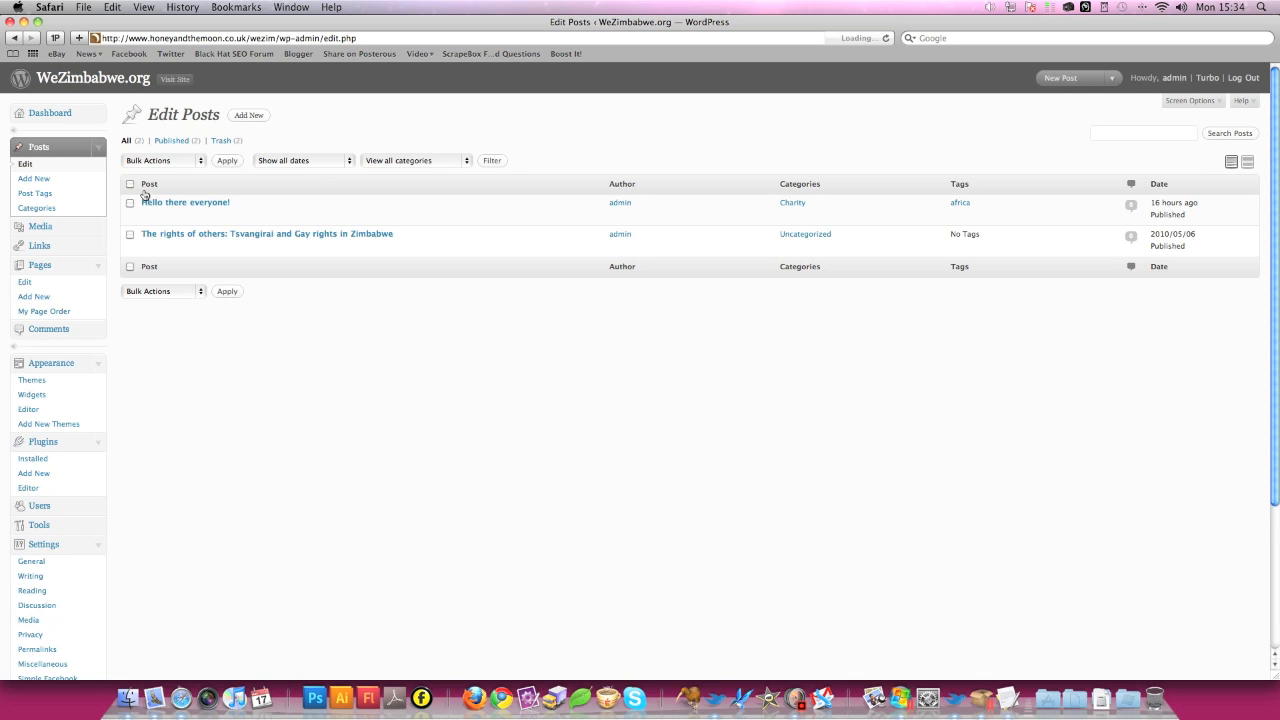
pyautogui.moveTo(266, 233)
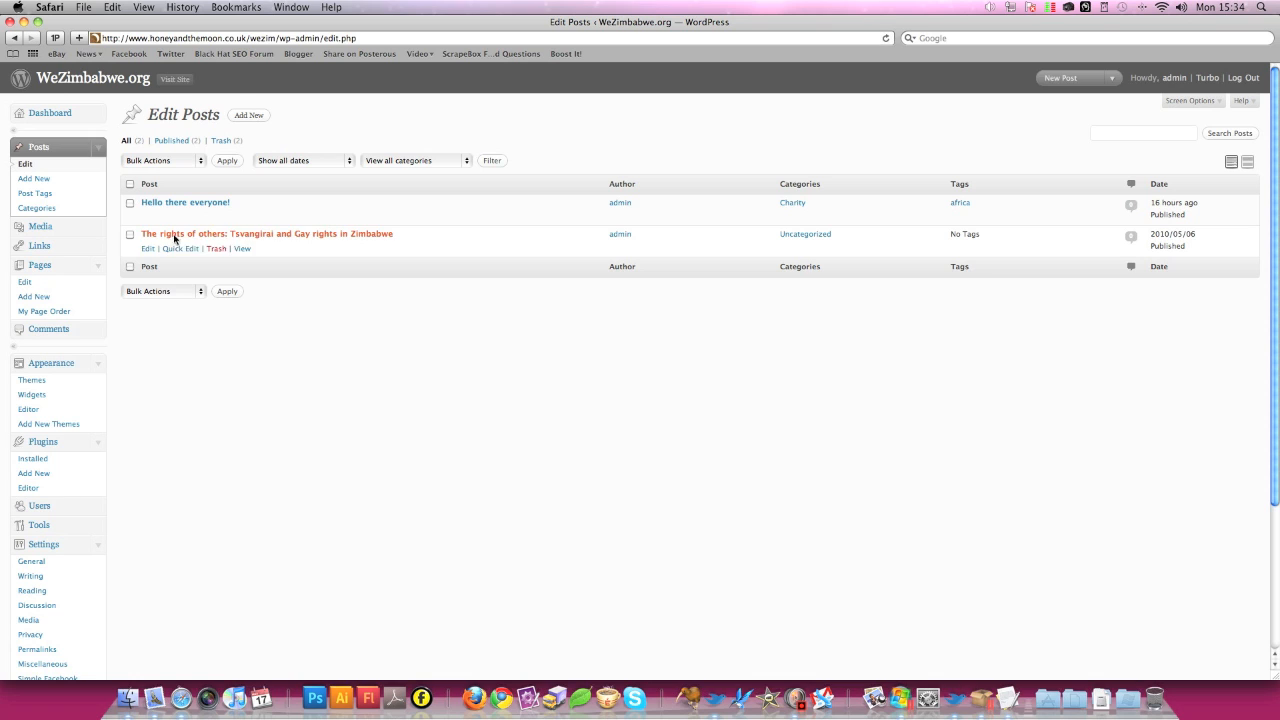
pyautogui.moveTo(175, 79)
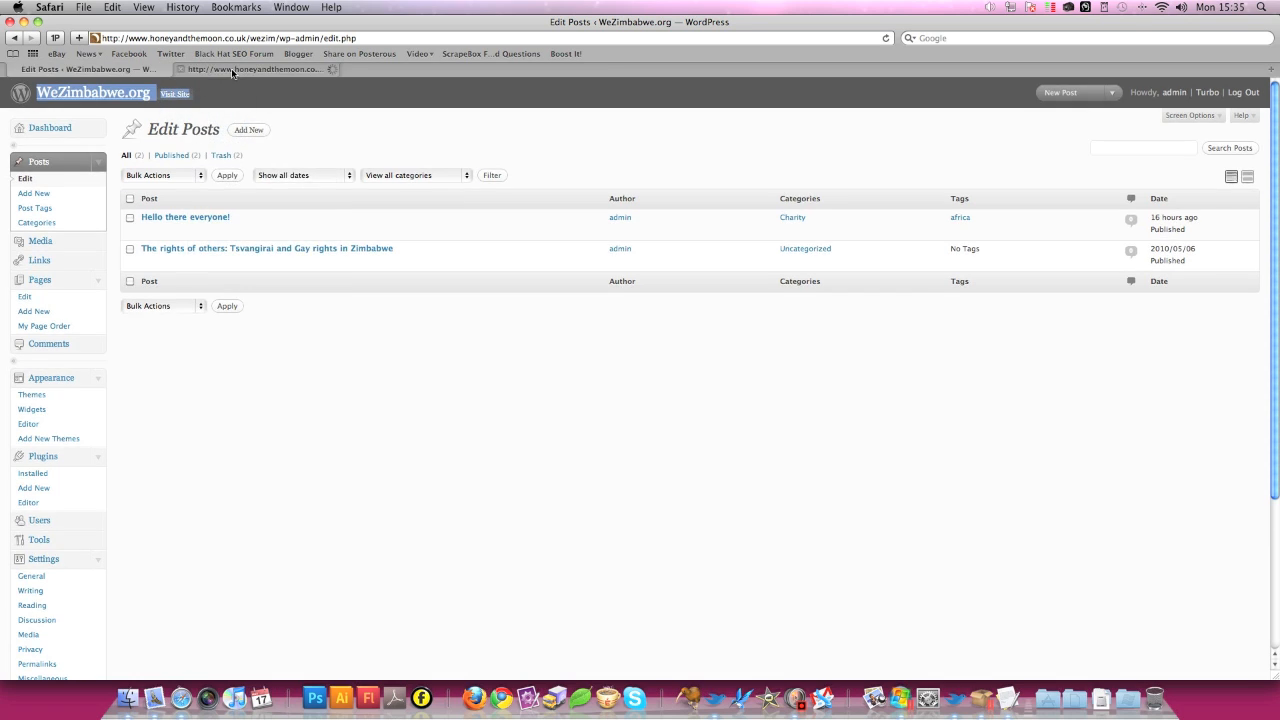
# - Open the WeZimbabwe.org blog page and scroll through its posts, including 'Hello there everyone!'
pyautogui.click(255, 69)
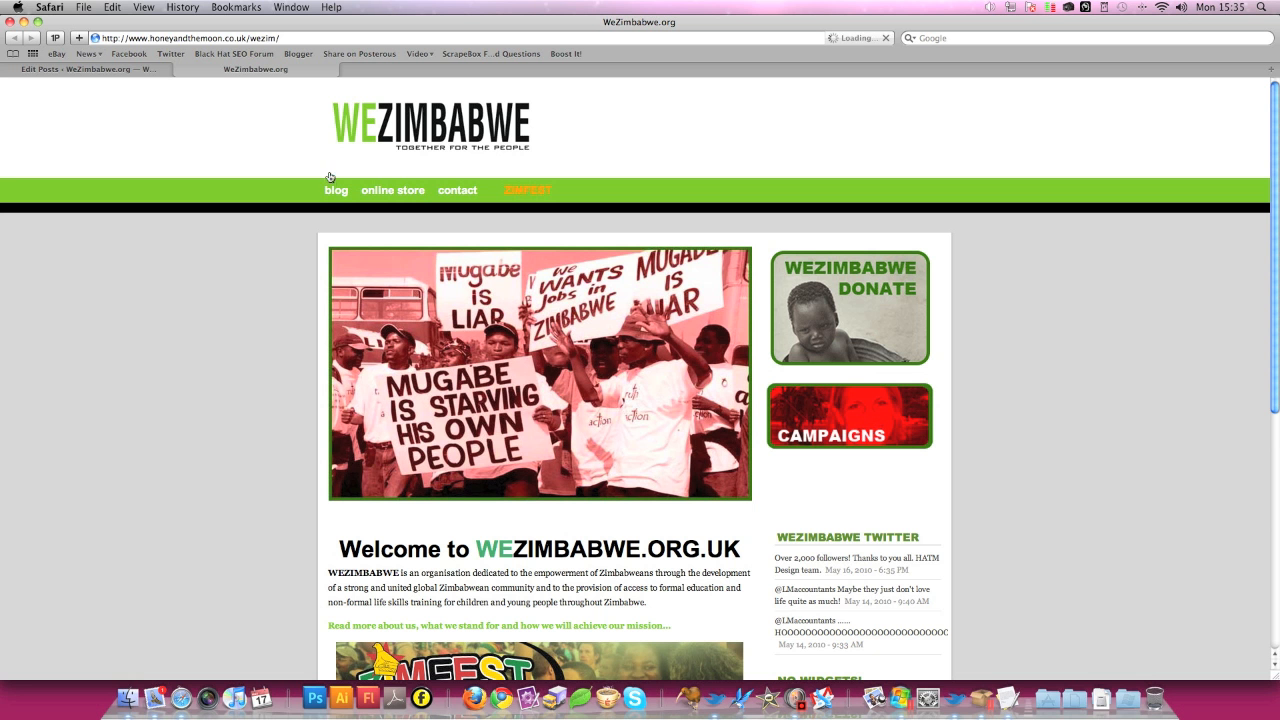
pyautogui.click(335, 190)
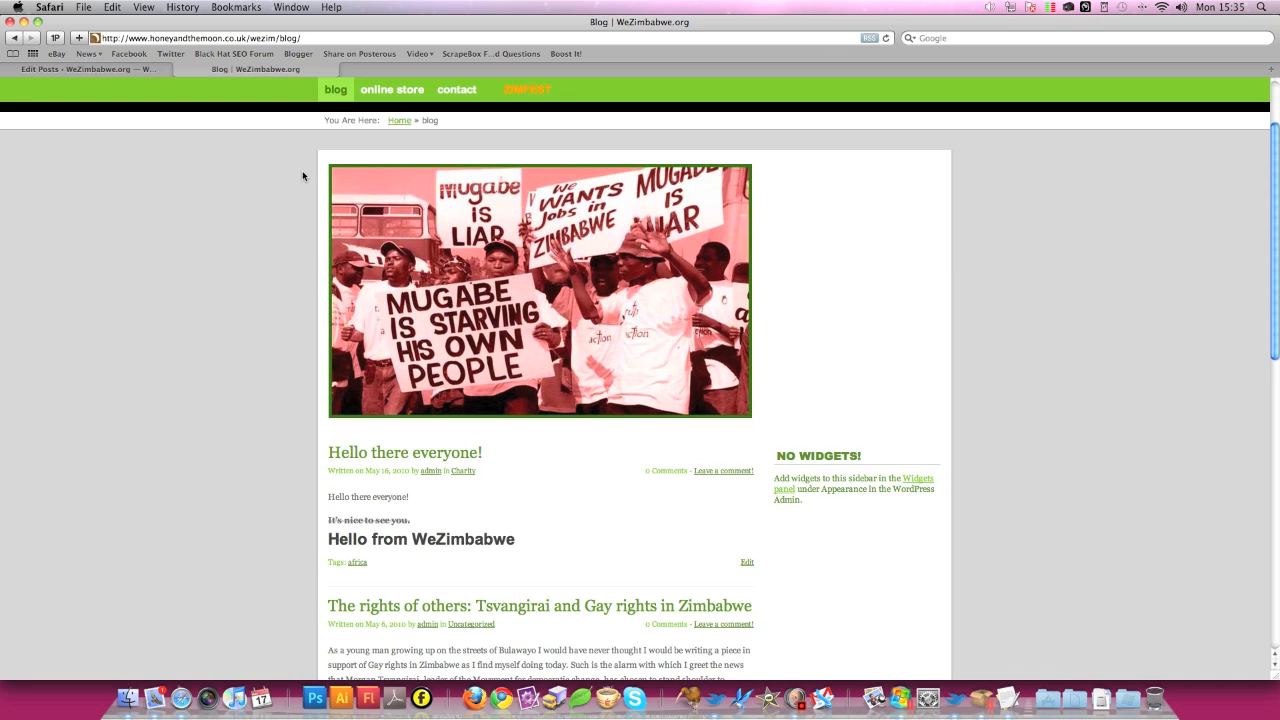
pyautogui.moveTo(60, 88)
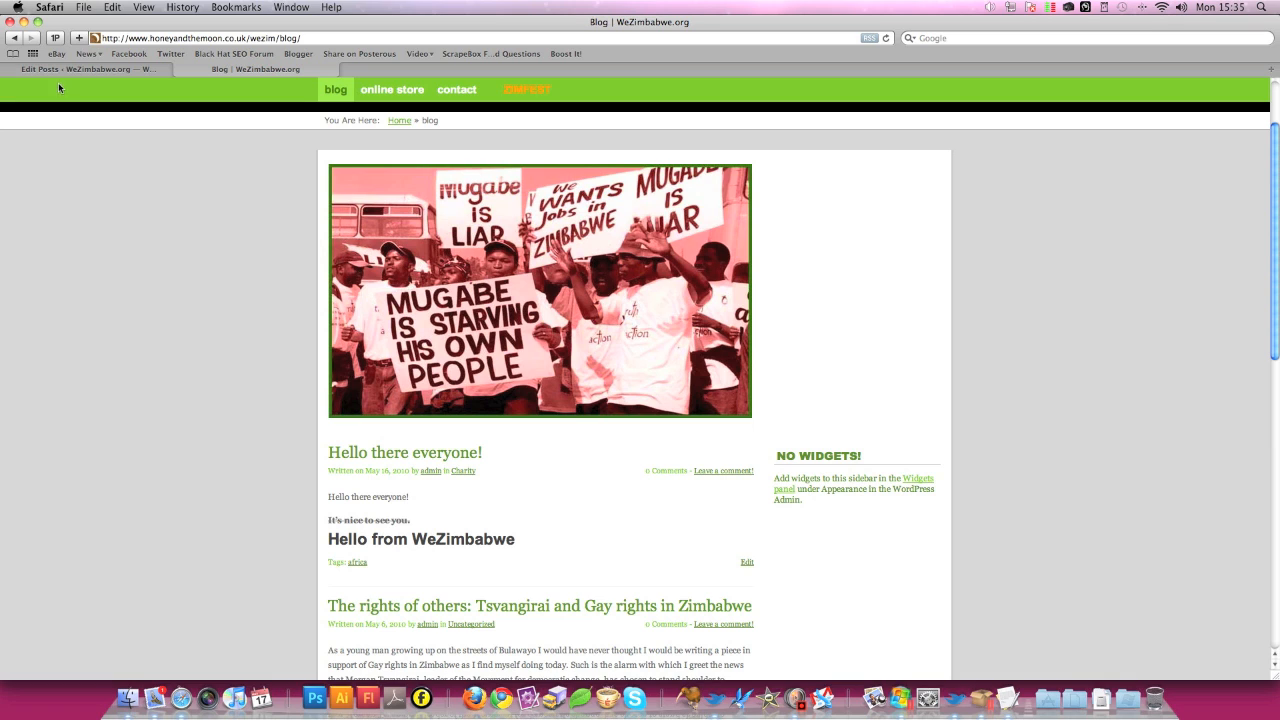
pyautogui.moveTo(251, 217)
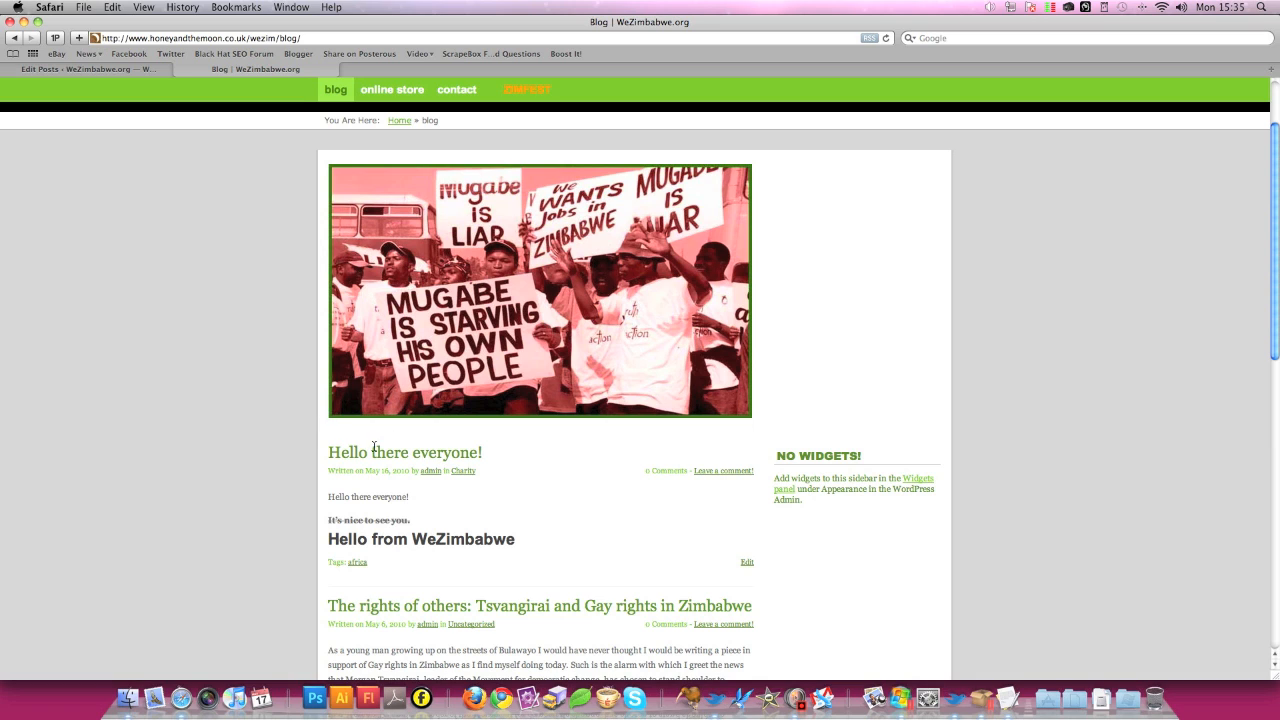
pyautogui.moveTo(337, 541)
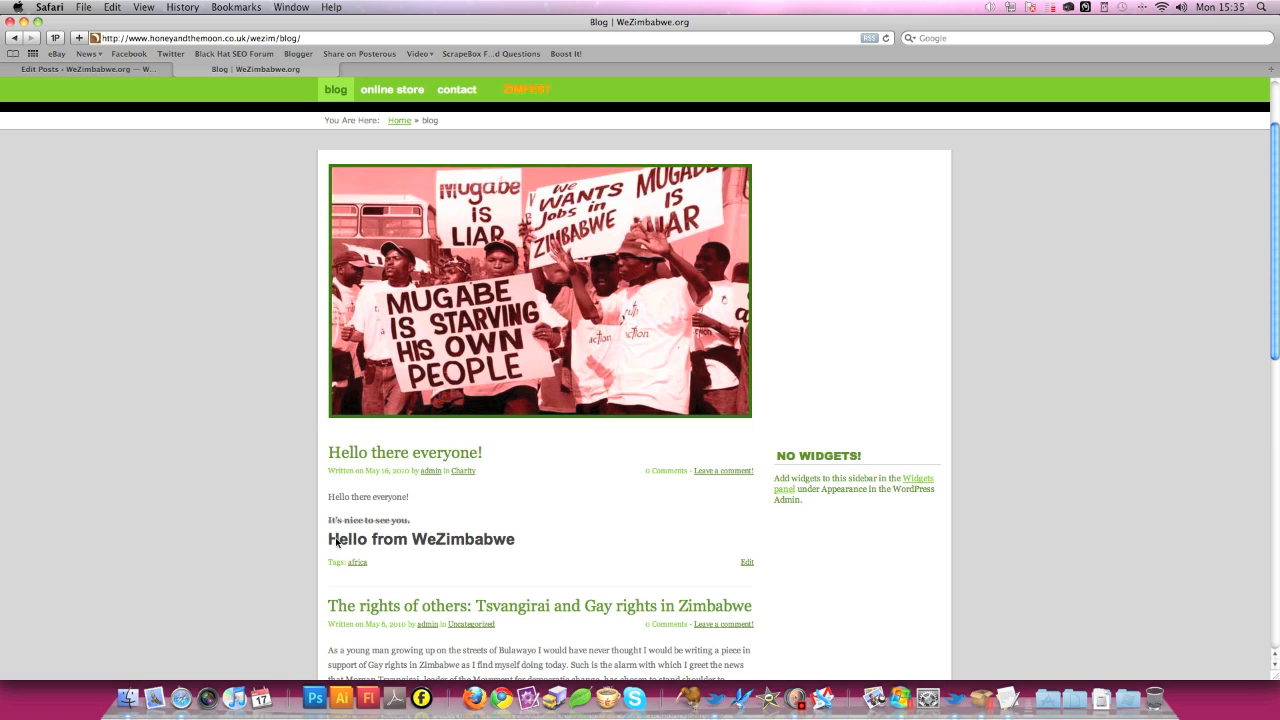
pyautogui.scroll(-3)
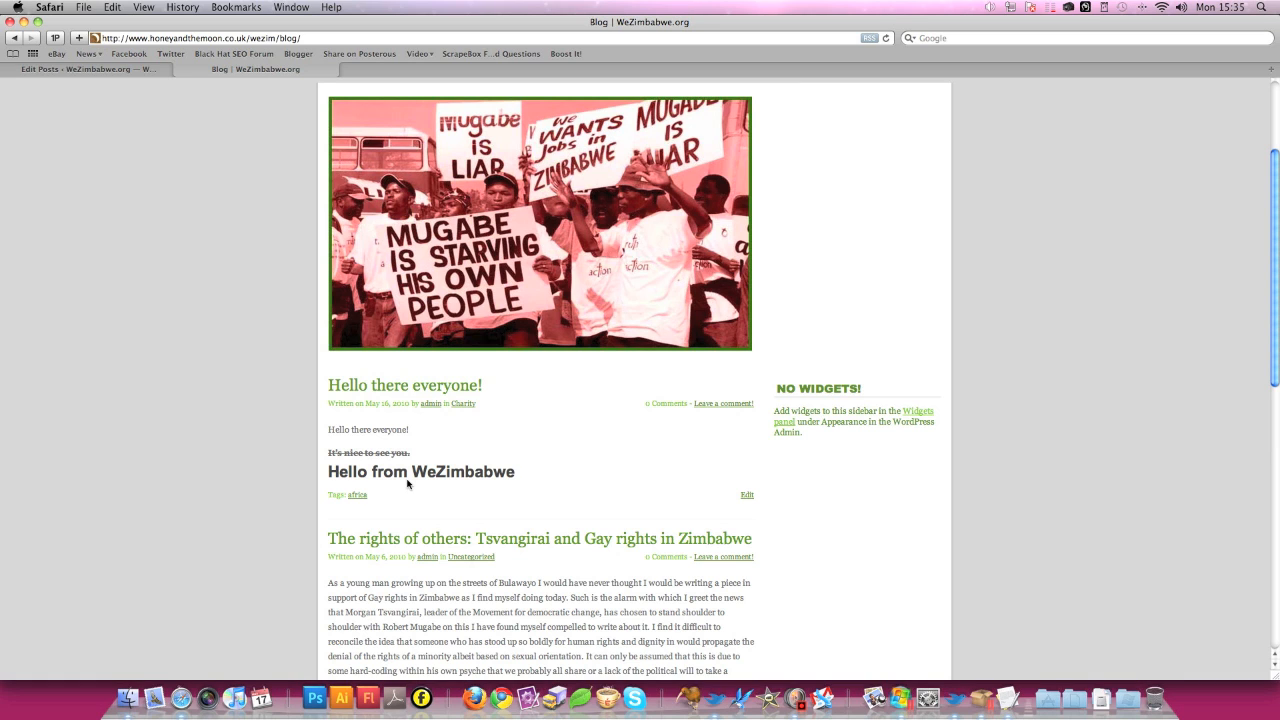
pyautogui.scroll(-3)
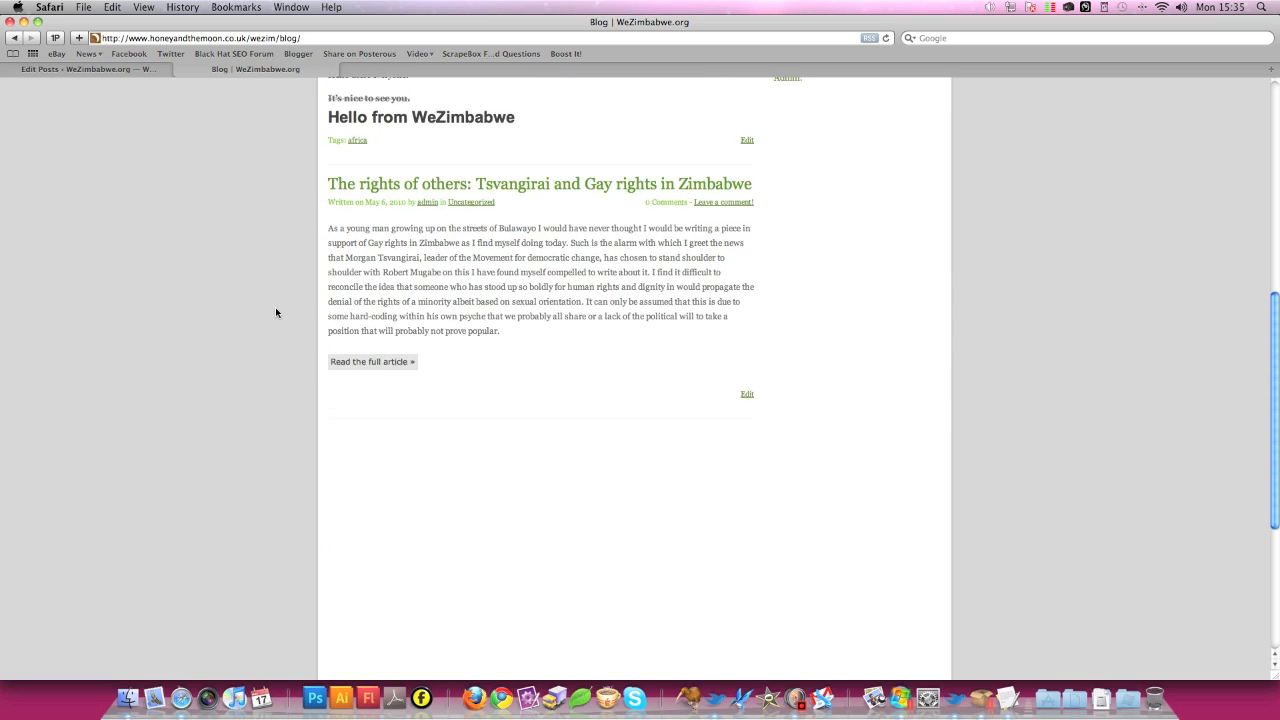
# - Return to the admin post list and open 'Hello there everyone!' in the editor
pyautogui.click(75, 69)
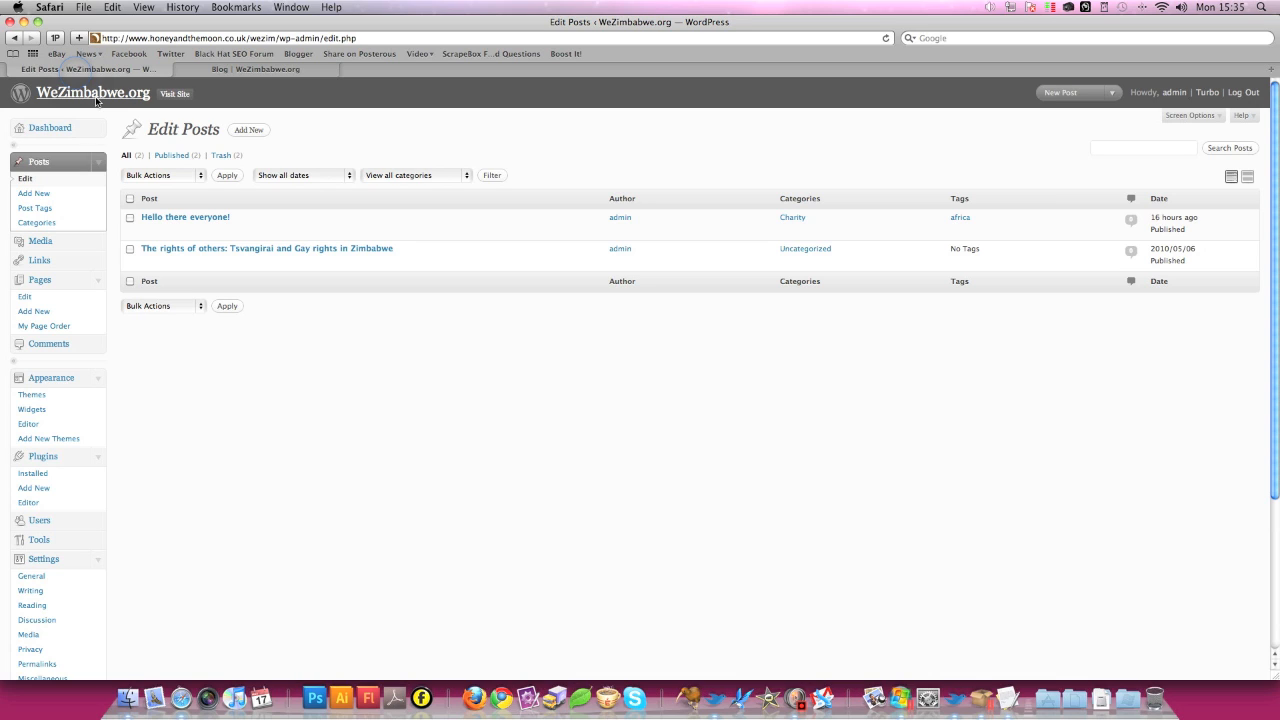
pyautogui.moveTo(197, 204)
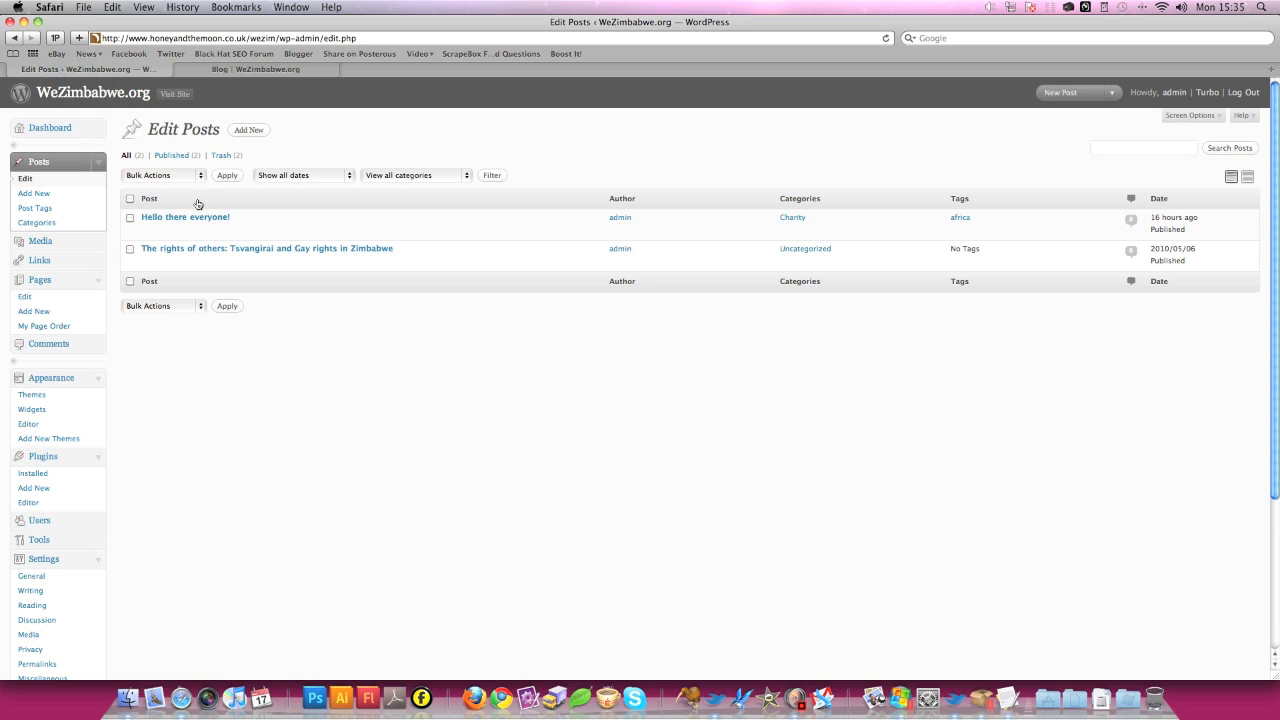
pyautogui.moveTo(185, 217)
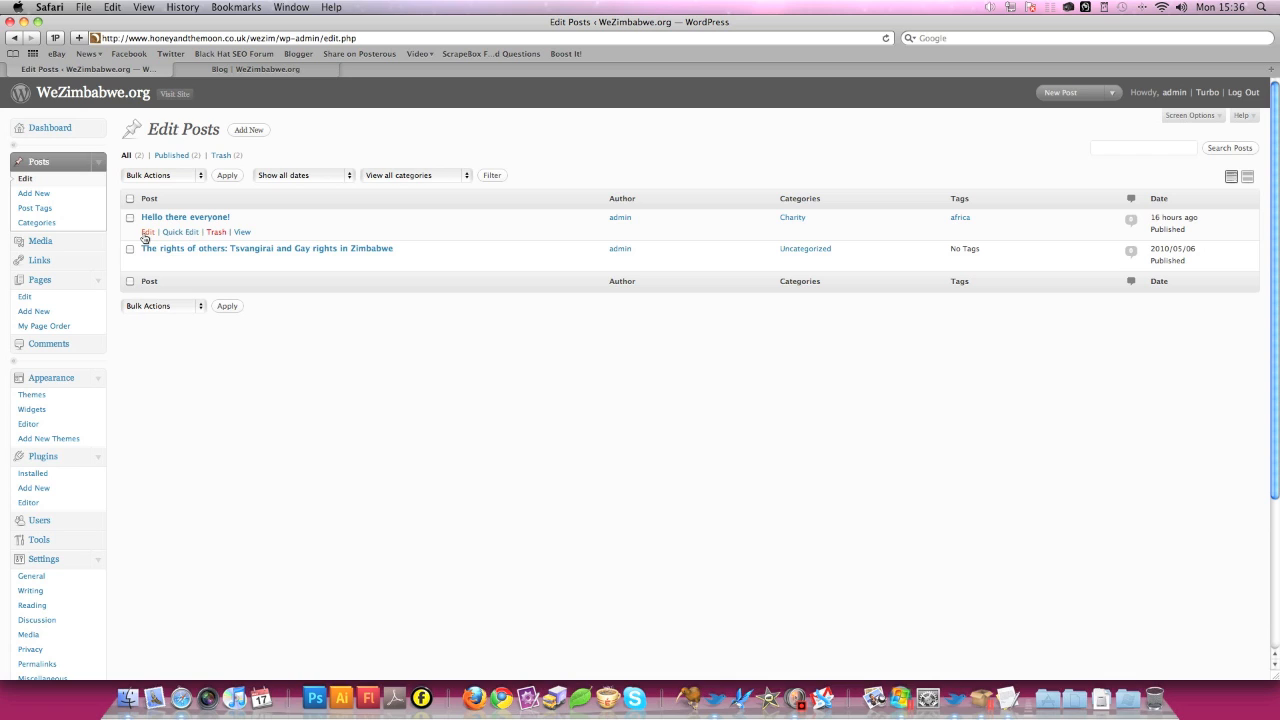
pyautogui.click(148, 231)
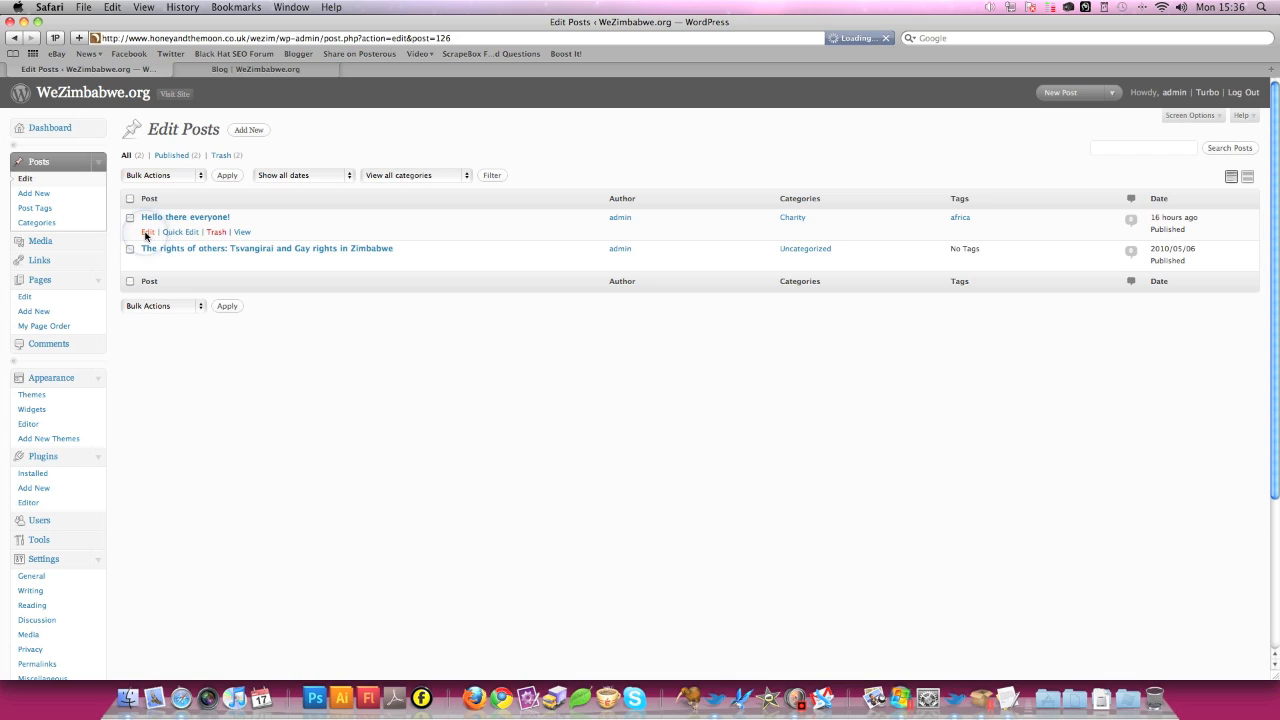
pyautogui.click(147, 231)
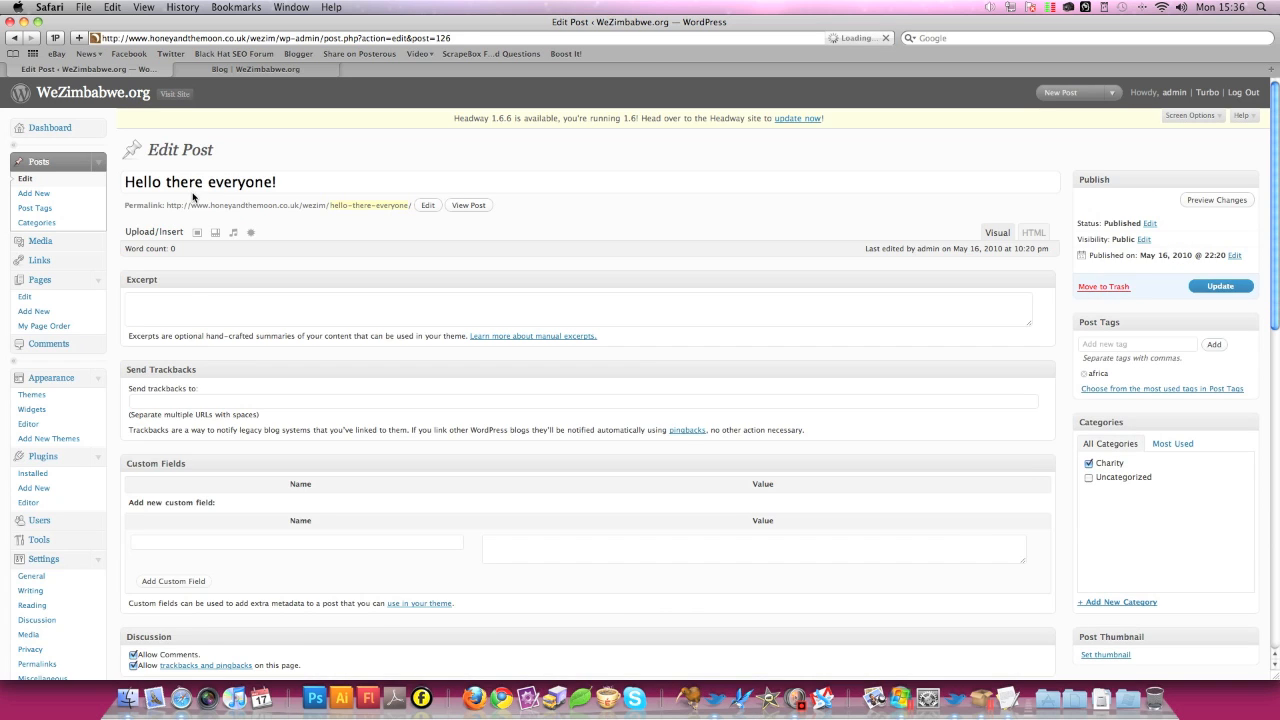
pyautogui.click(996, 232)
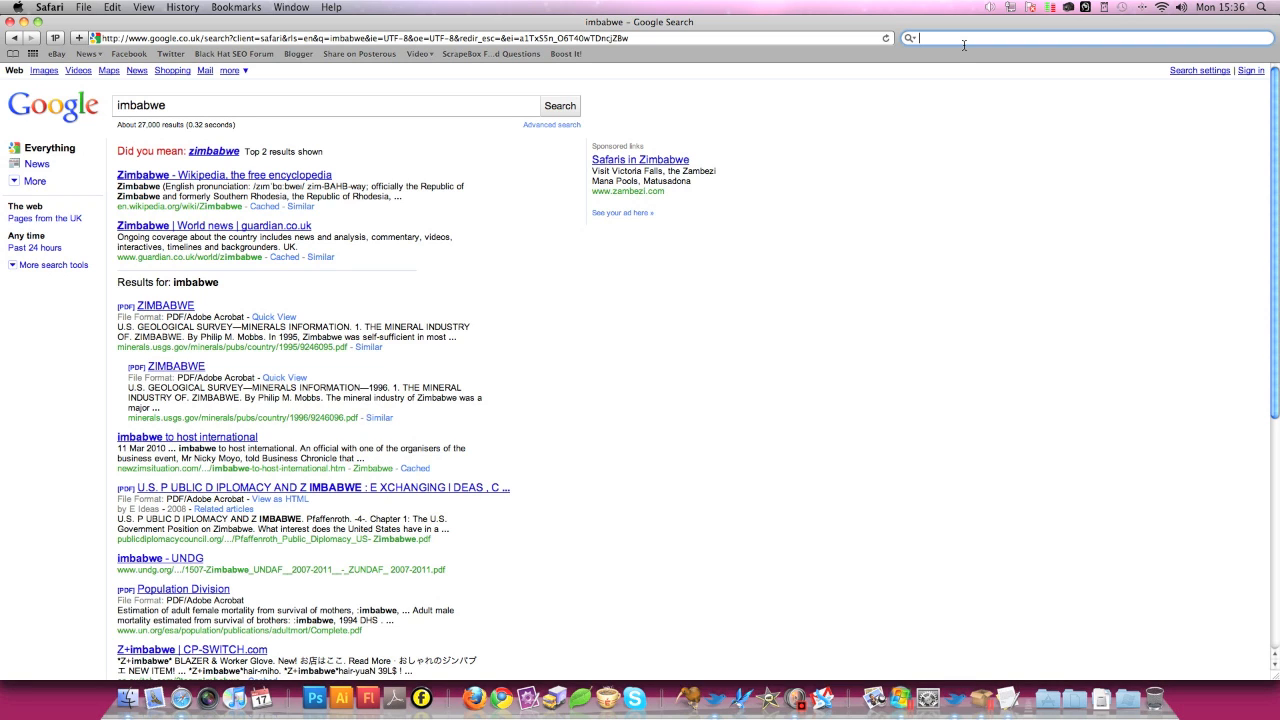
# - Search Google for 'africa' and open an Africa map image result
pyautogui.write('afric')
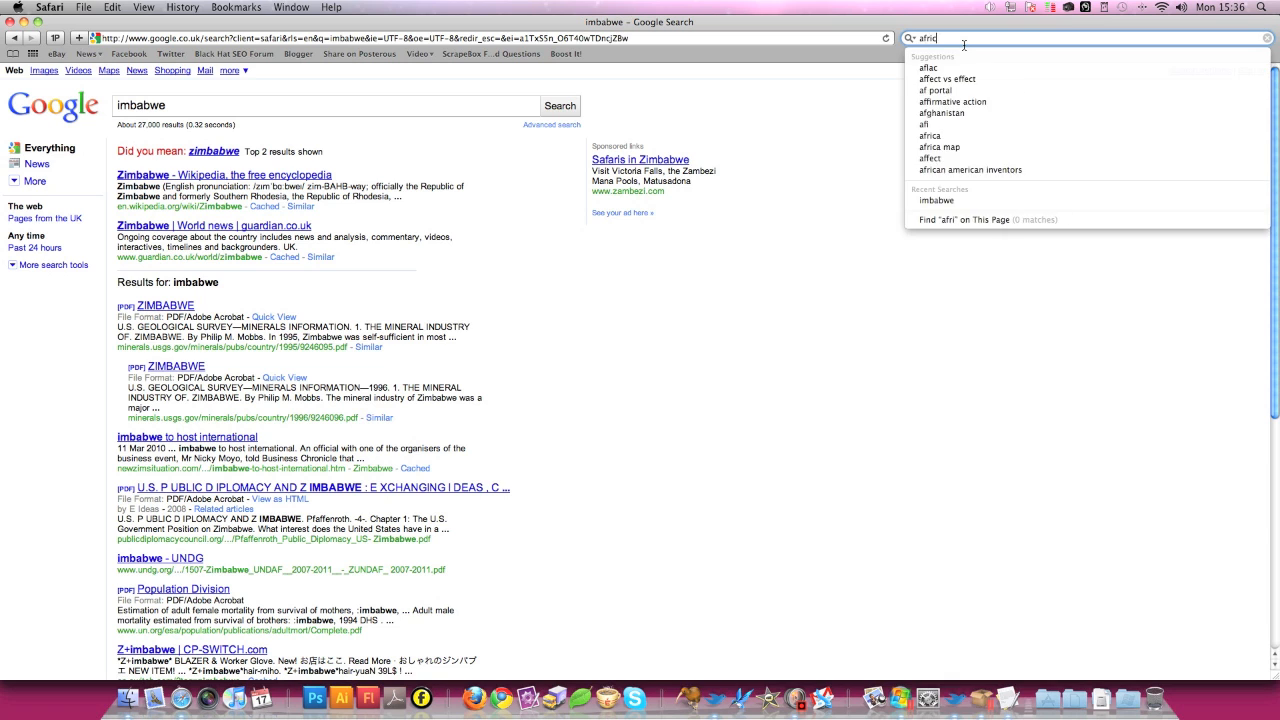
pyautogui.click(929, 135)
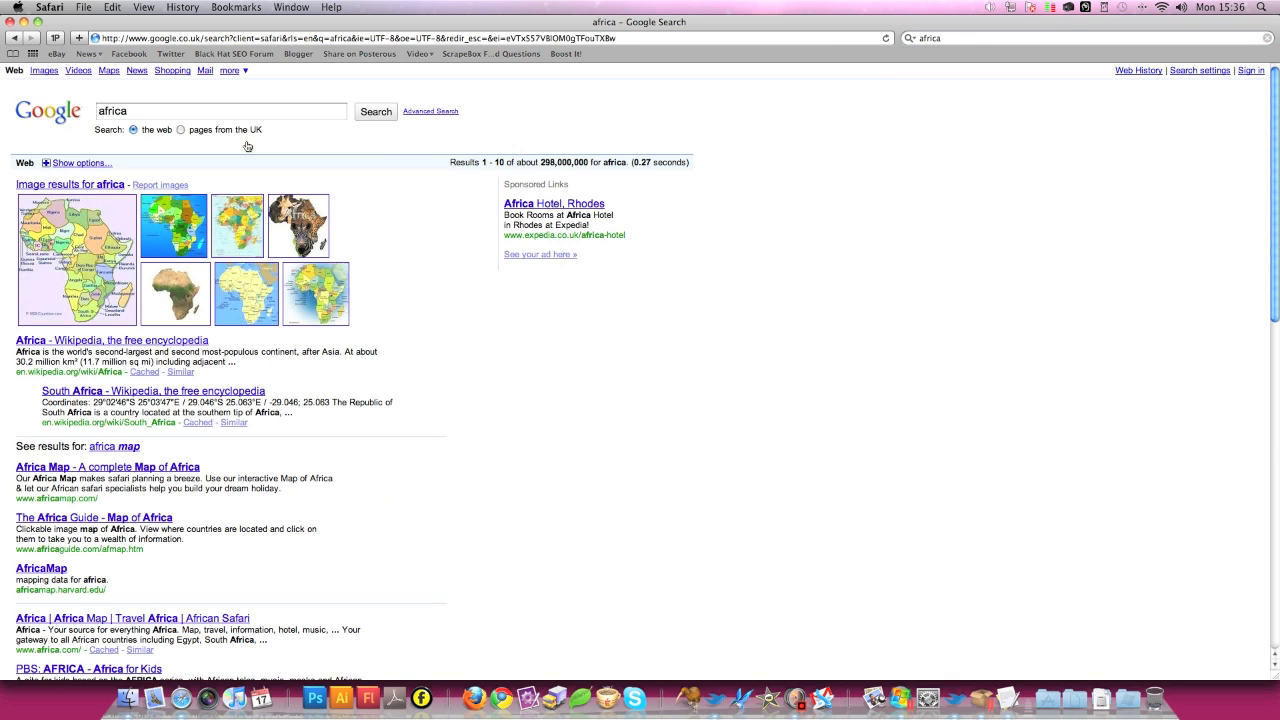
pyautogui.click(77, 225)
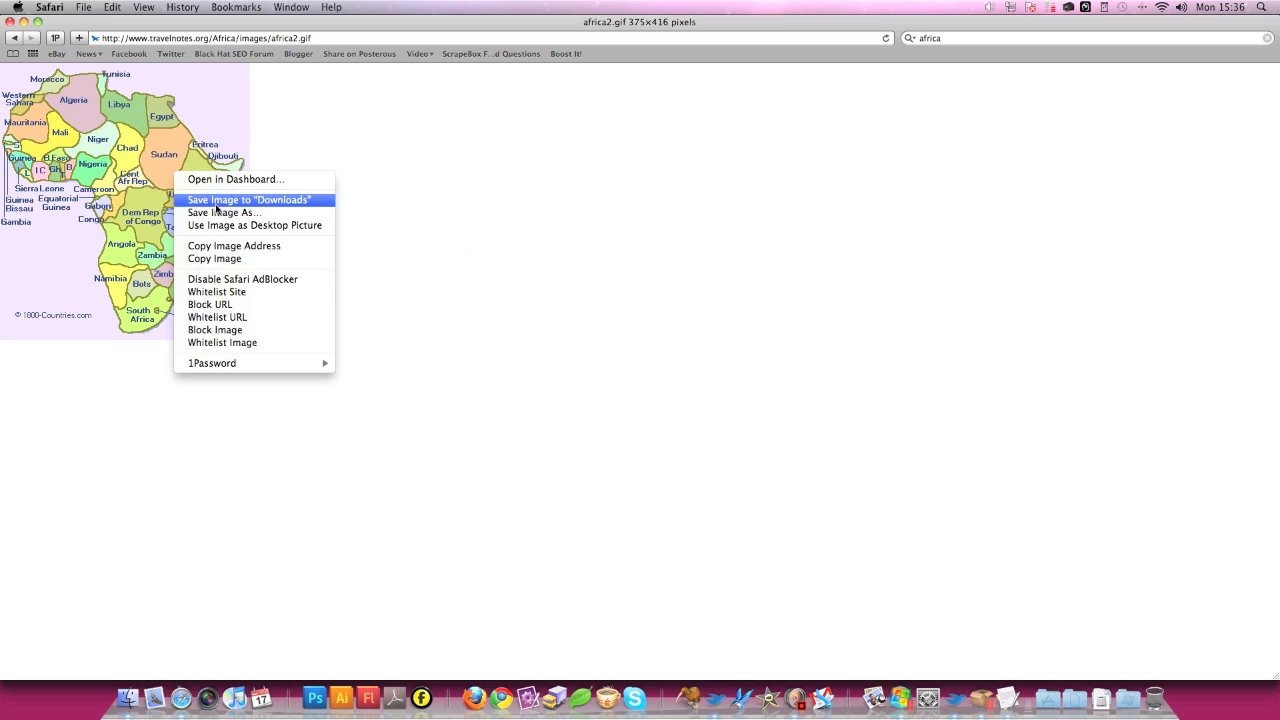
pyautogui.moveTo(224, 212)
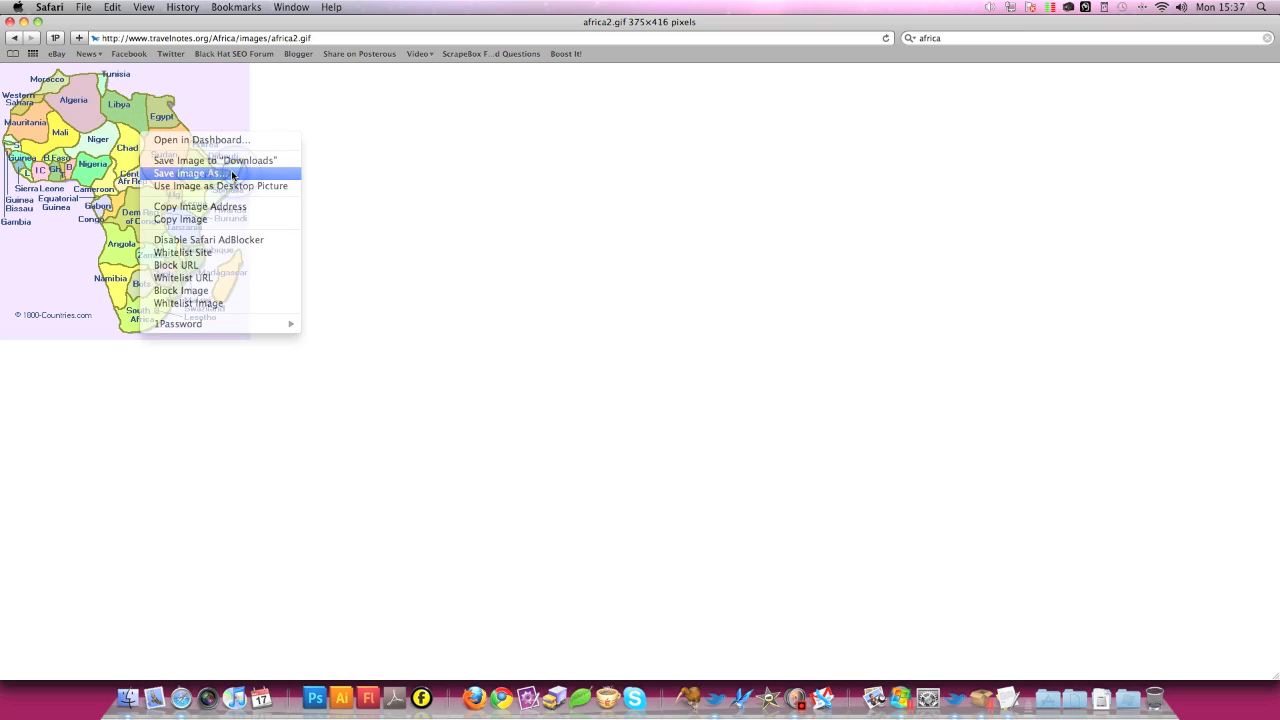
# - Save the Africa map image to the Desktop as africa2
pyautogui.click(189, 173)
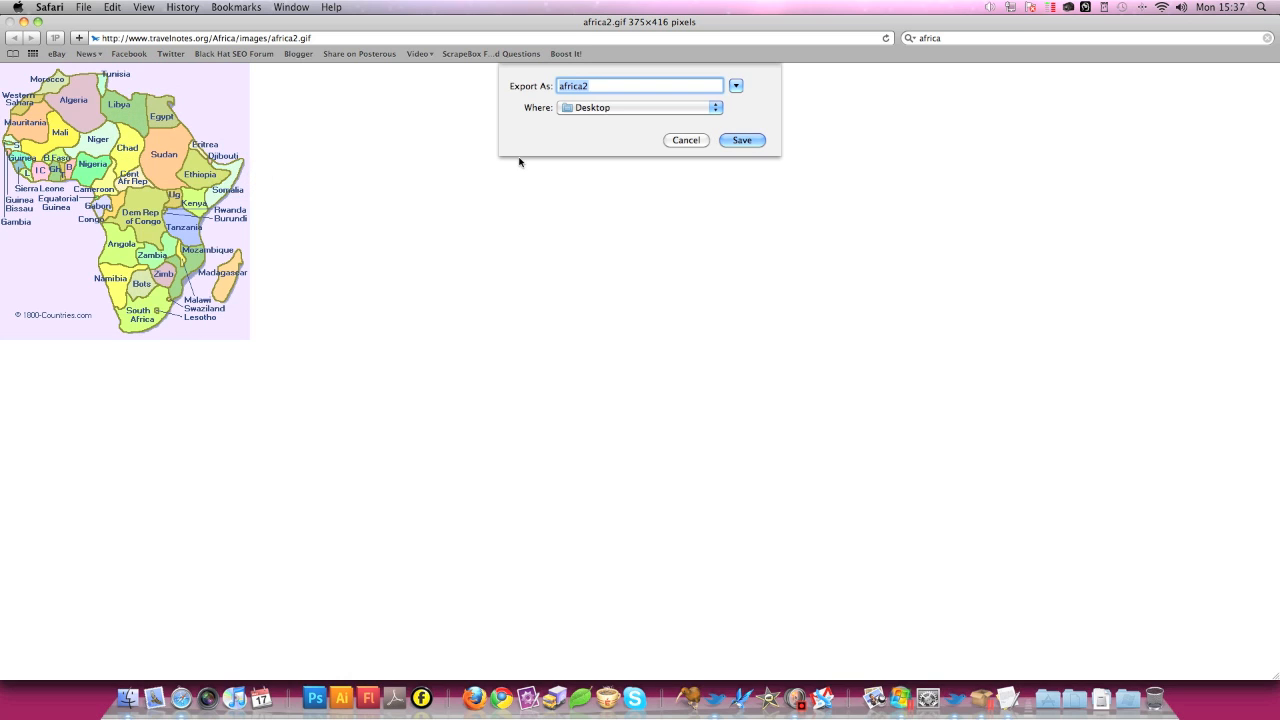
pyautogui.click(742, 140)
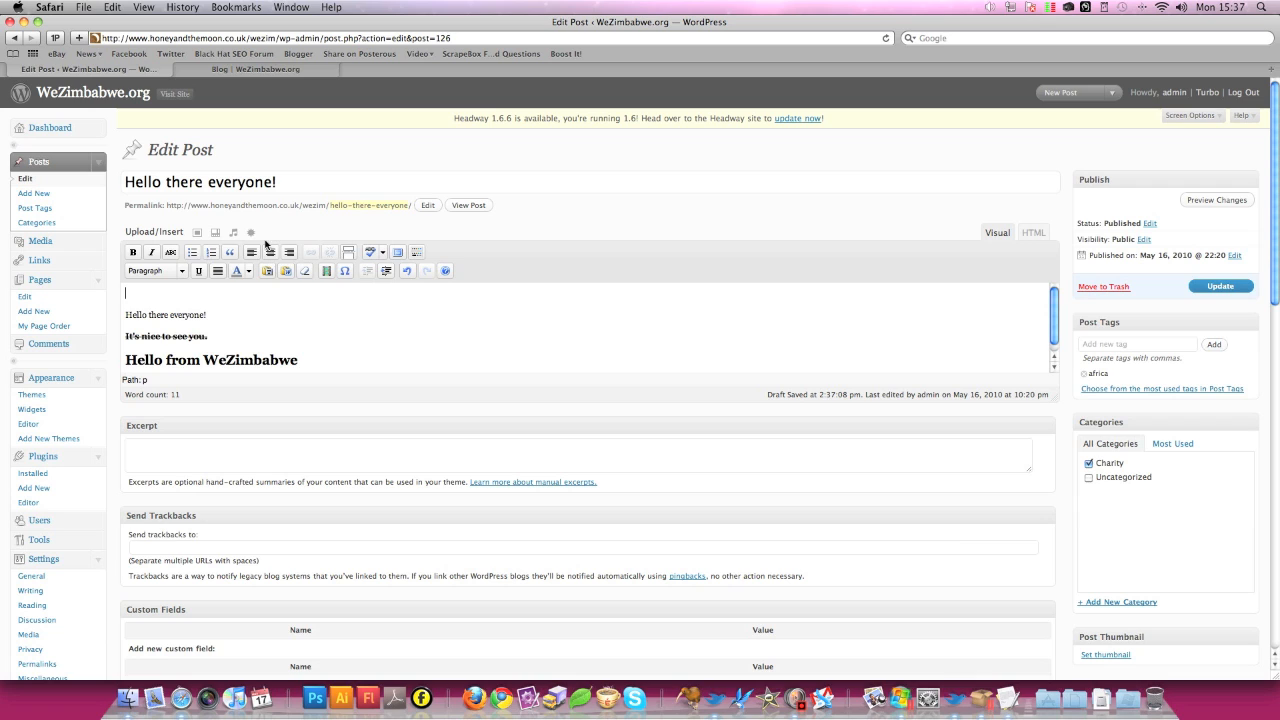
pyautogui.moveTo(610, 231)
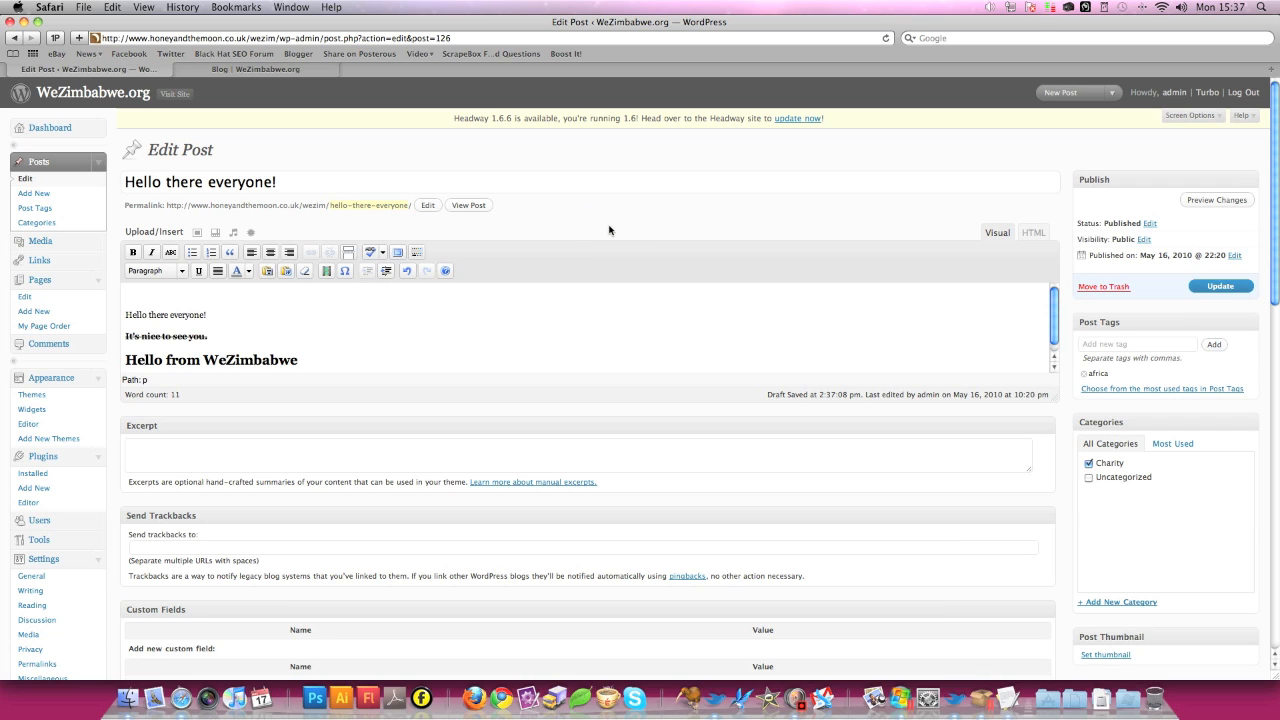
pyautogui.moveTo(181, 213)
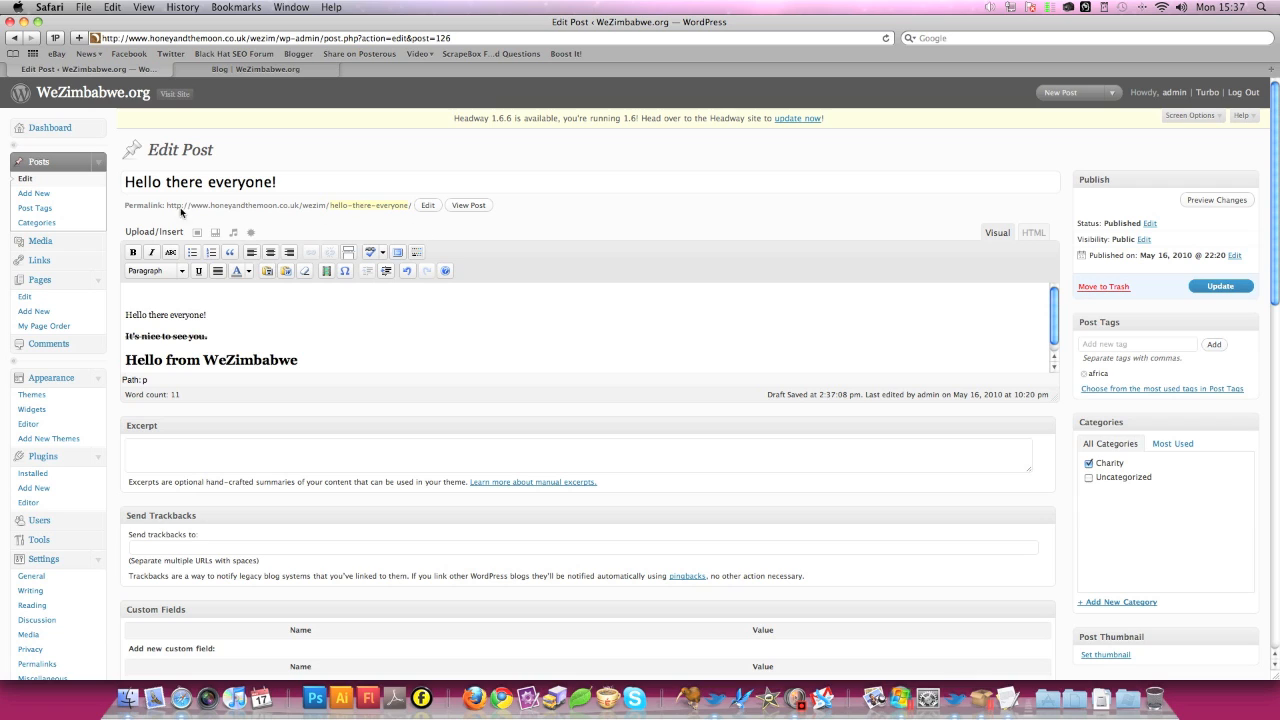
pyautogui.moveTo(134, 238)
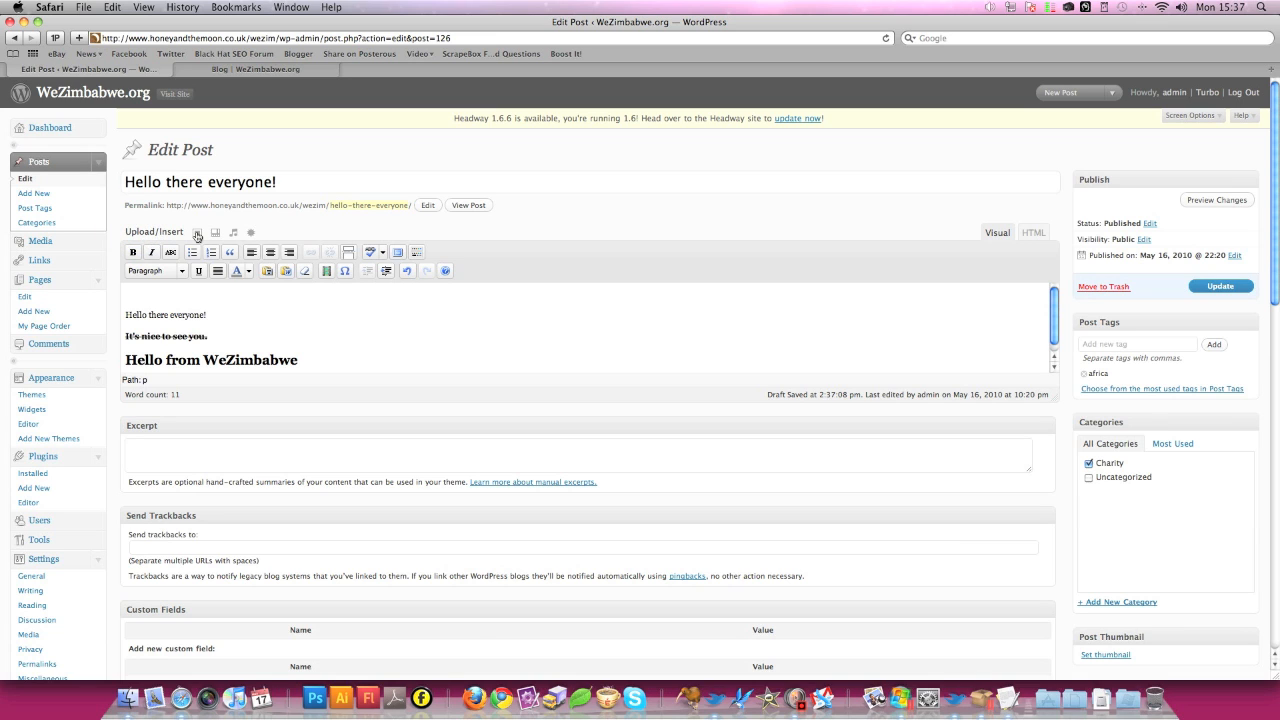
pyautogui.moveTo(197, 232)
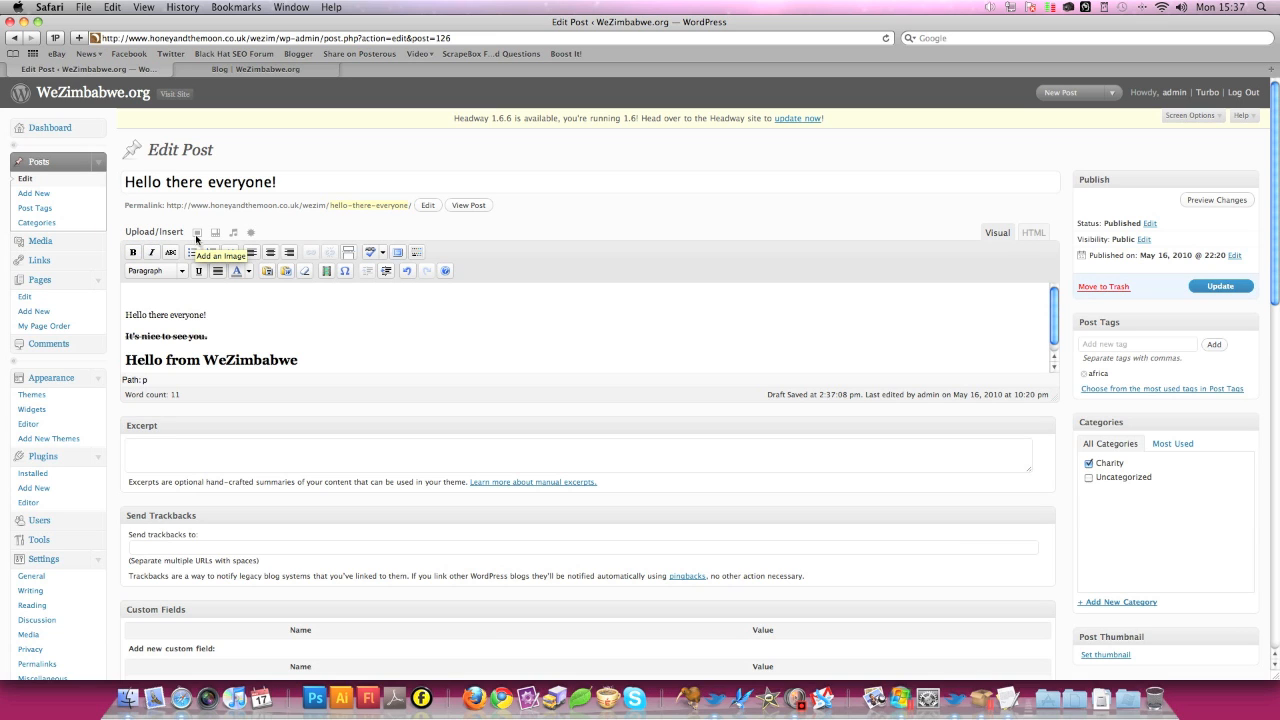
# - Open the Add an Image uploader for the 'Hello there everyone!' post
pyautogui.click(197, 232)
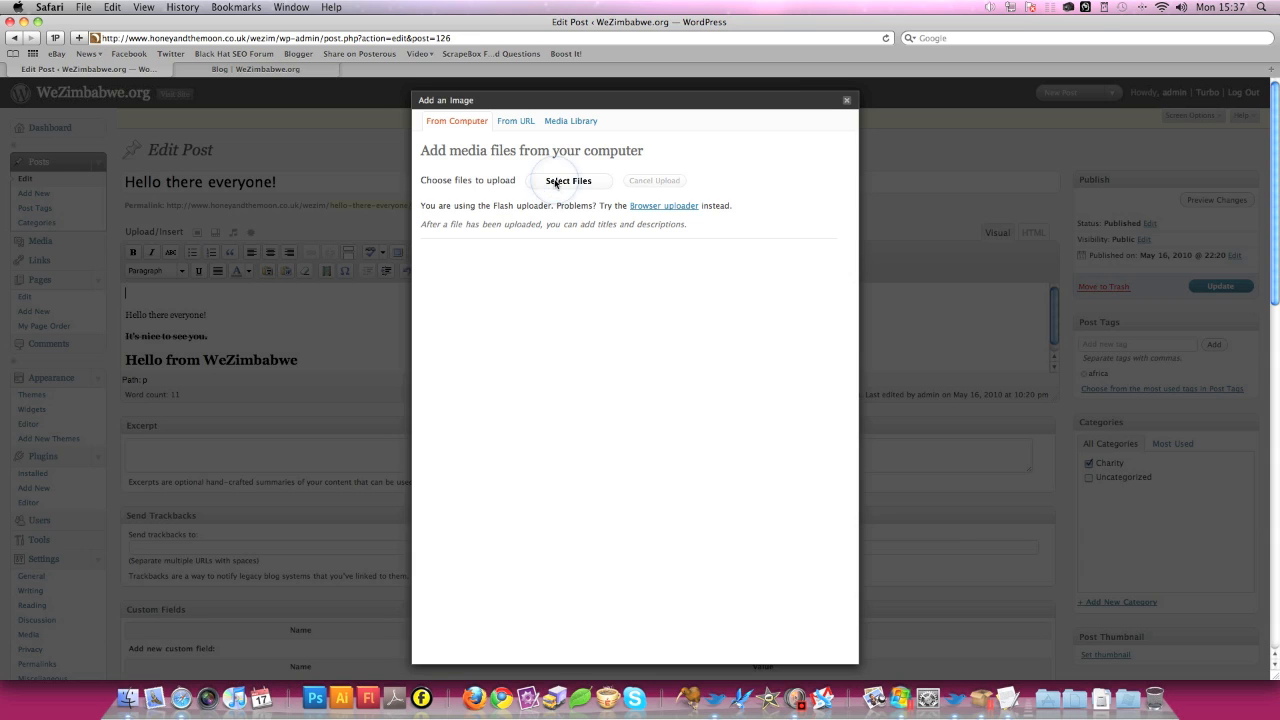
# - Pick africa2 from the Desktop folder in the upload file picker
pyautogui.click(567, 181)
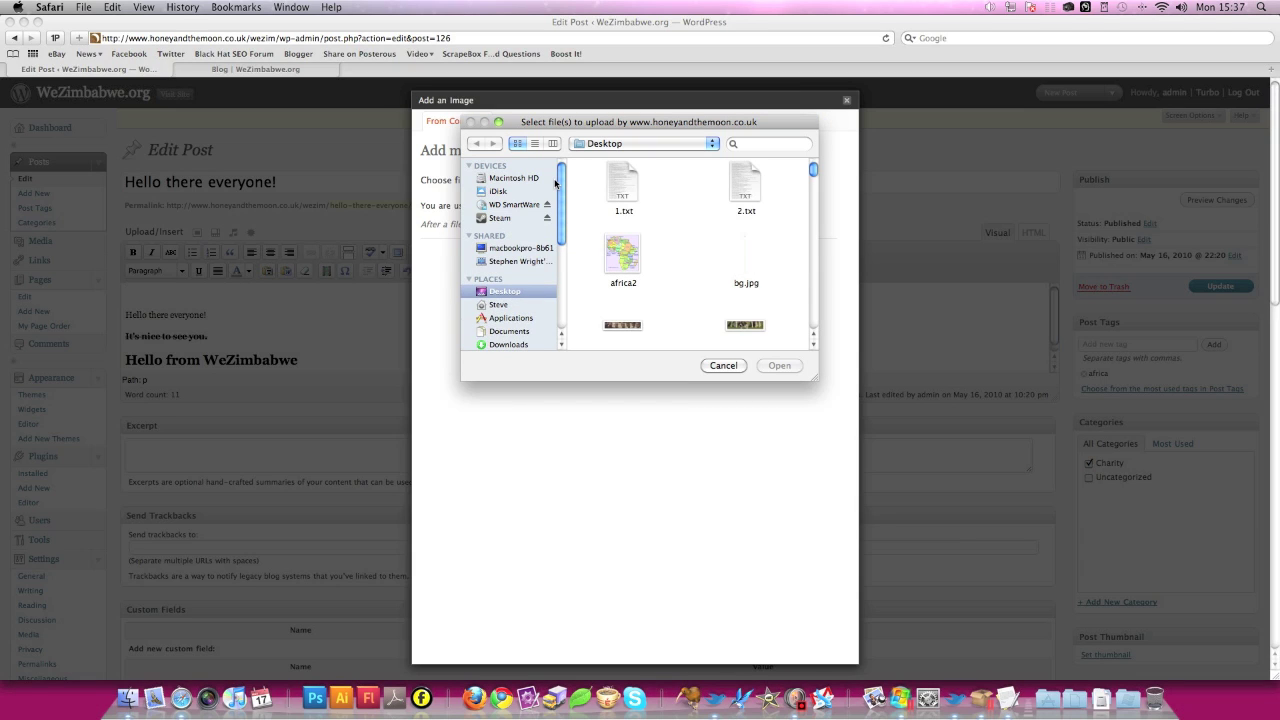
pyautogui.moveTo(638, 208)
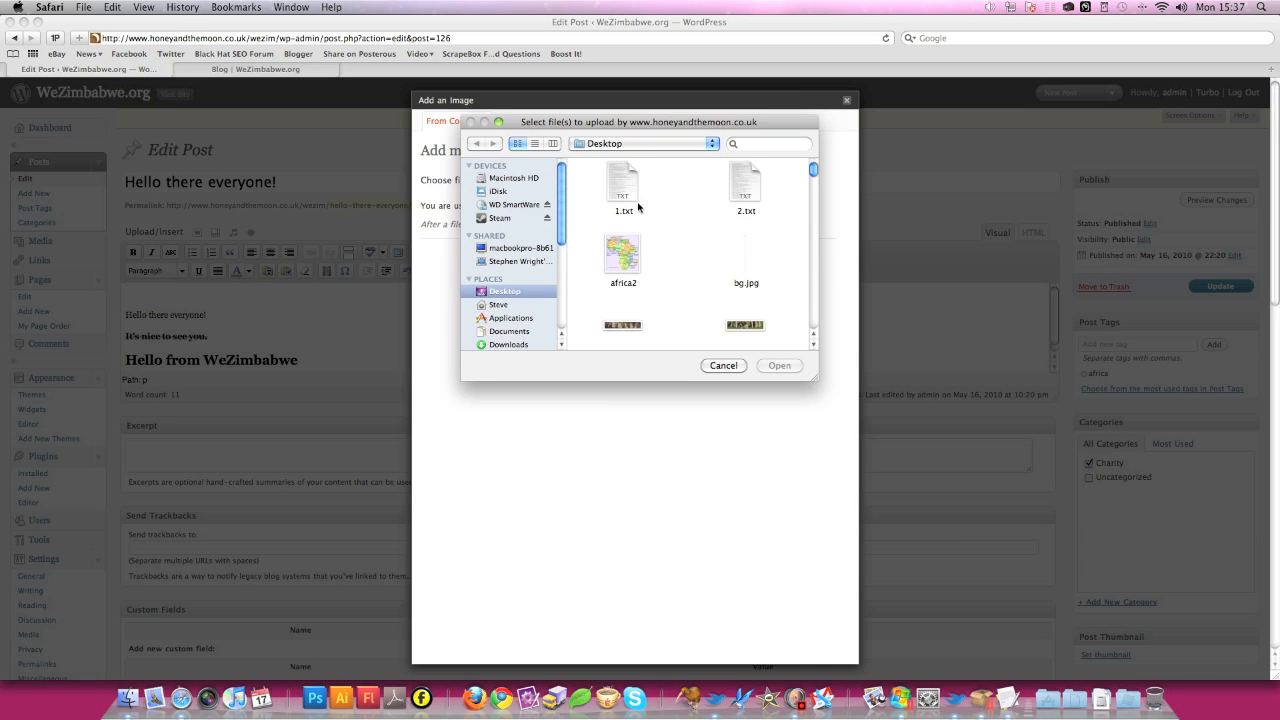
pyautogui.click(623, 254)
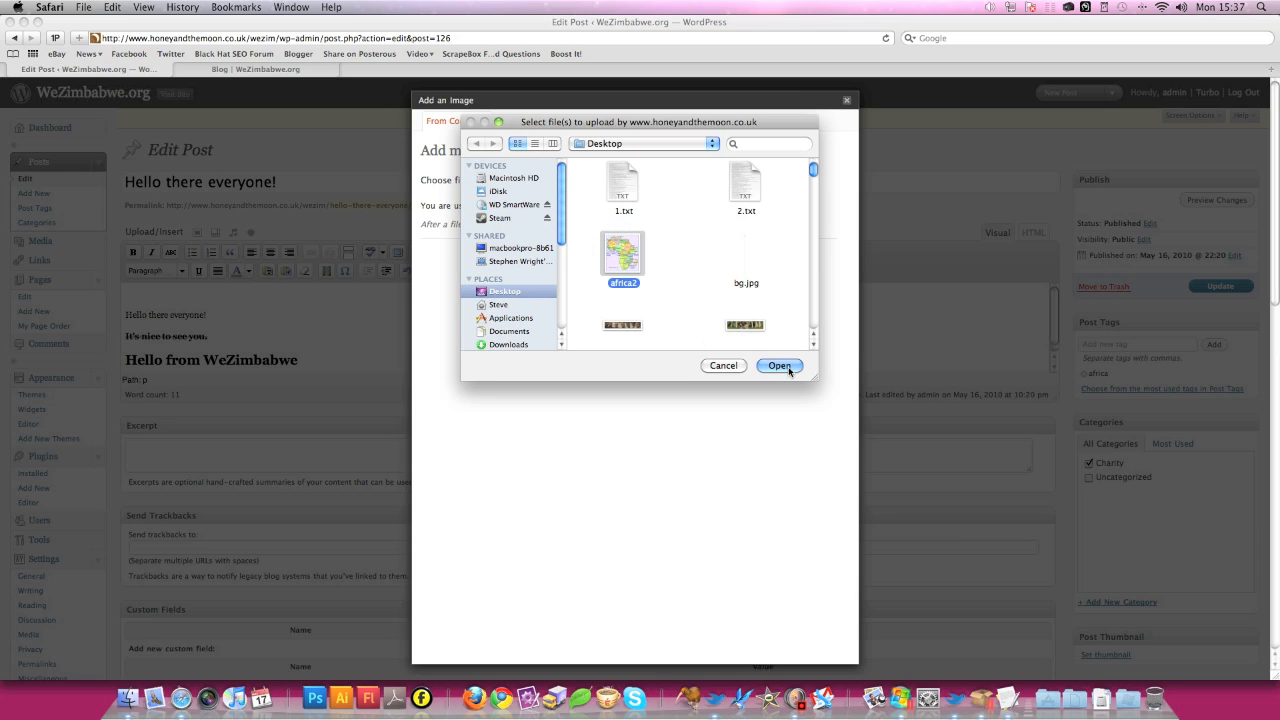
# - Upload the chosen africa2 map file to WordPress
pyautogui.click(780, 365)
pyautogui.write('map-of-africa')
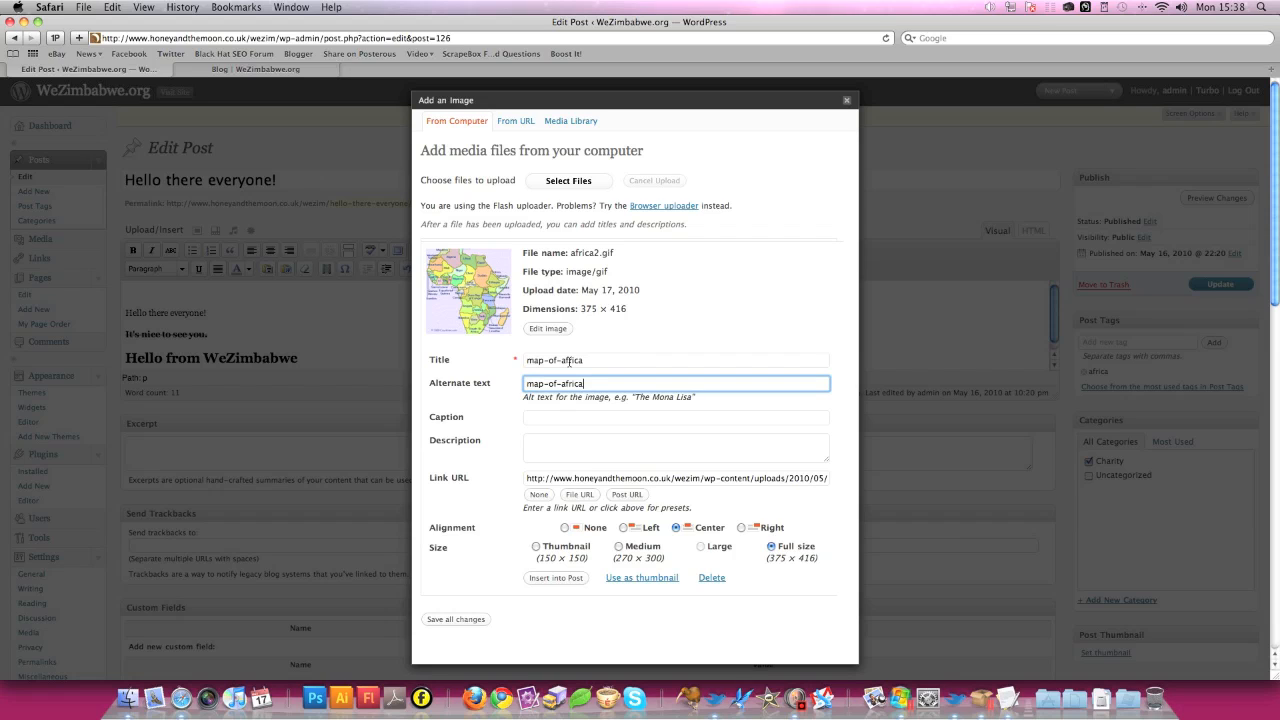
pyautogui.click(675, 417)
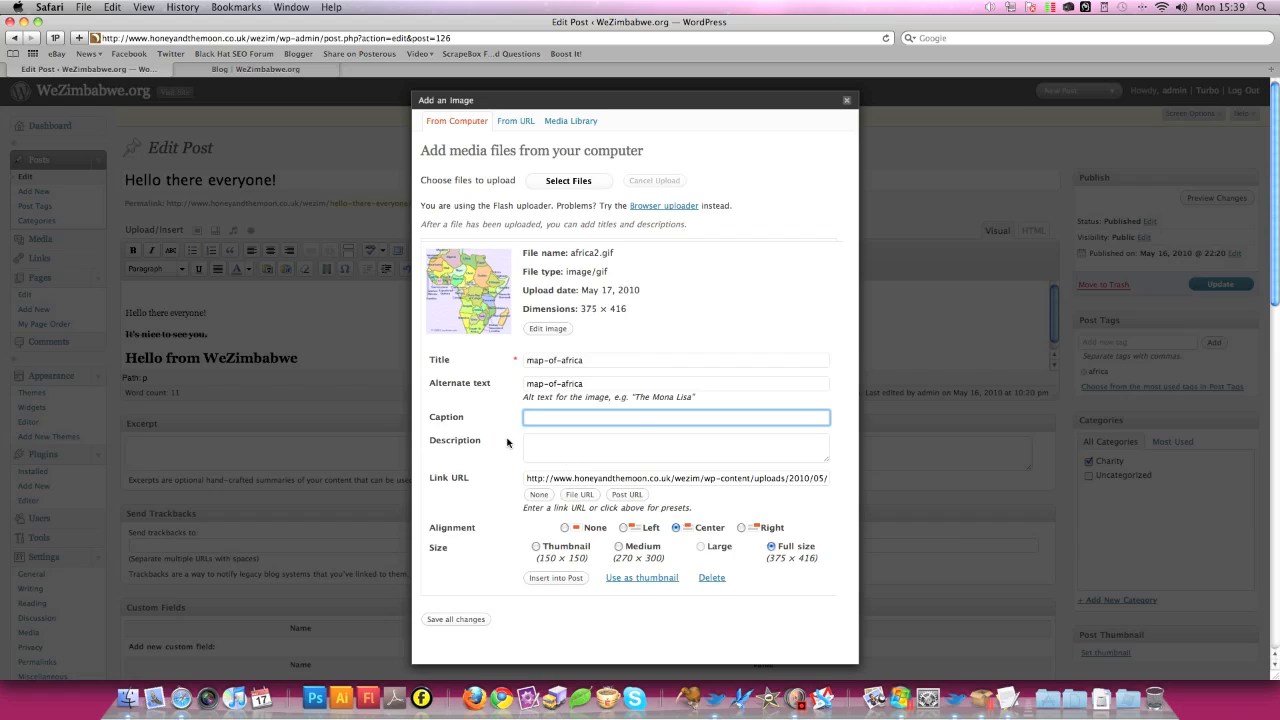
pyautogui.moveTo(554, 452)
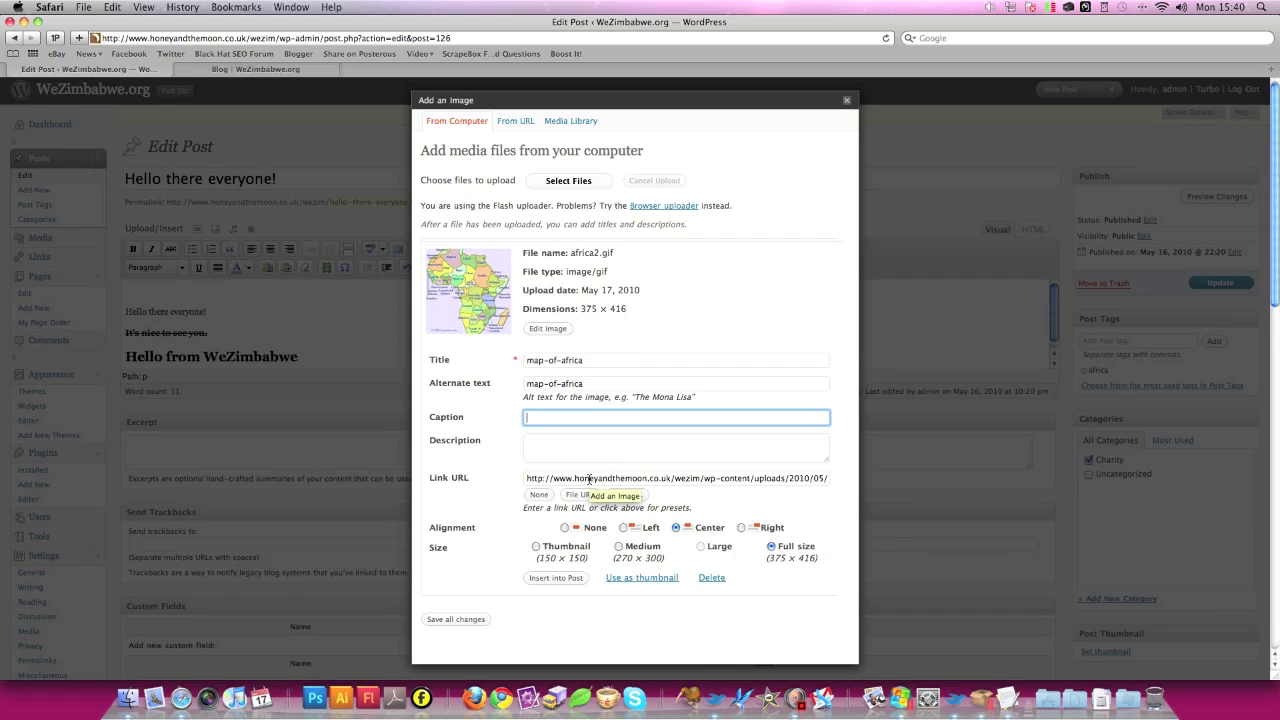
pyautogui.moveTo(637, 478)
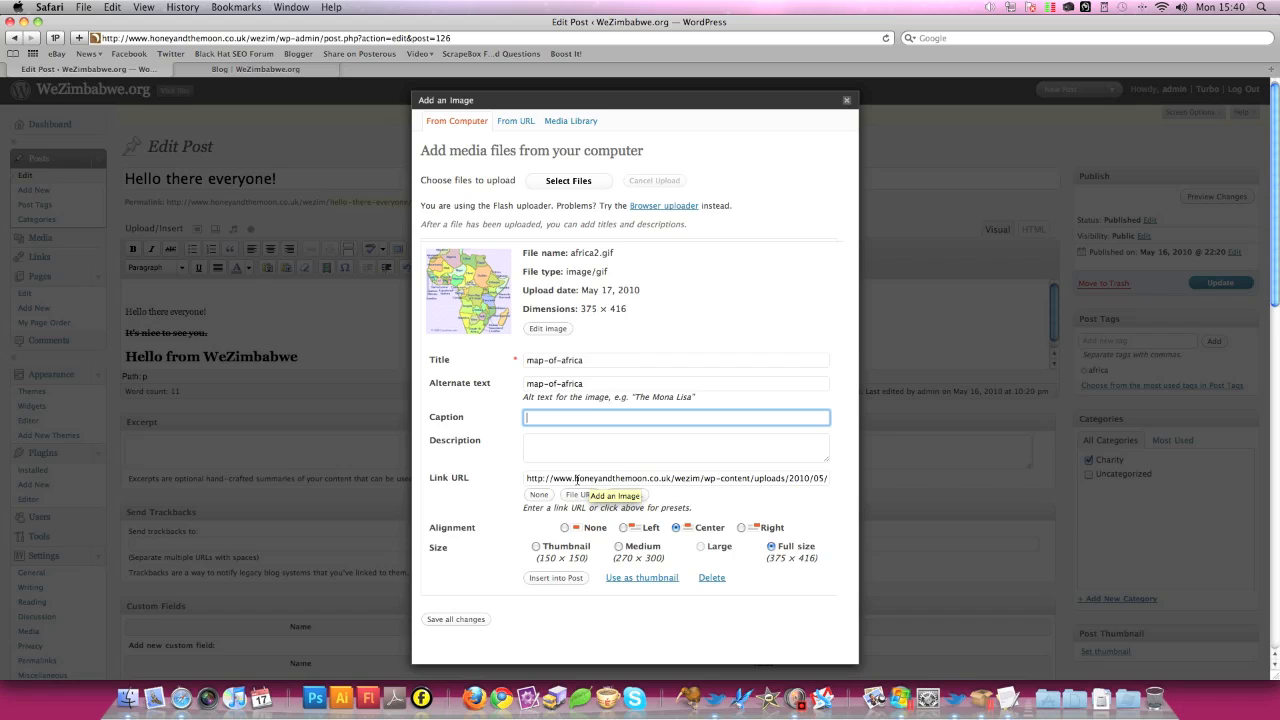
pyautogui.moveTo(490, 508)
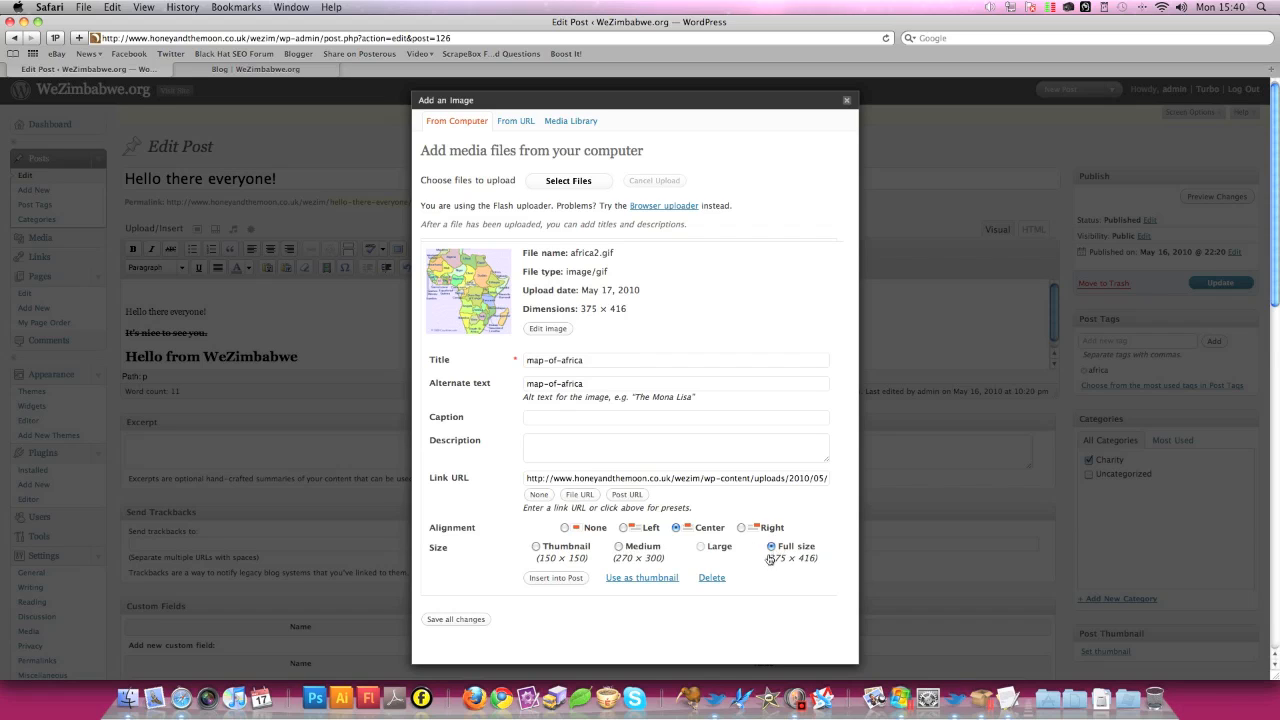
pyautogui.moveTo(818, 556)
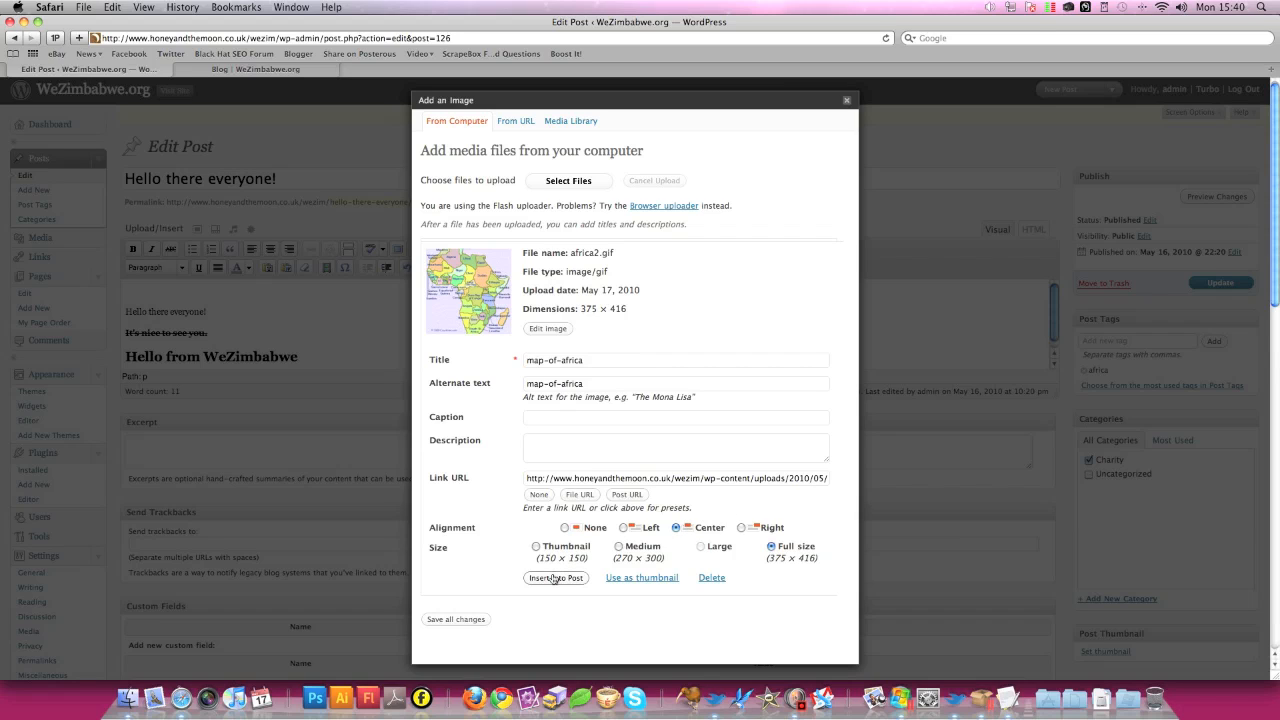
# - Insert the Africa map into the post body and update the post
pyautogui.click(556, 578)
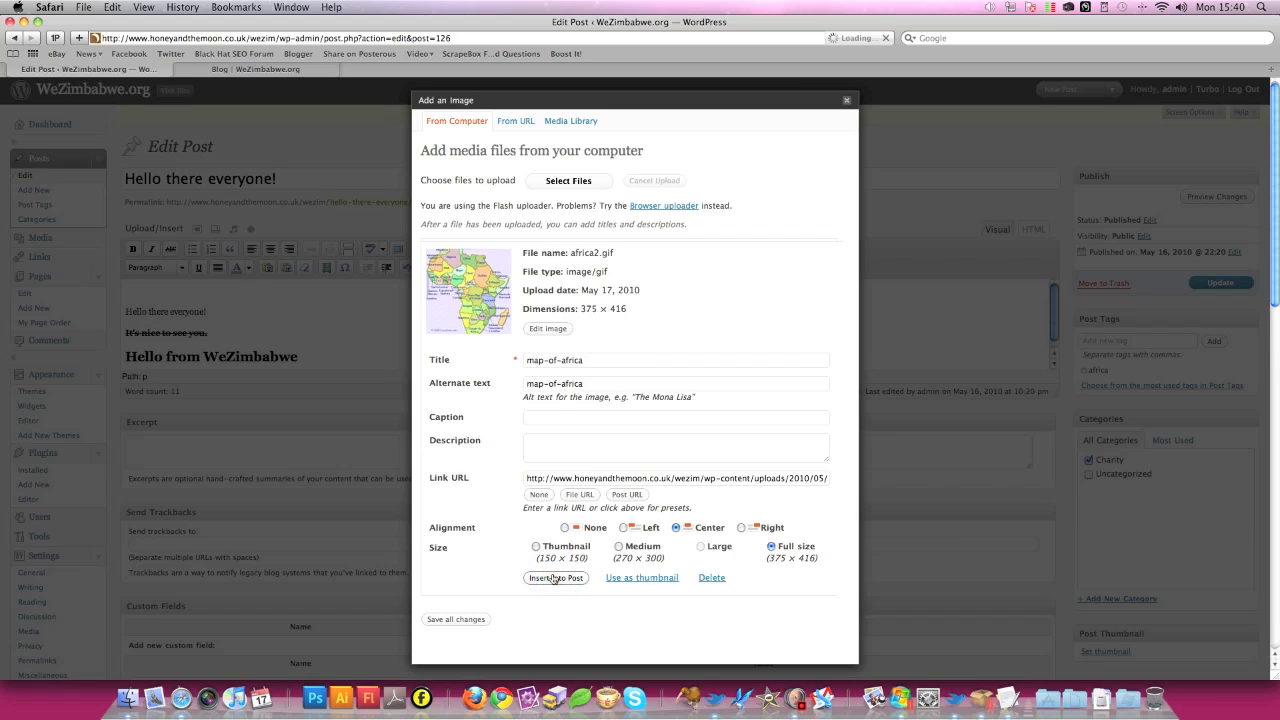
pyautogui.click(556, 578)
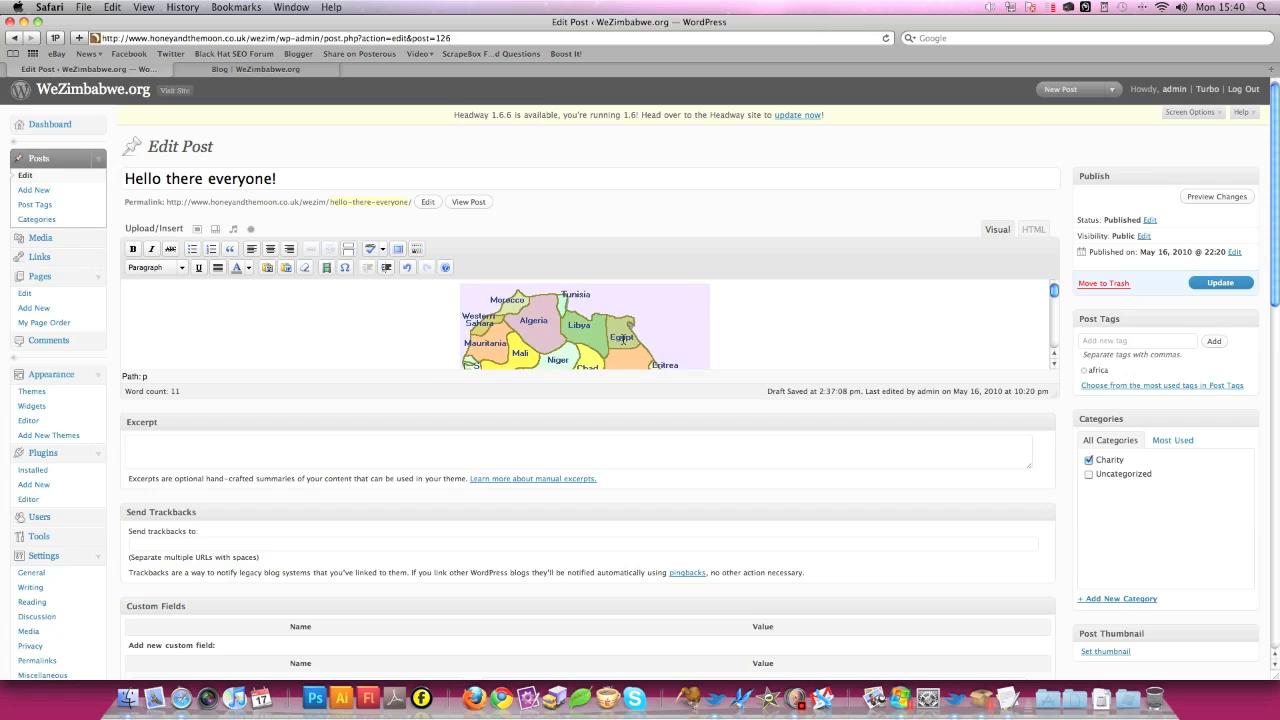
pyautogui.click(1219, 286)
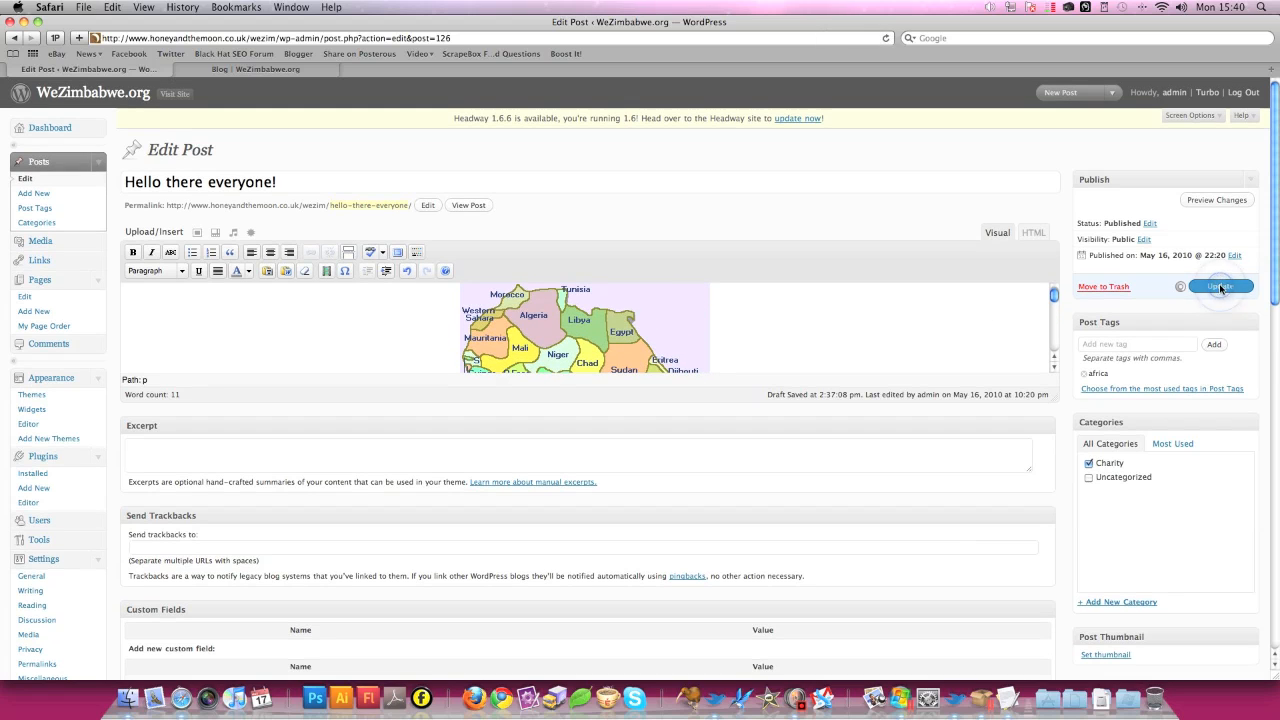
pyautogui.click(1220, 287)
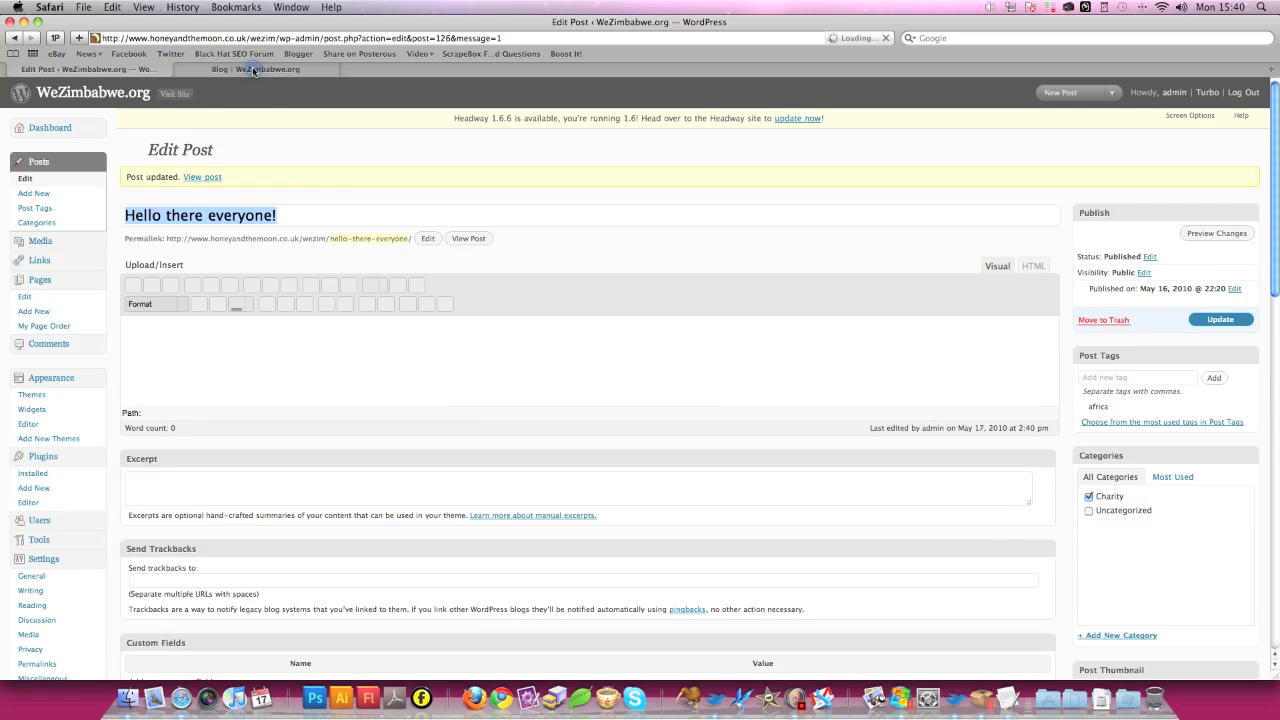
# - View the 'Hello there everyone!' post on the WeZimbabwe.org blog showing the Africa map
pyautogui.click(265, 69)
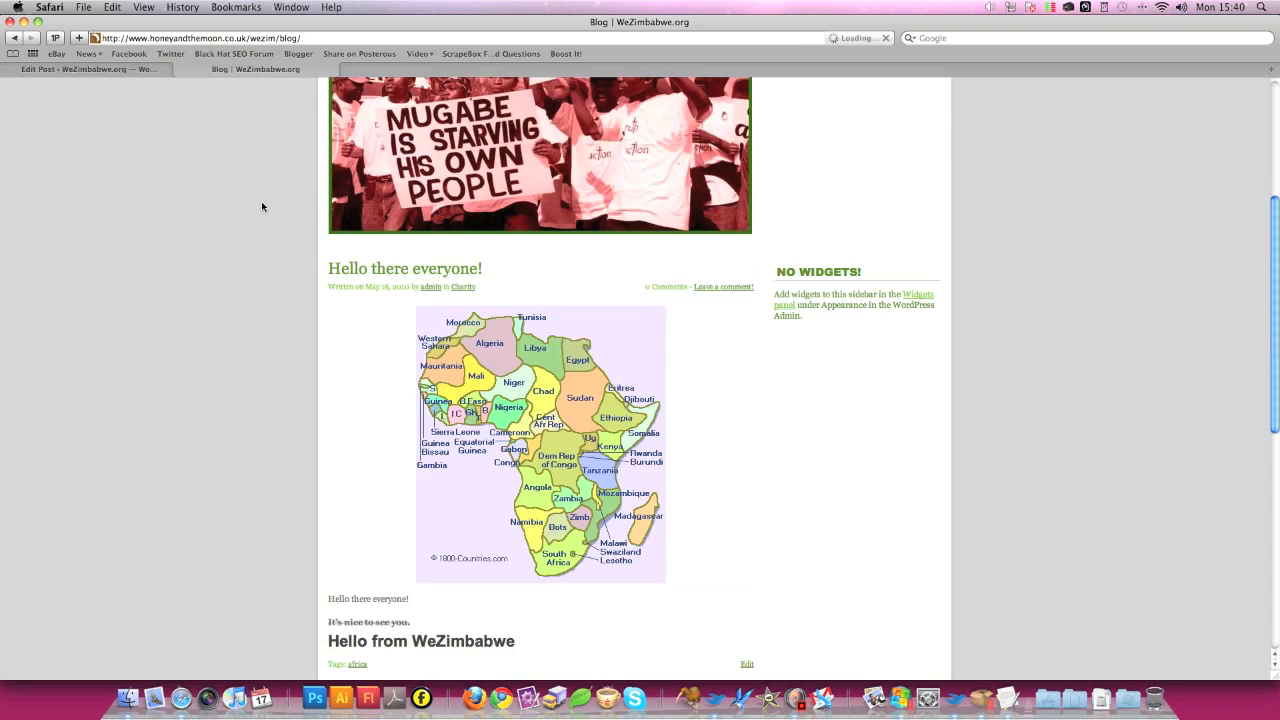
pyautogui.scroll(-3)
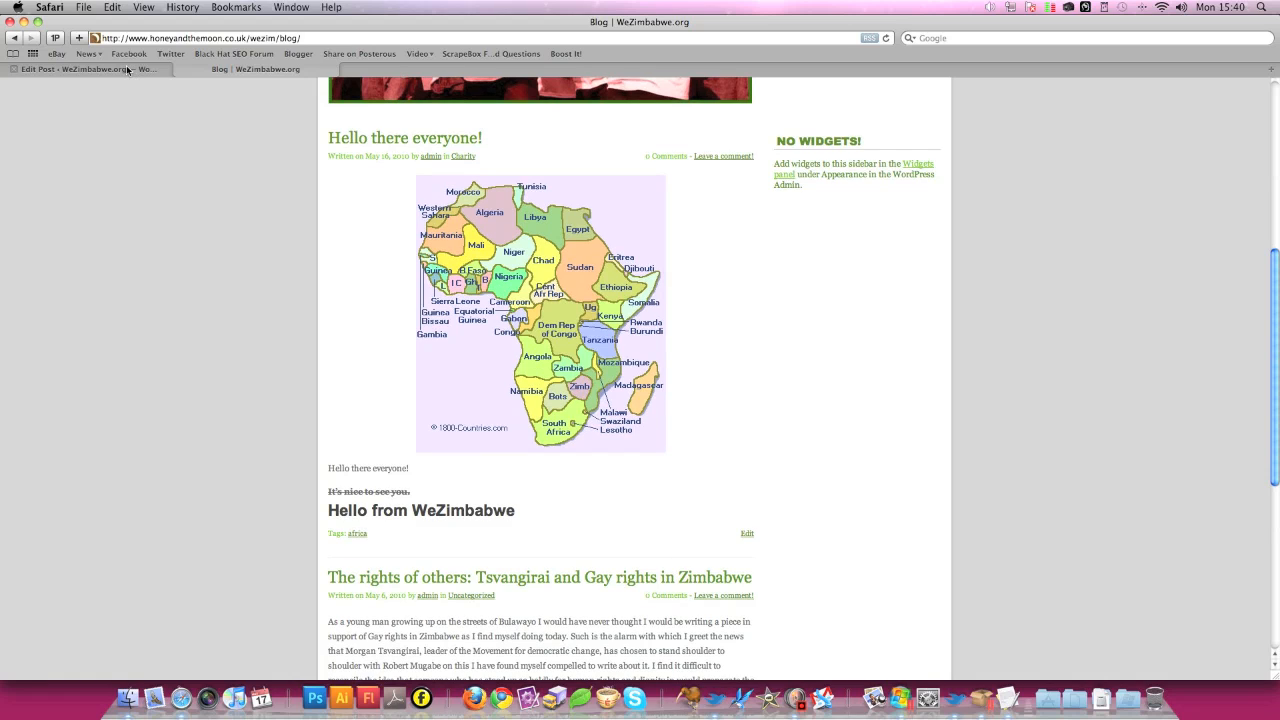
pyautogui.moveTo(213, 182)
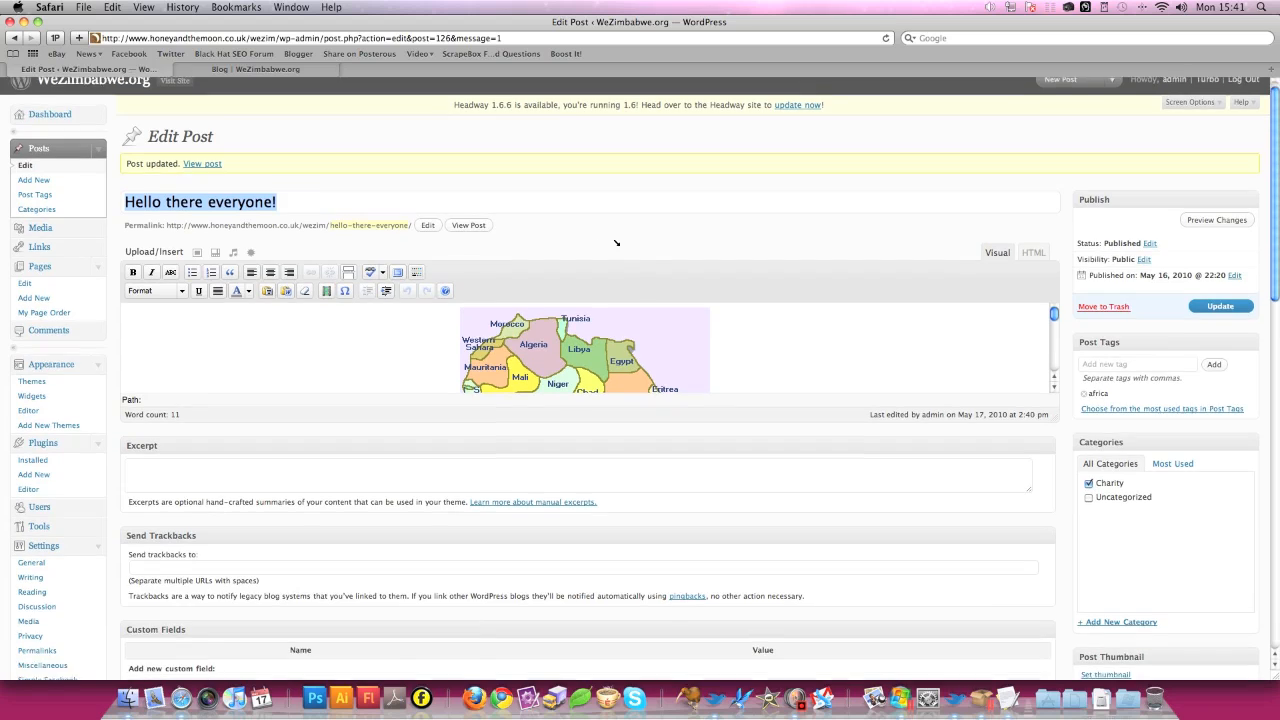
# - Scroll to the Africa map in the post and select the image
pyautogui.scroll(-3)
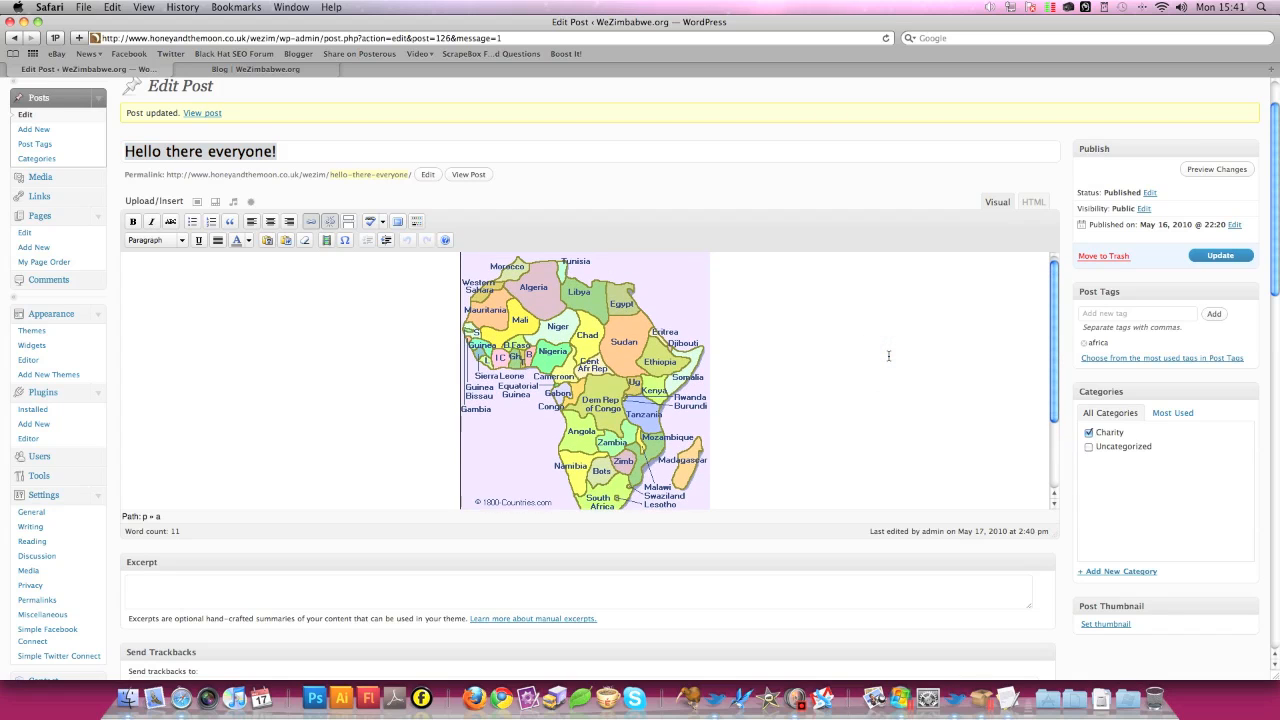
pyautogui.click(585, 380)
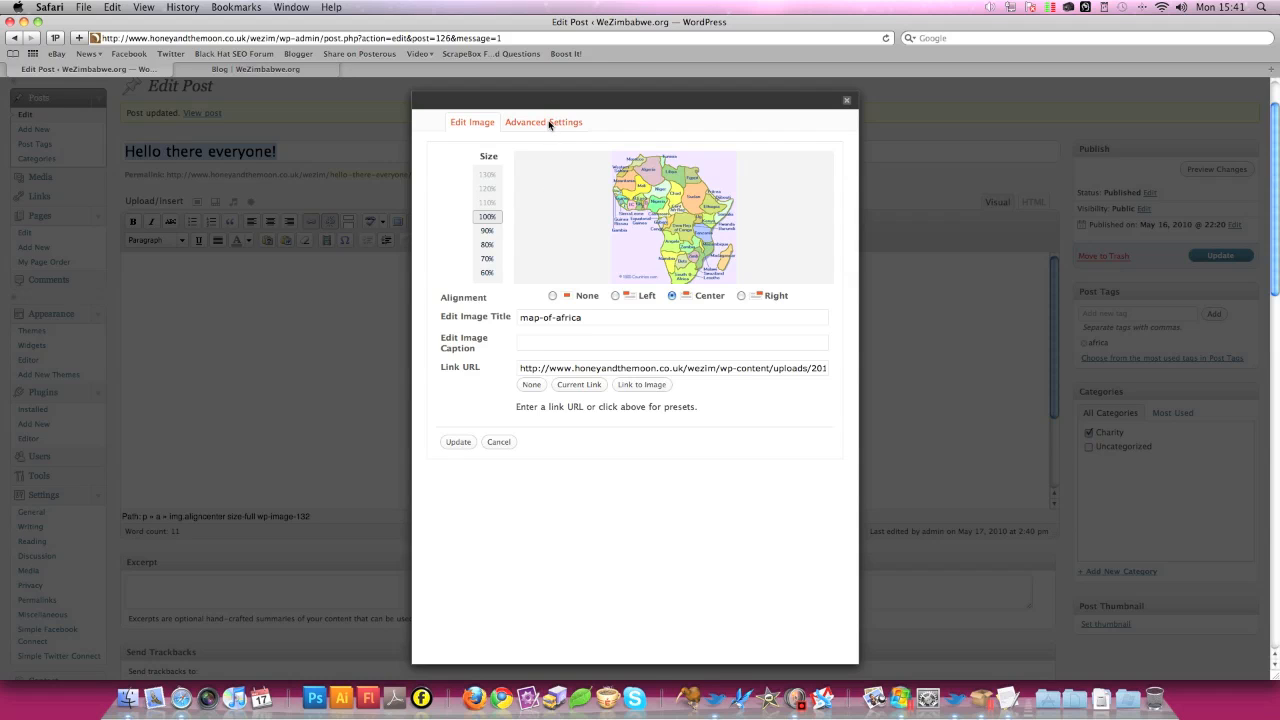
# - In Advanced Settings, set width 300, a 3px solid black border style, and 10px spacing
pyautogui.click(543, 121)
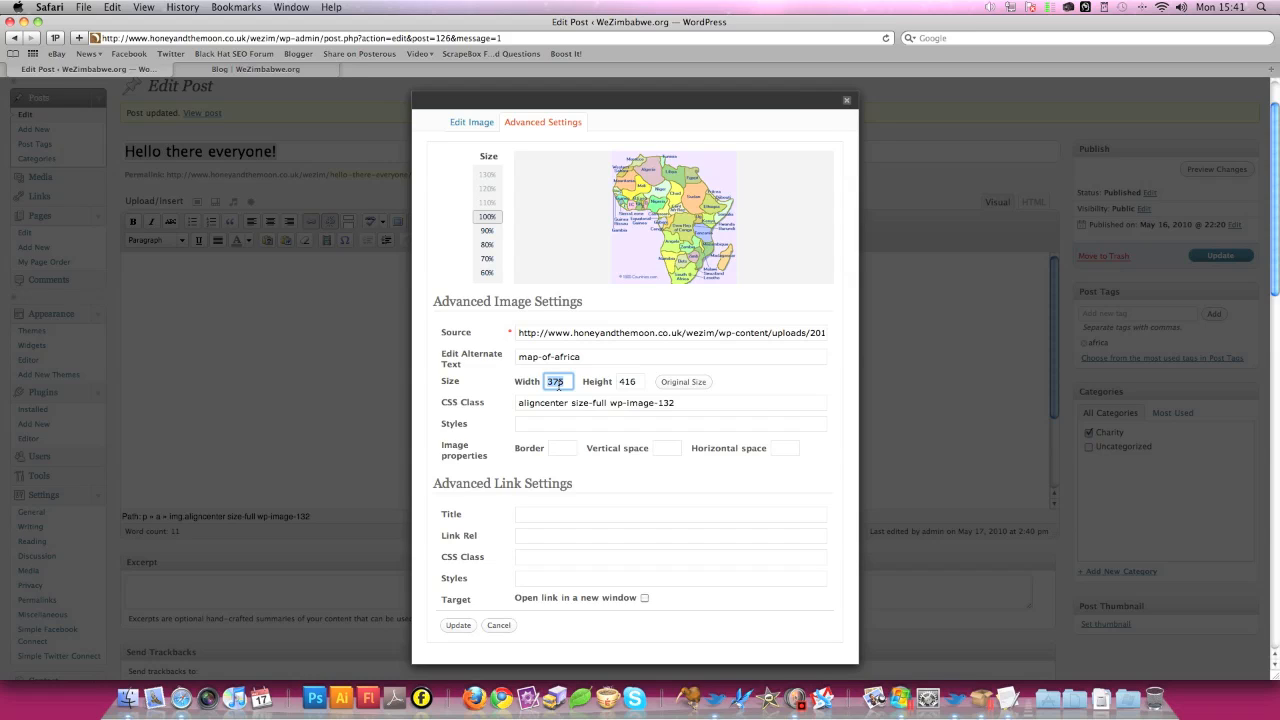
pyautogui.write('300')
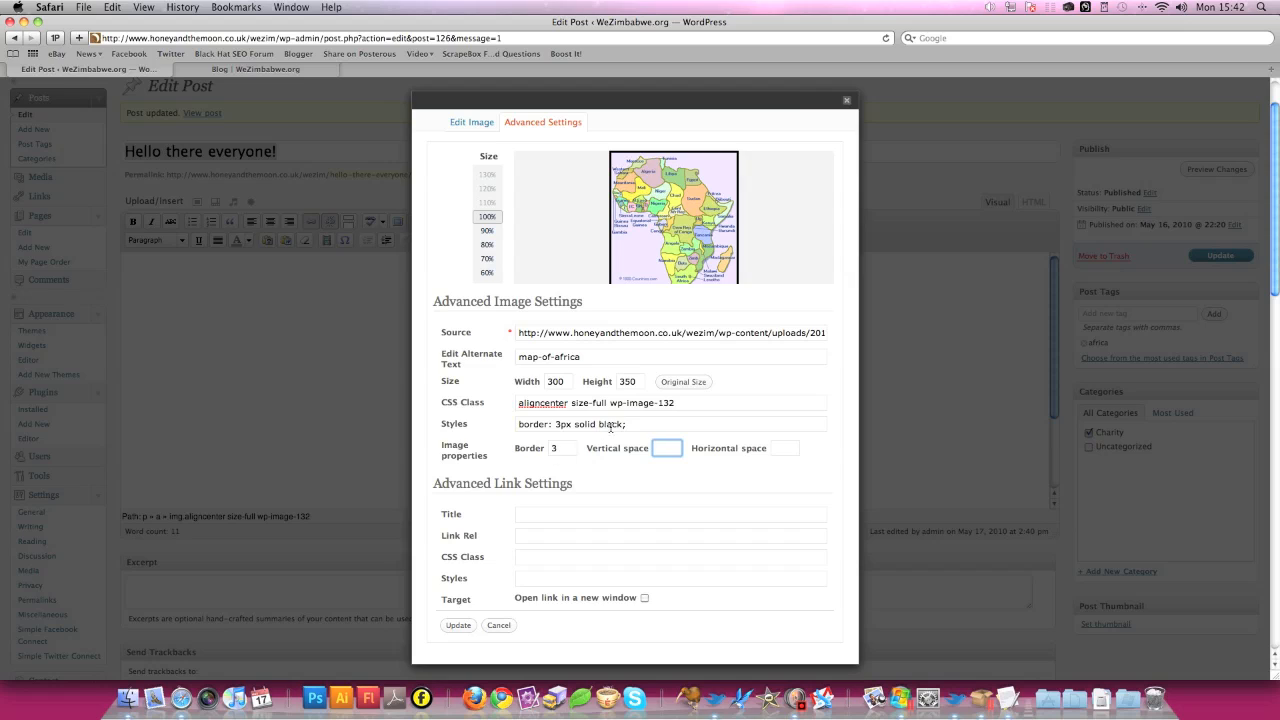
pyautogui.click(670, 423)
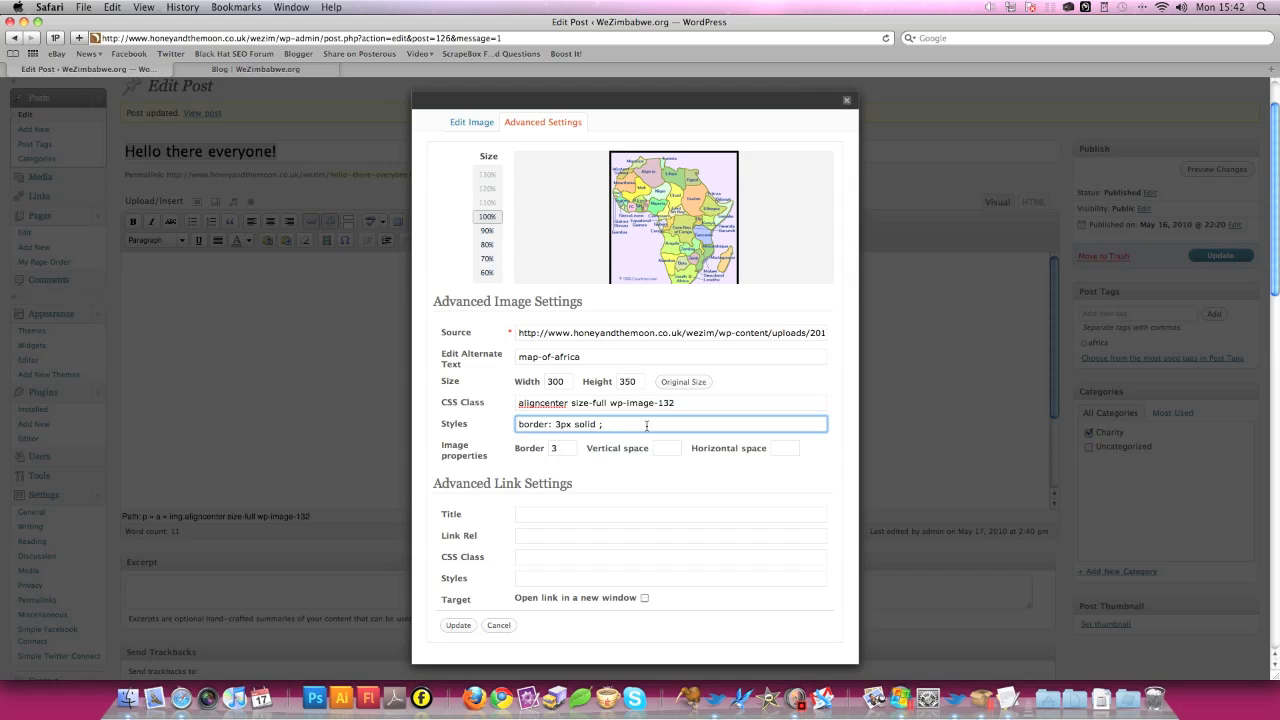
pyautogui.write('black')
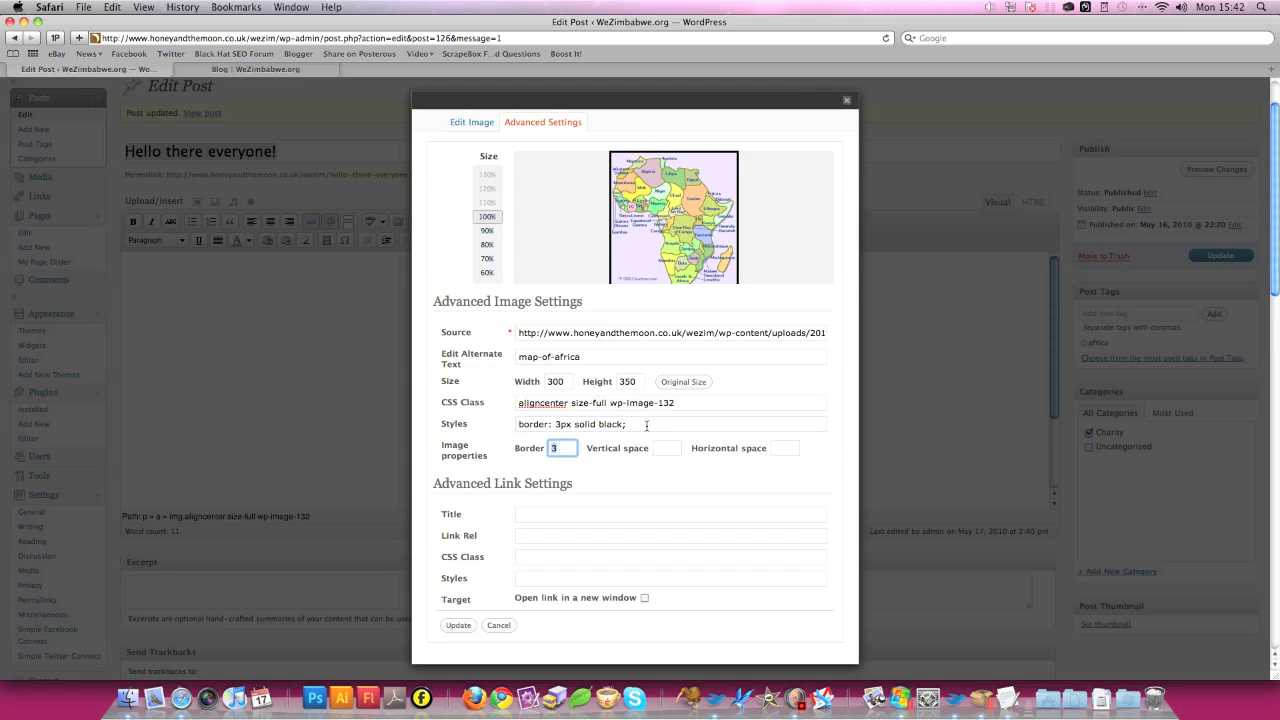
pyautogui.click(666, 447)
pyautogui.write('10')
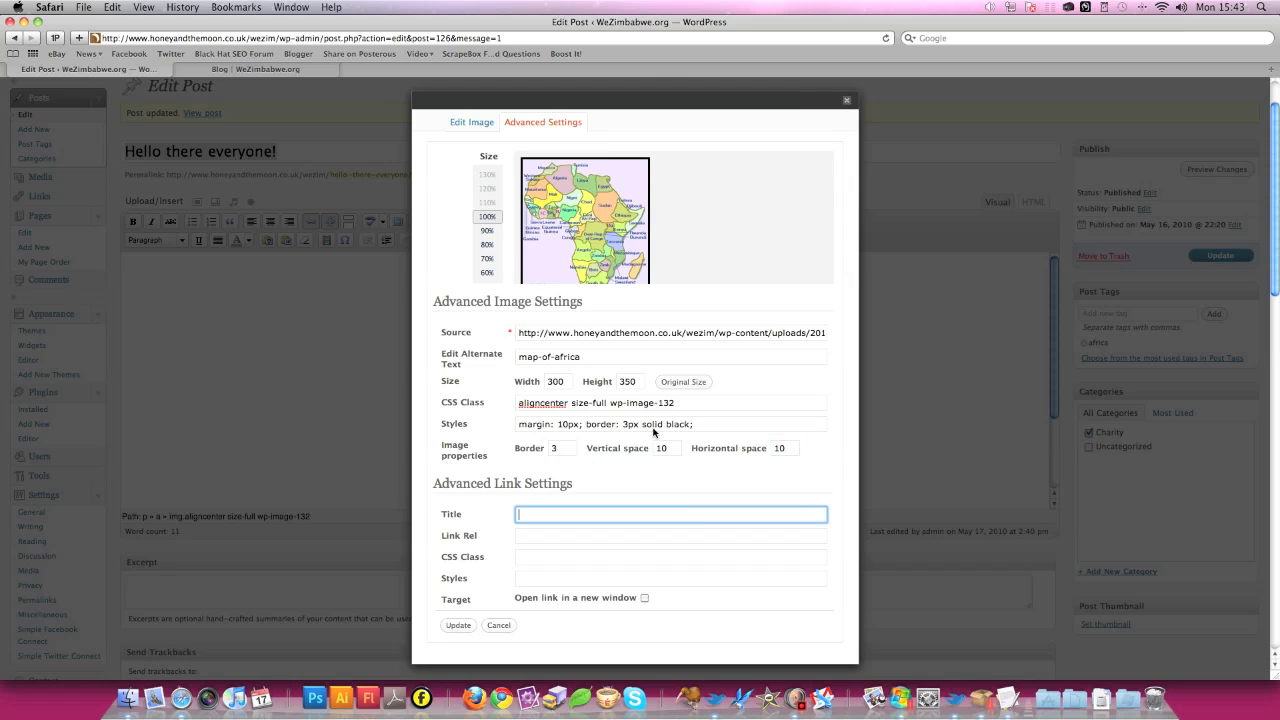
# - Preview the bordered map, then return to Advanced Settings to apply the changes
pyautogui.click(471, 121)
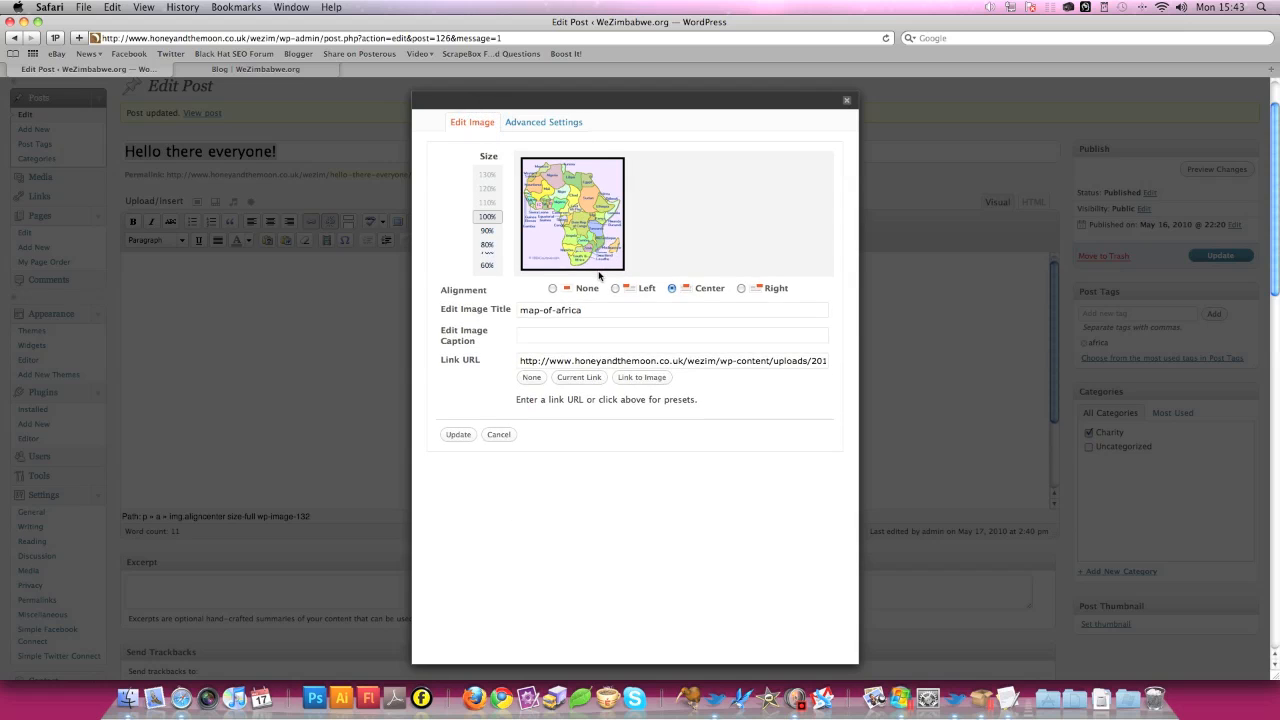
pyautogui.click(543, 121)
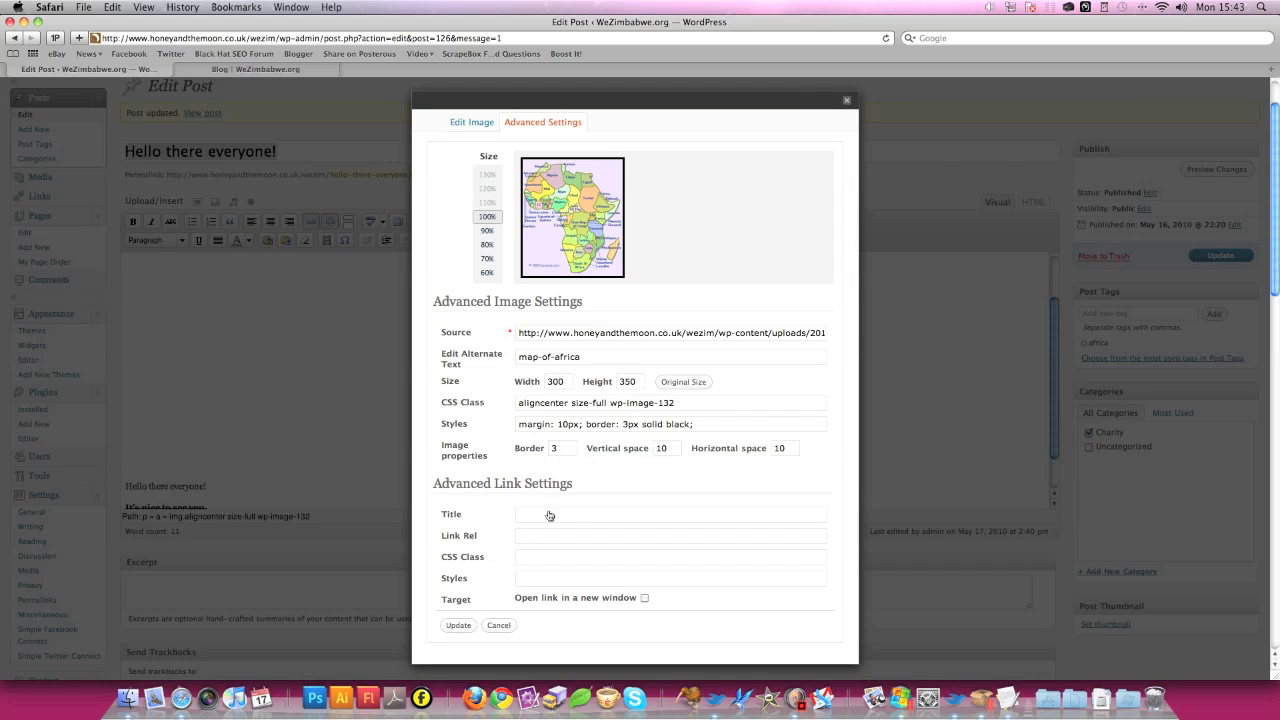
pyautogui.click(458, 625)
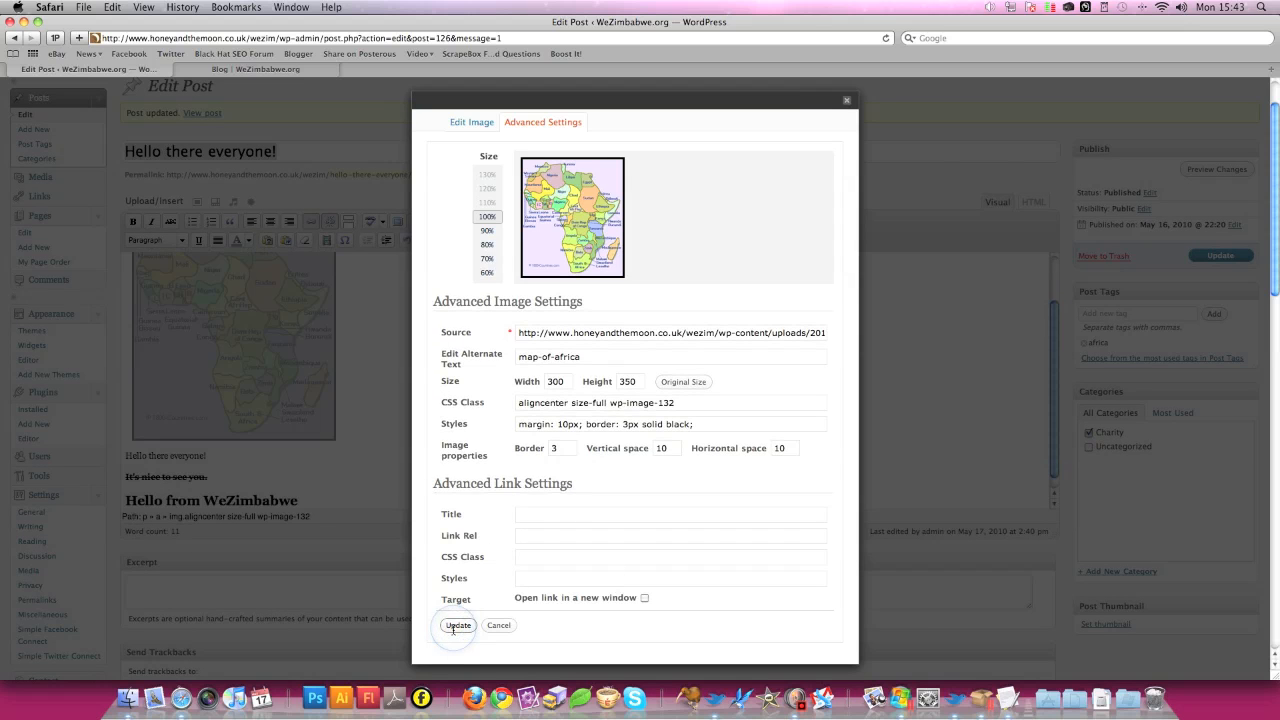
# - Apply the new size, border and spacing, and stay on the post editor
pyautogui.click(458, 625)
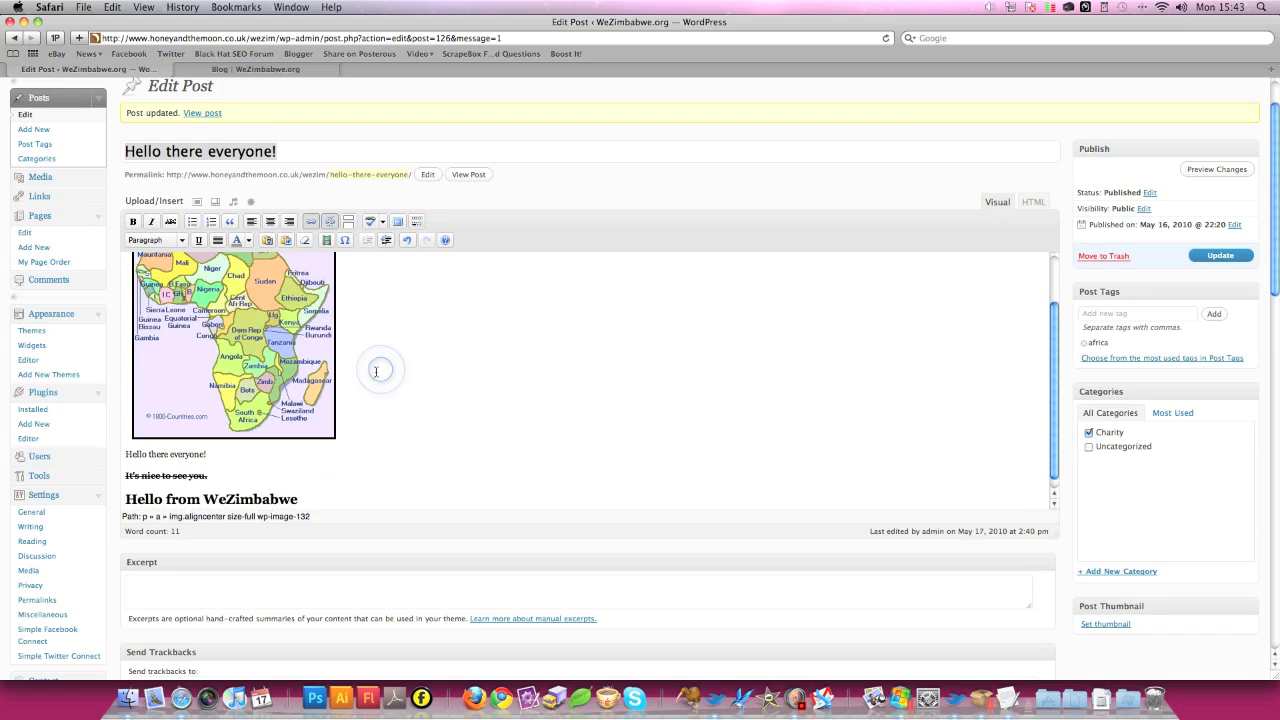
pyautogui.click(147, 454)
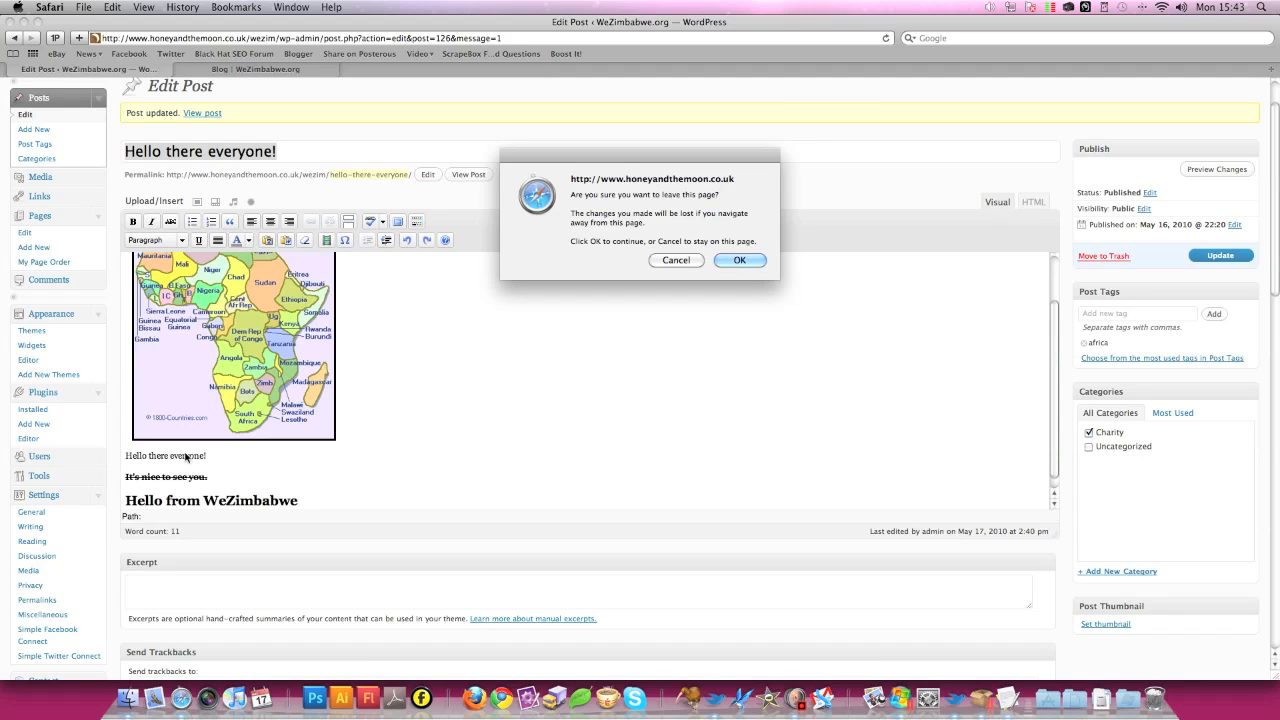
pyautogui.click(676, 260)
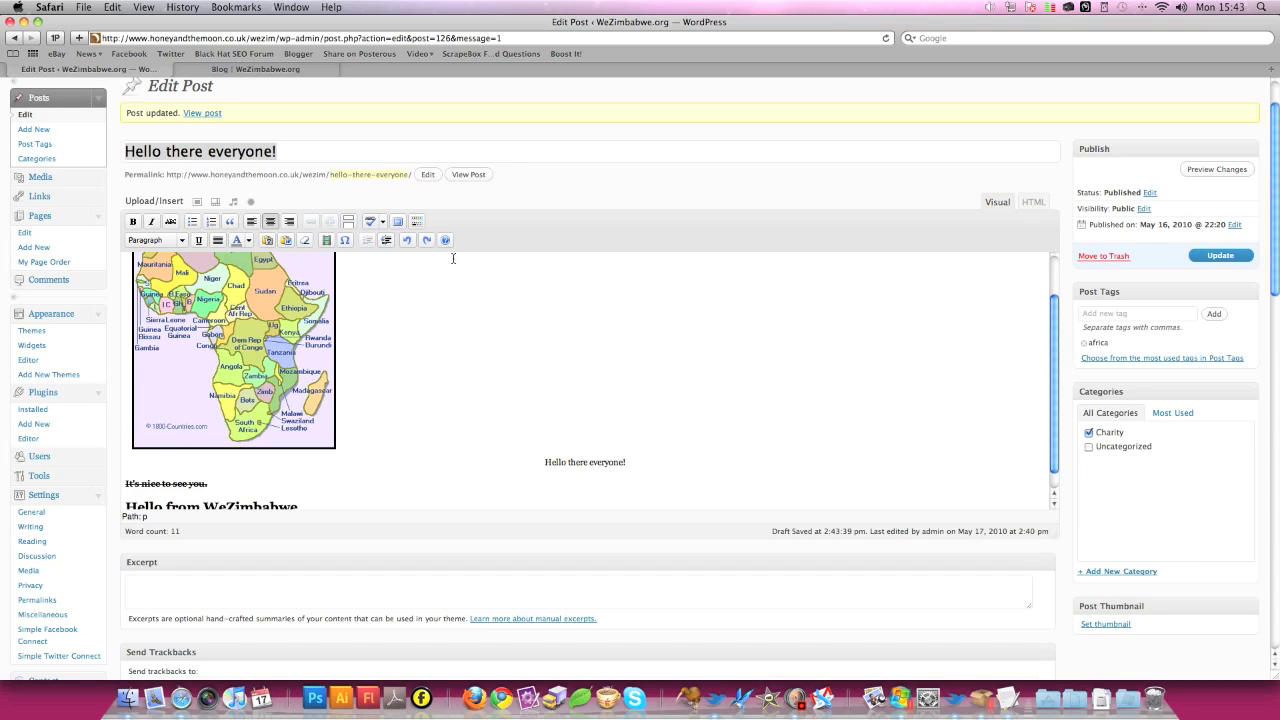
pyautogui.moveTo(641, 378)
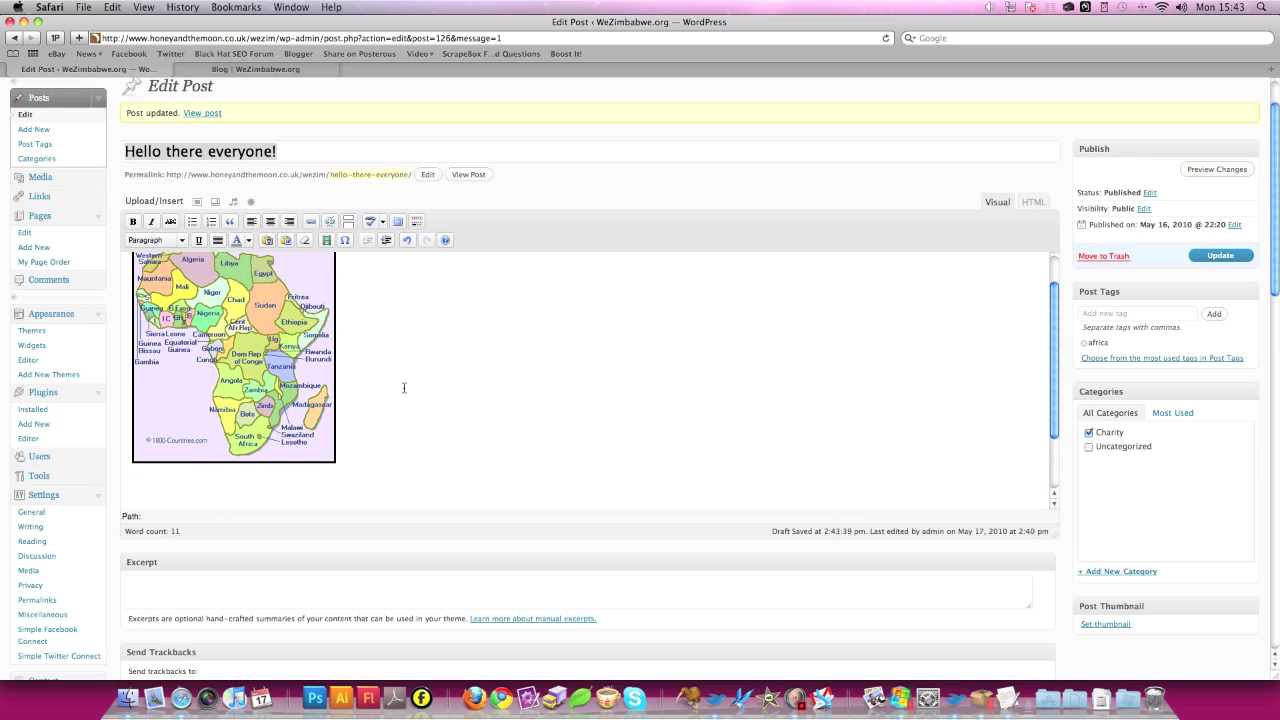
# - Update the post to save the resized, black-bordered Africa map
pyautogui.scroll(-3)
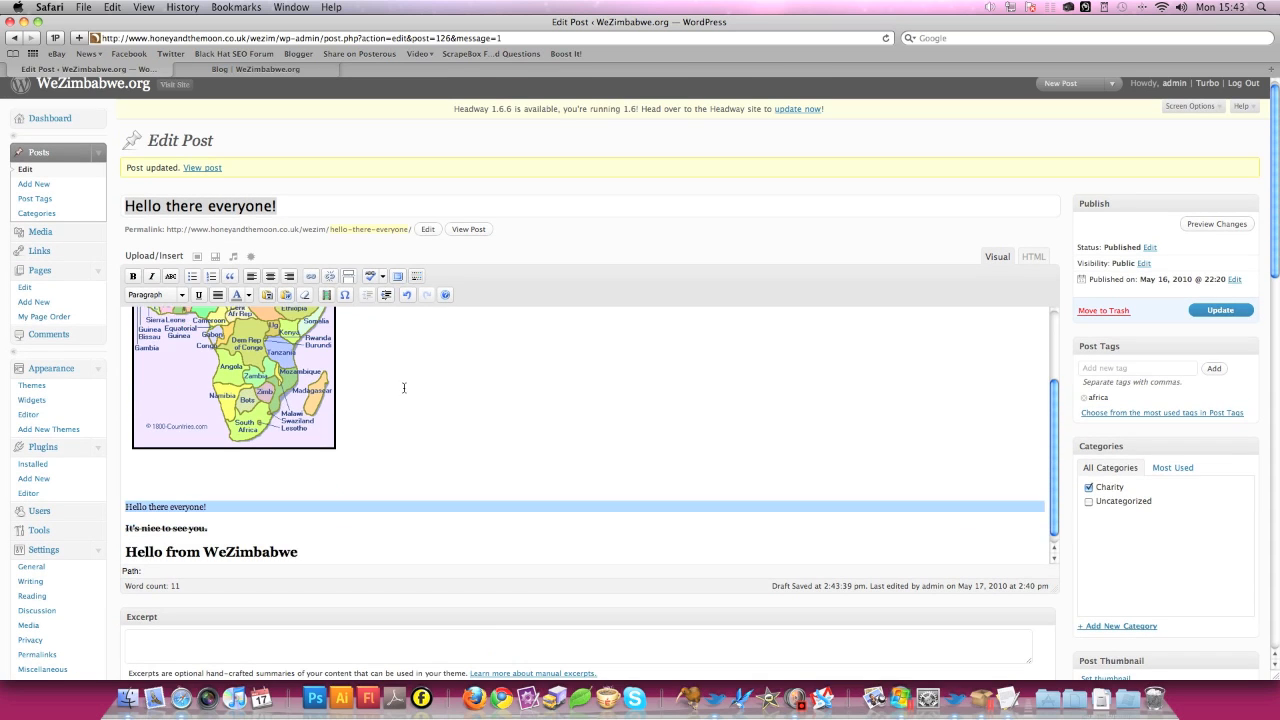
pyautogui.scroll(-3)
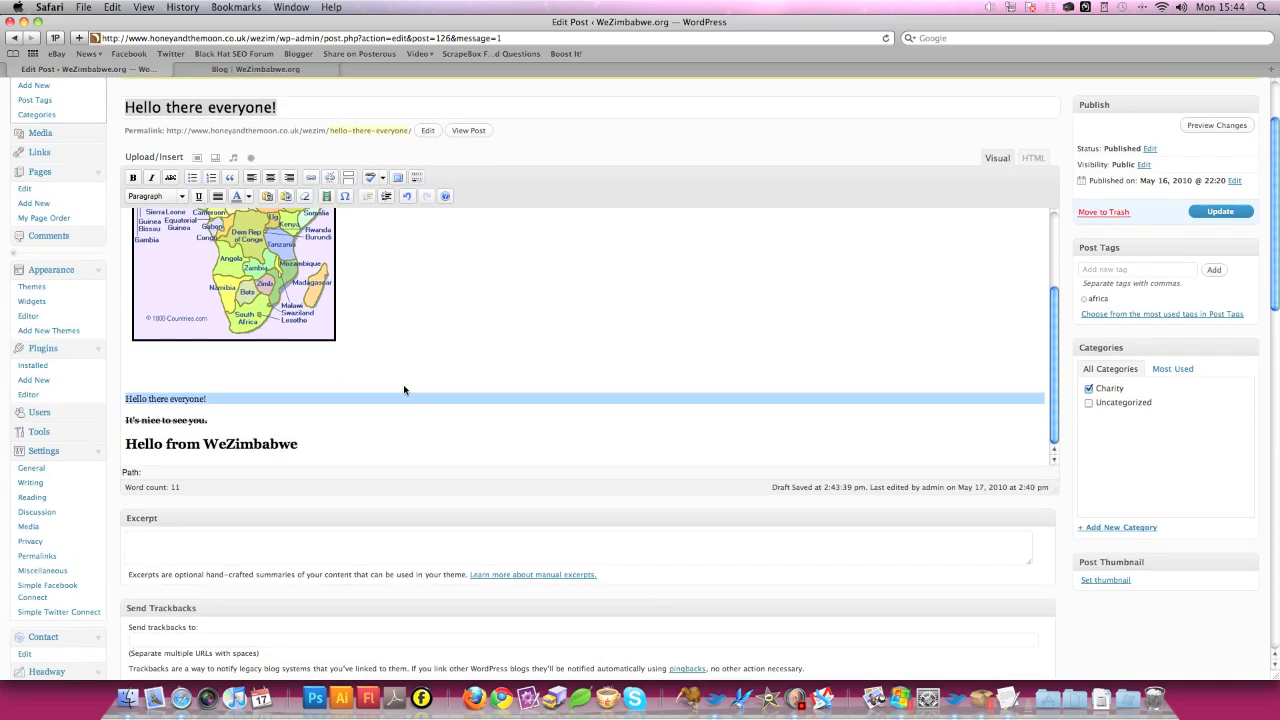
pyautogui.scroll(-3)
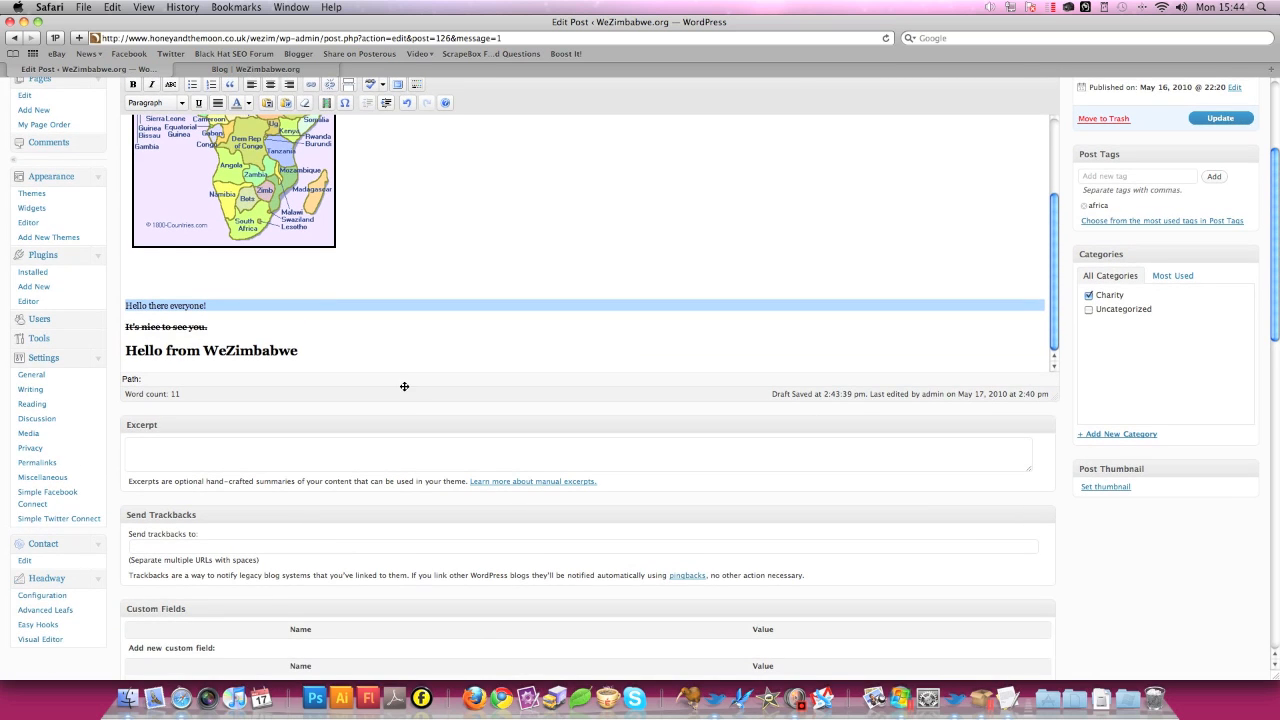
pyautogui.click(1220, 118)
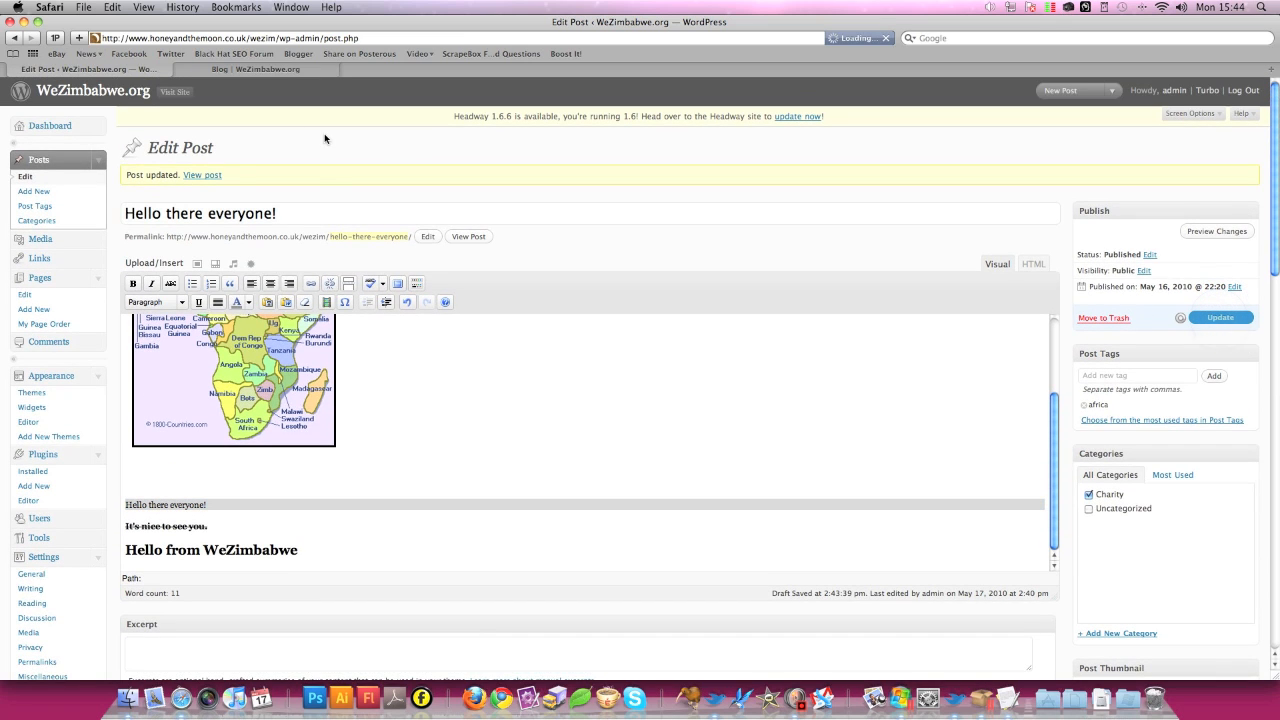
pyautogui.click(260, 69)
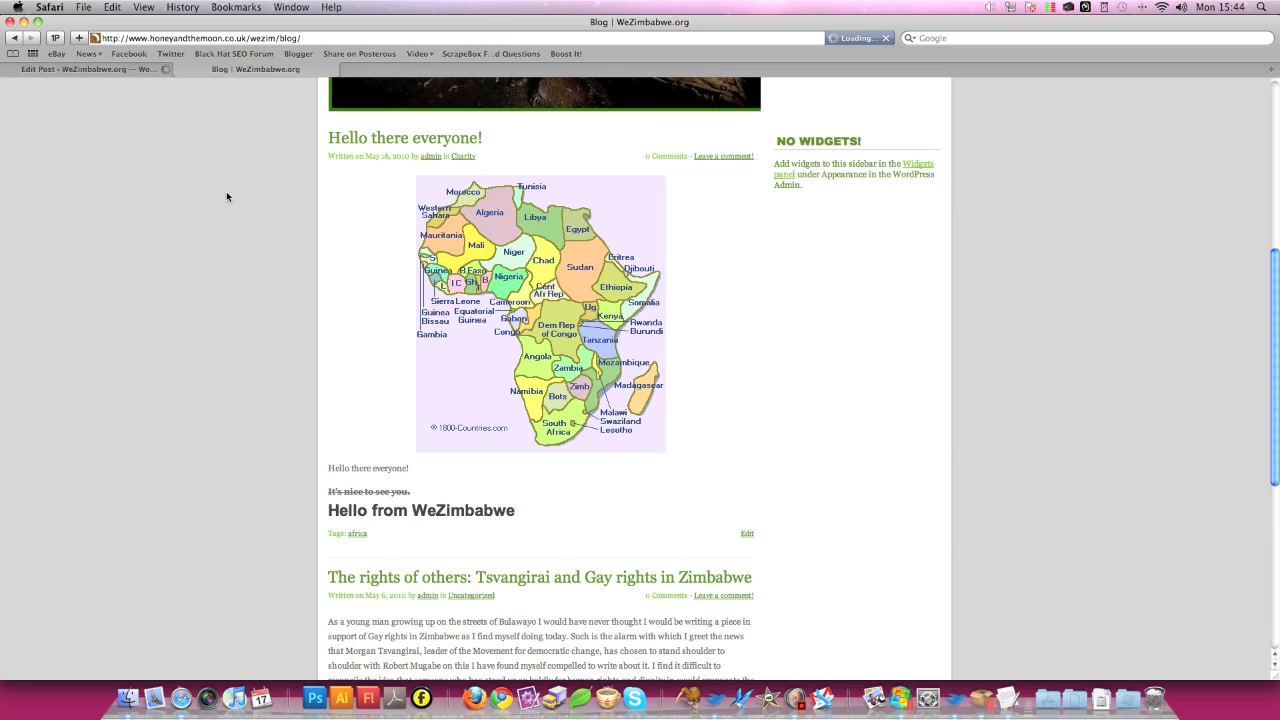
pyautogui.scroll(3)
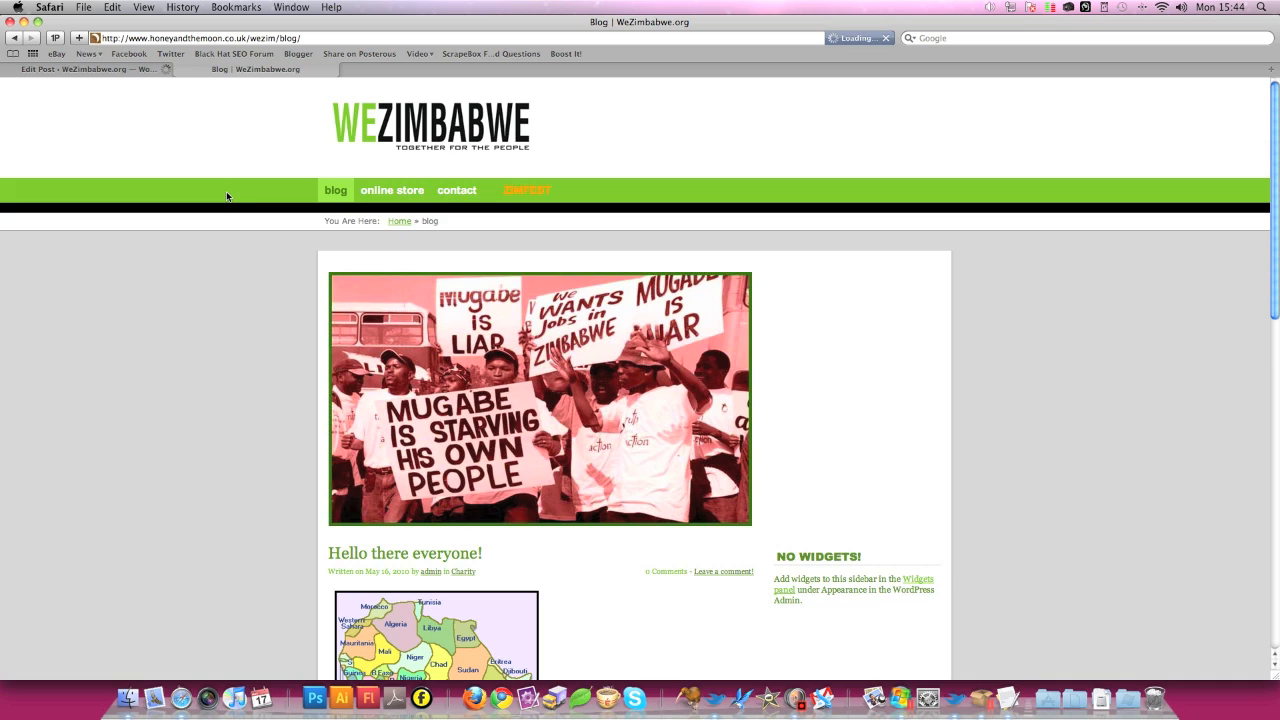
pyautogui.scroll(-3)
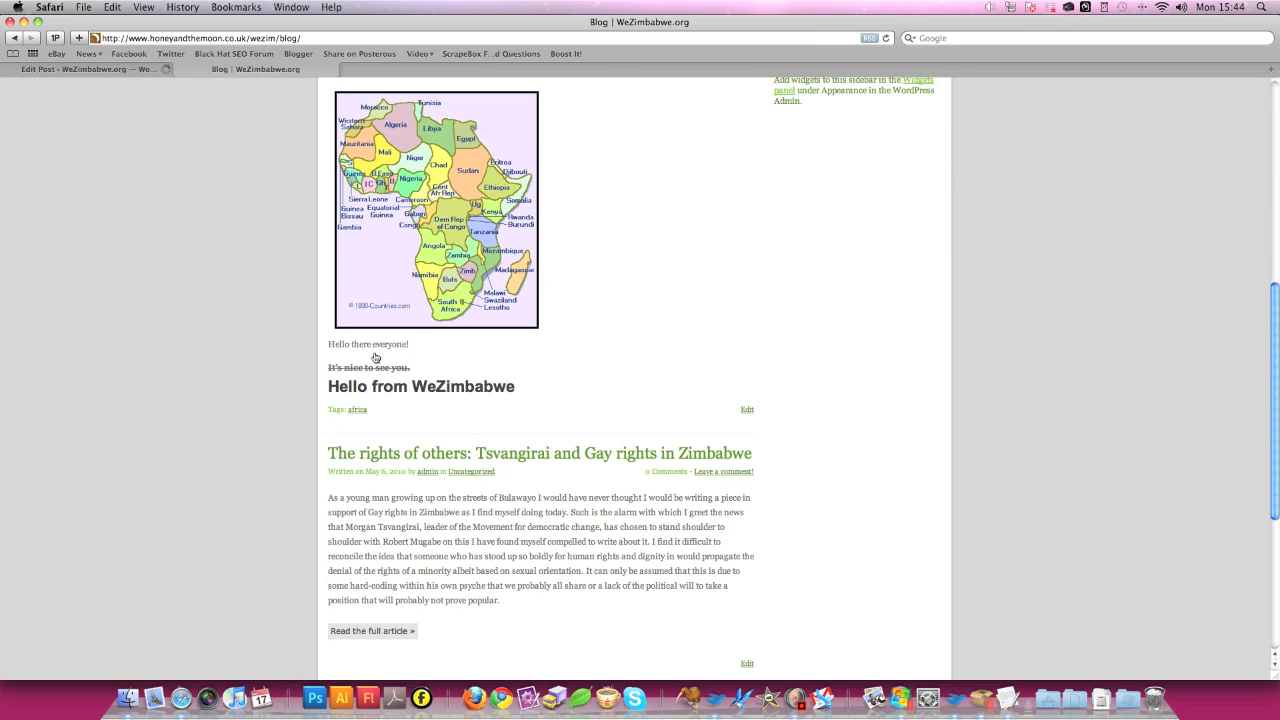
pyautogui.scroll(-3)
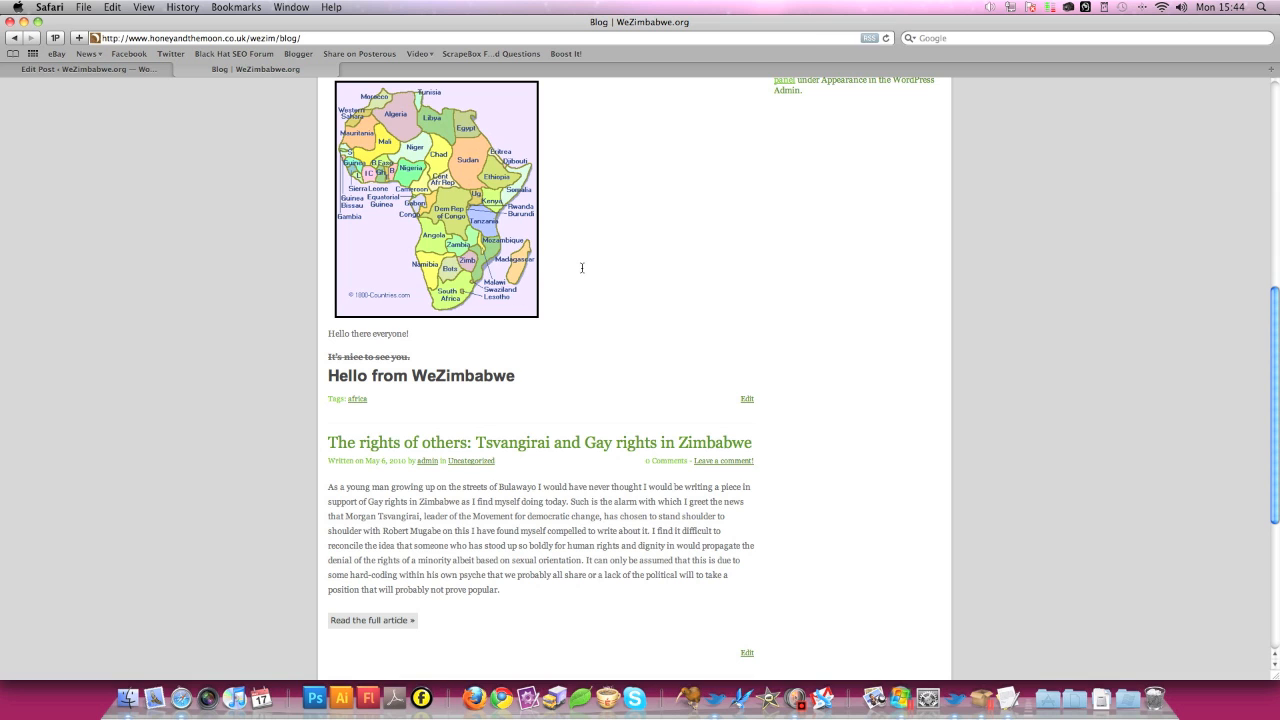
pyautogui.scroll(3)
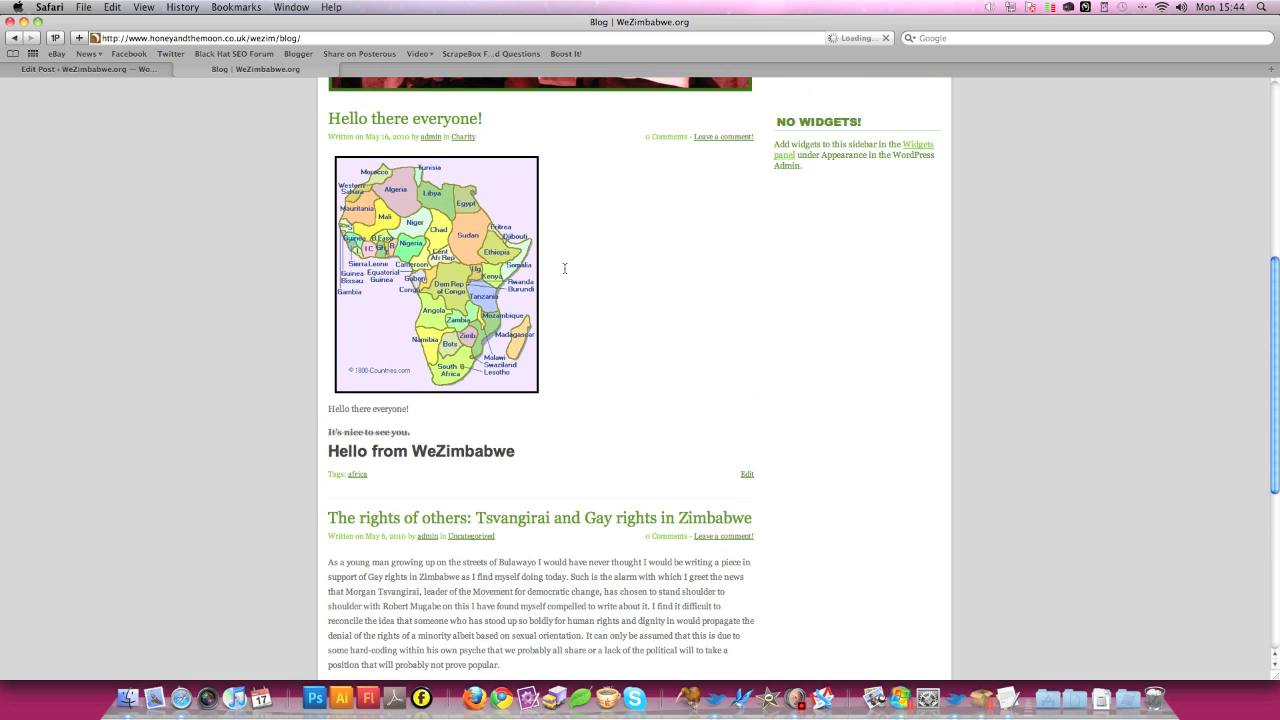
pyautogui.click(747, 474)
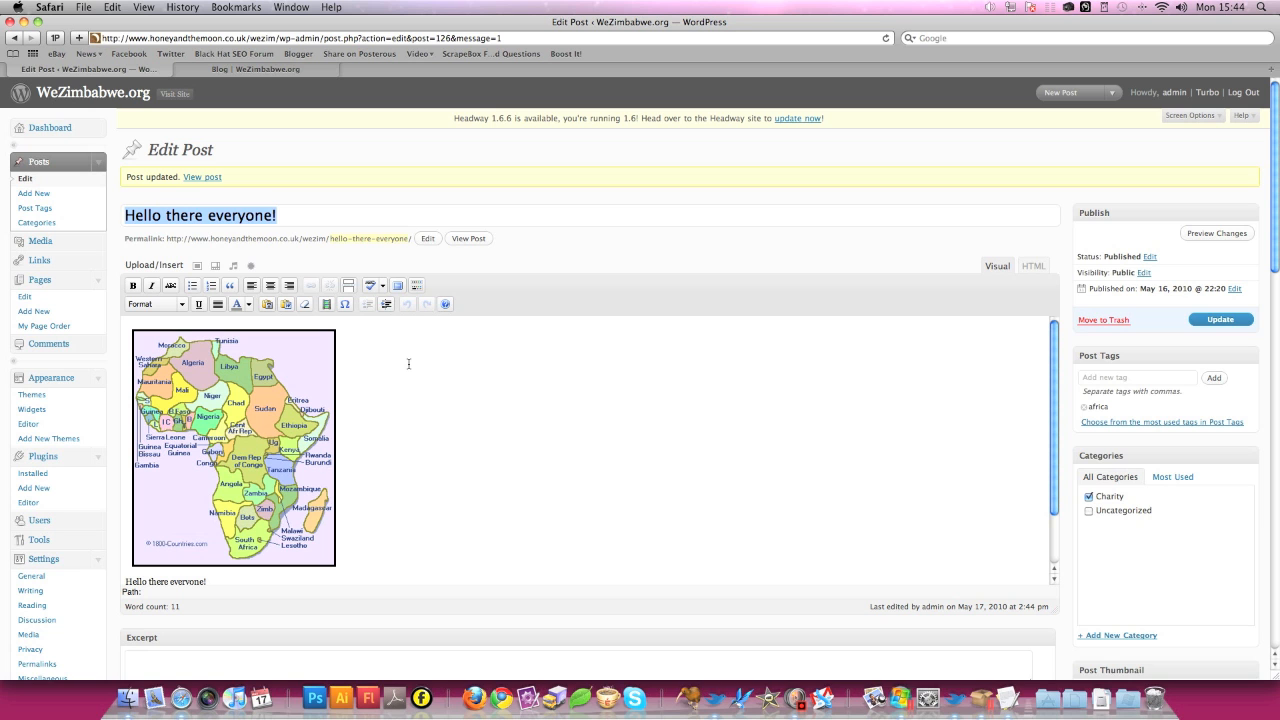
pyautogui.moveTo(408, 365)
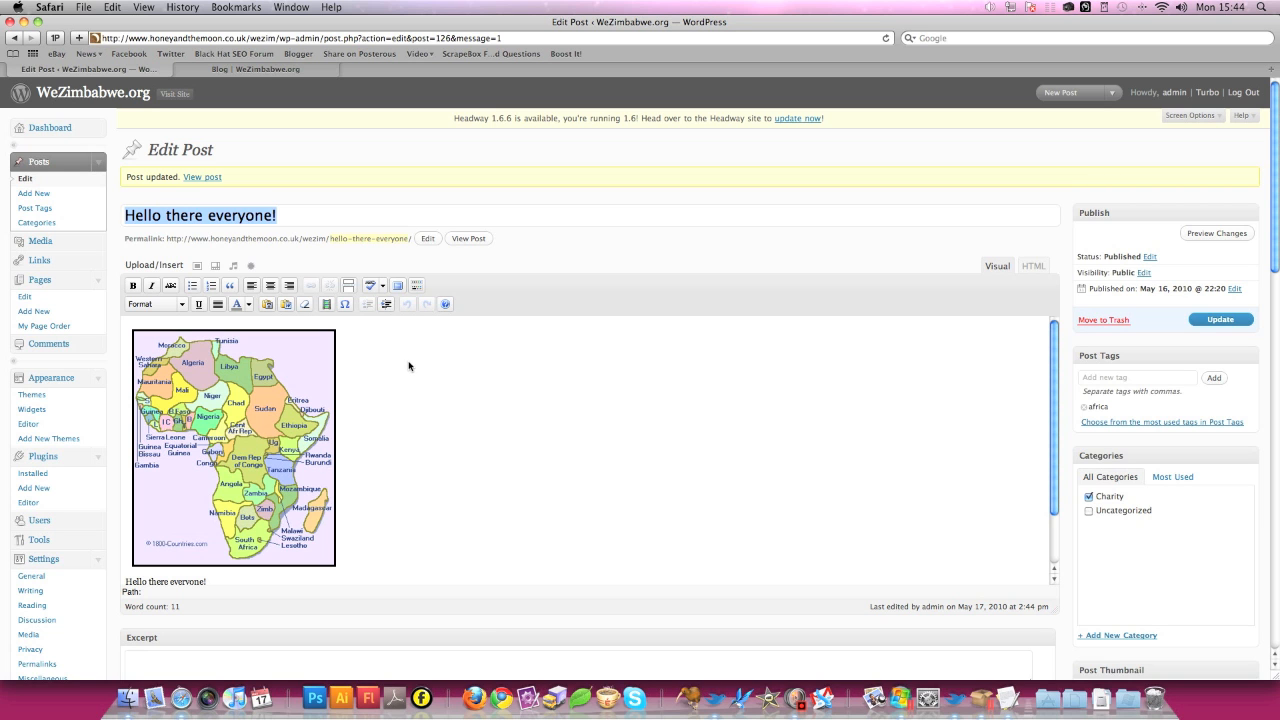